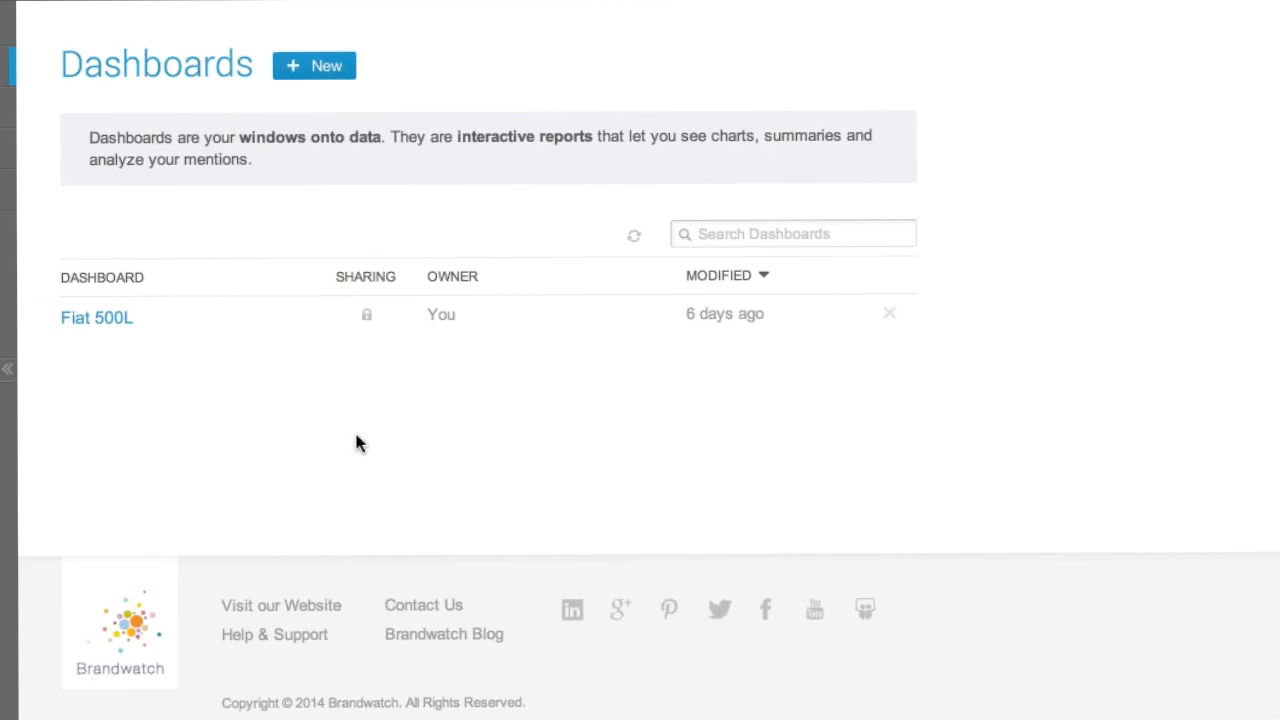
{"action": "mouse_move", "coordinate": [316, 436]}
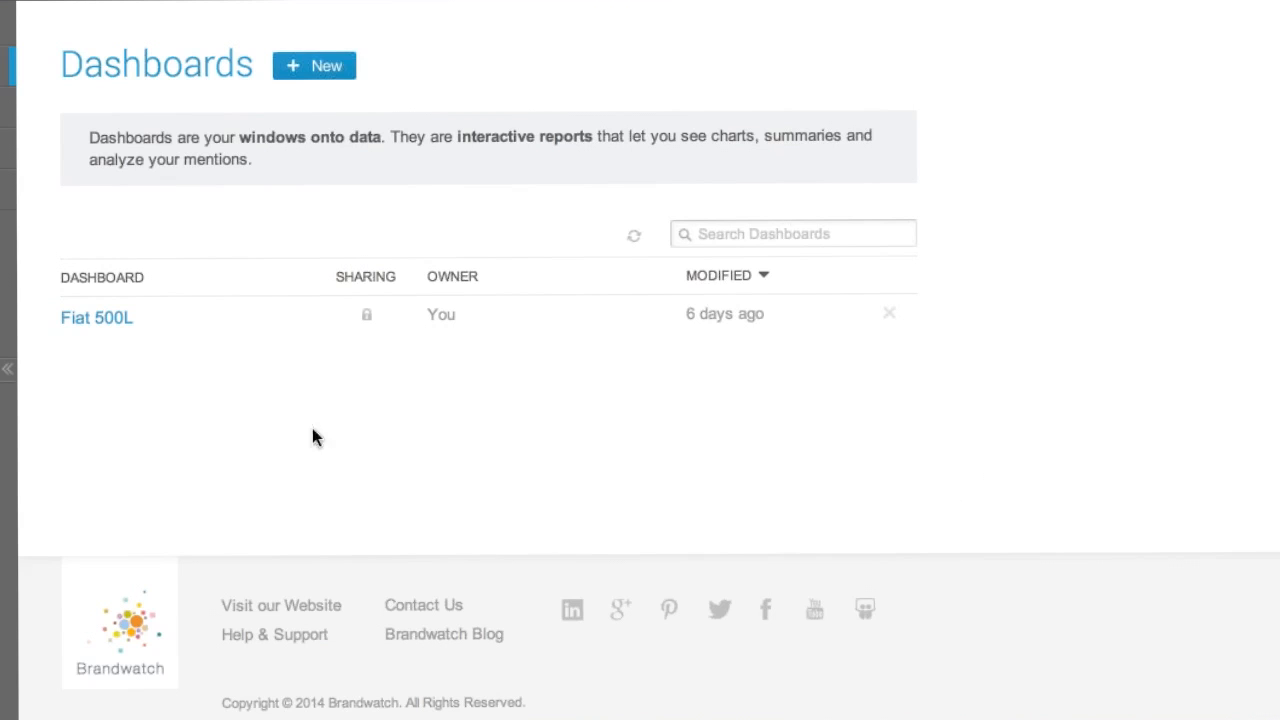
{"action": "mouse_move", "coordinate": [130, 342]}
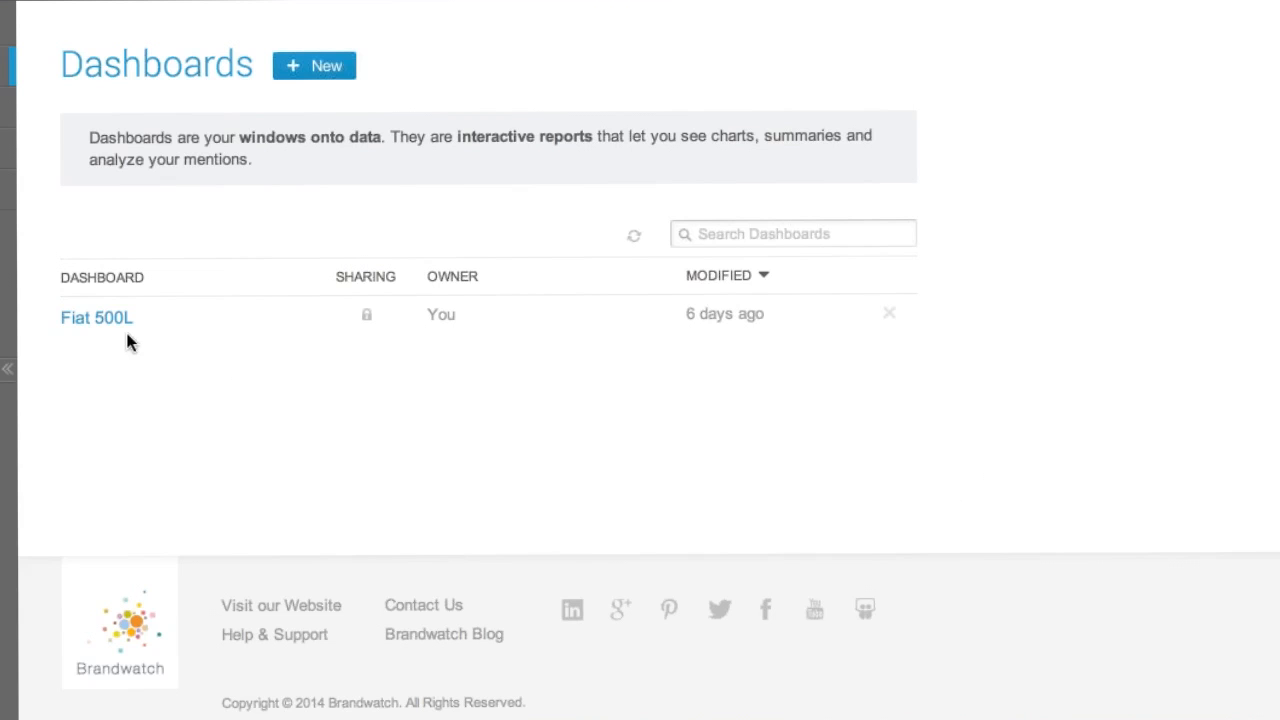
- Open the Fiat 500L dashboard from the Dashboards page and review its Summary tab
{"action": "left_click", "coordinate": [96, 316]}
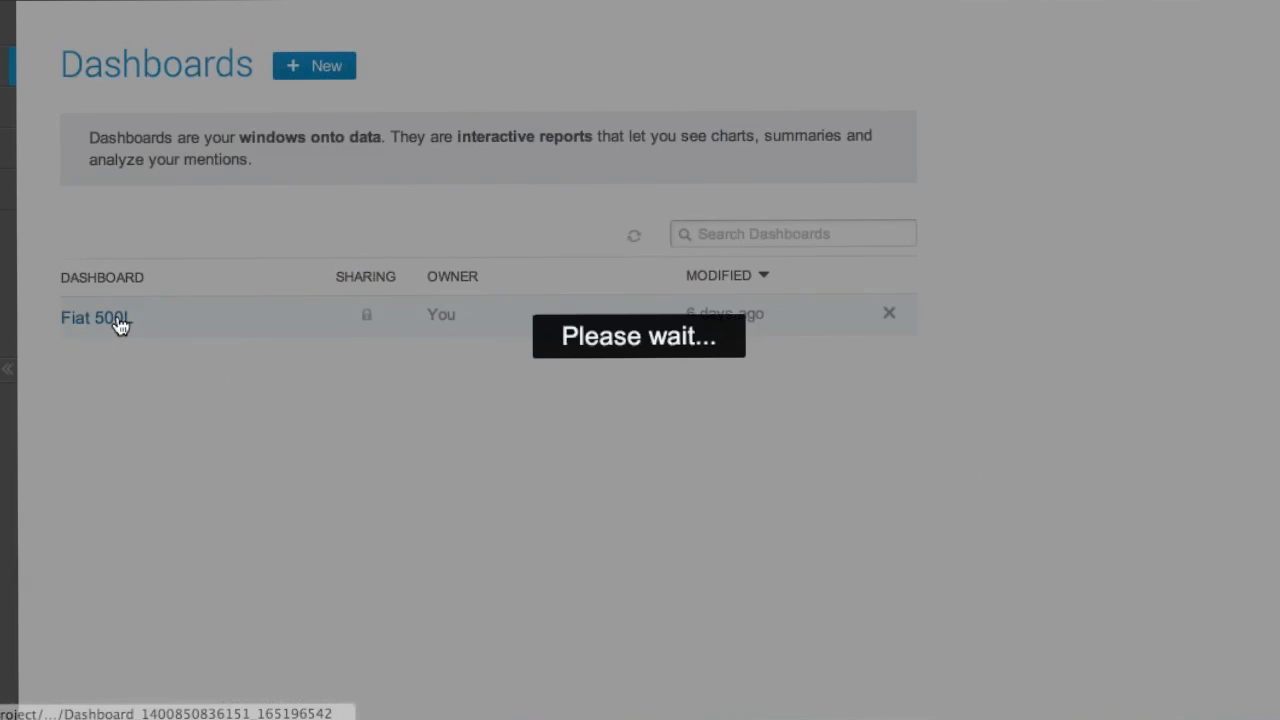
{"action": "left_click", "coordinate": [96, 318]}
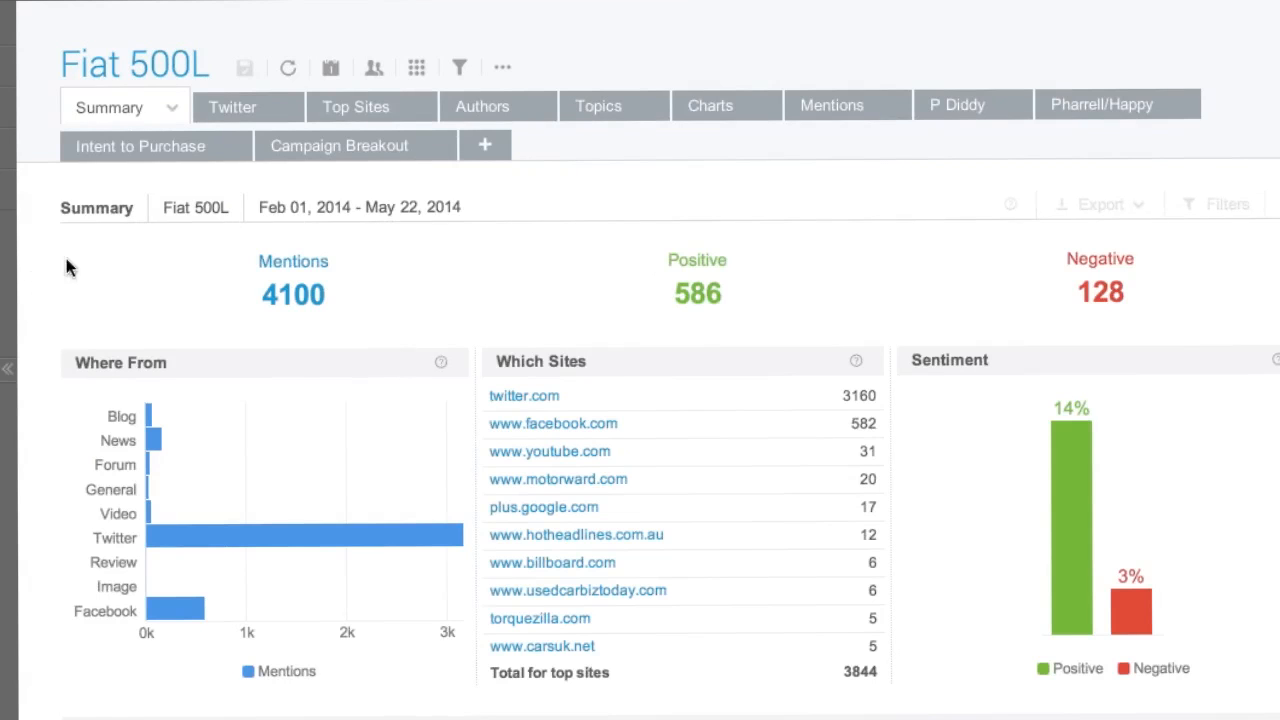
{"action": "mouse_move", "coordinate": [308, 232]}
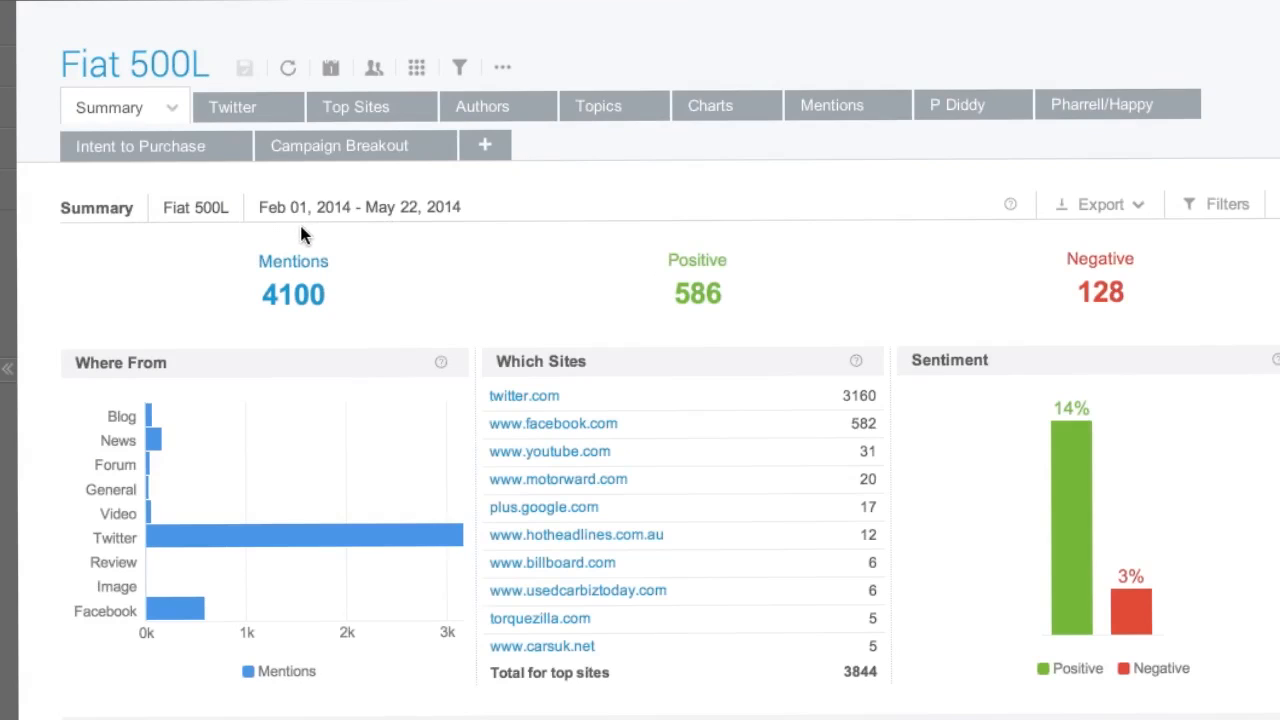
{"action": "mouse_move", "coordinate": [210, 258]}
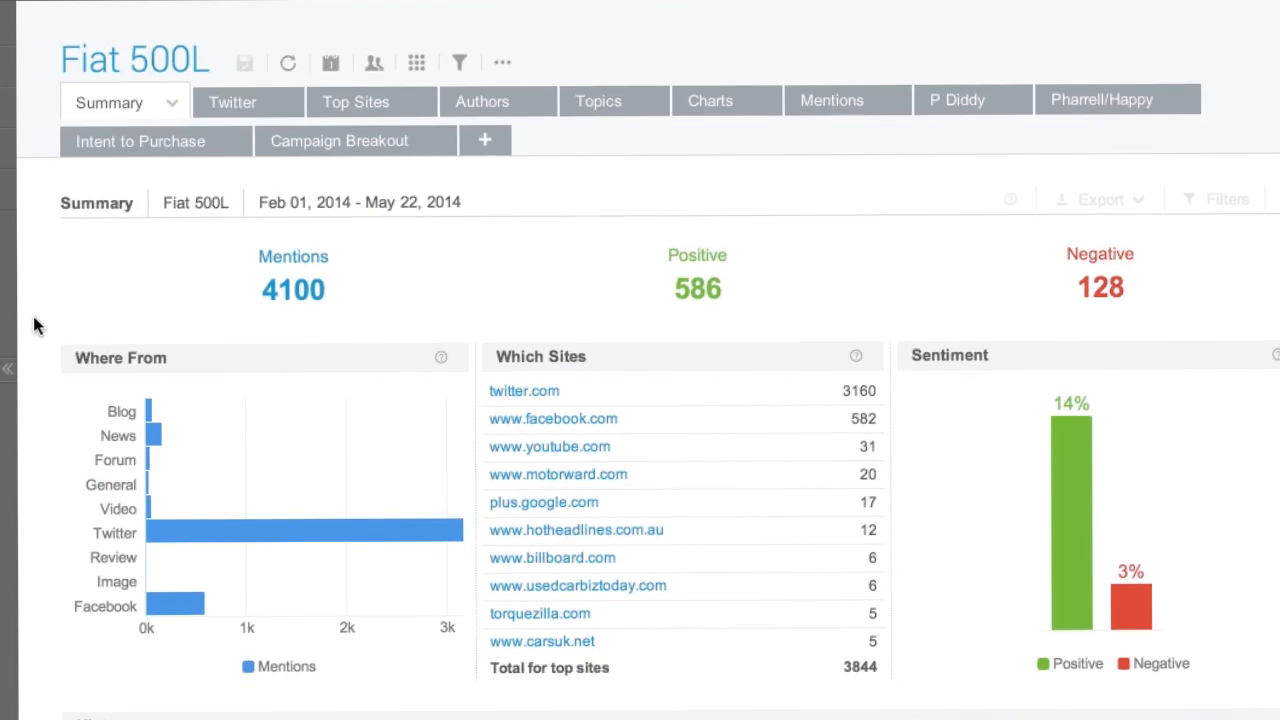
{"action": "scroll", "scroll_direction": "down", "scroll_amount": 3}
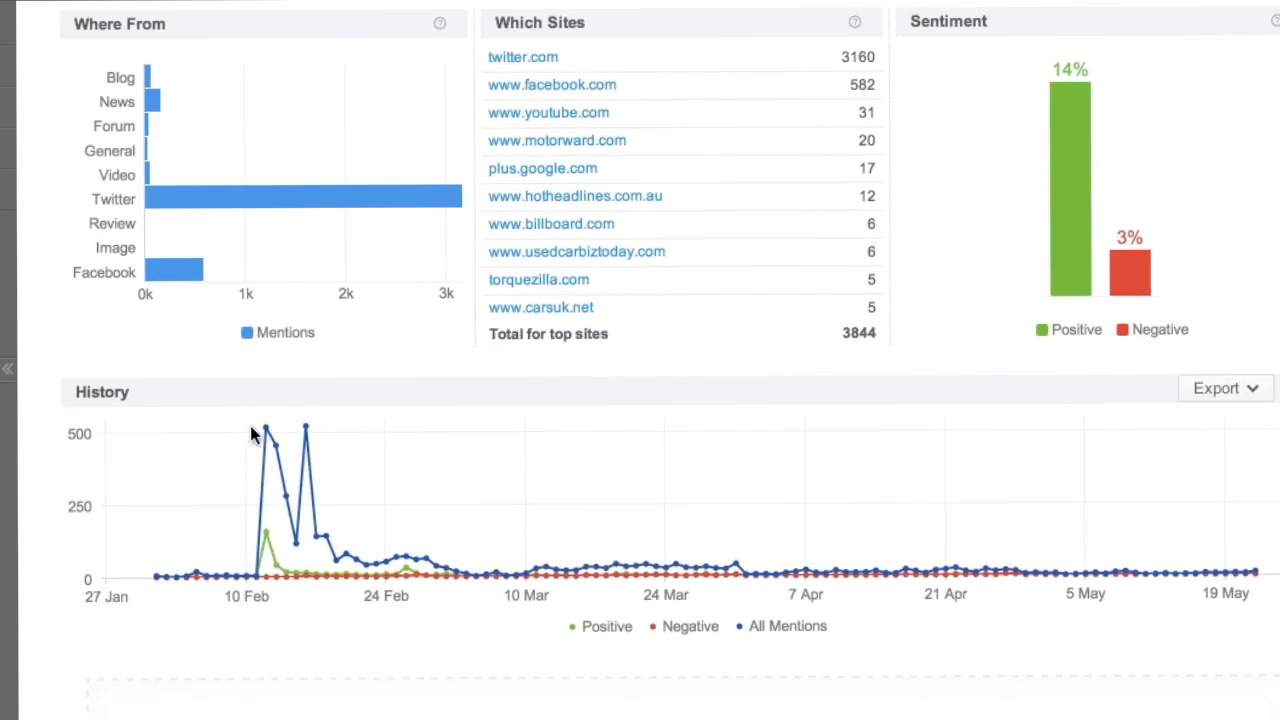
{"action": "mouse_move", "coordinate": [224, 400]}
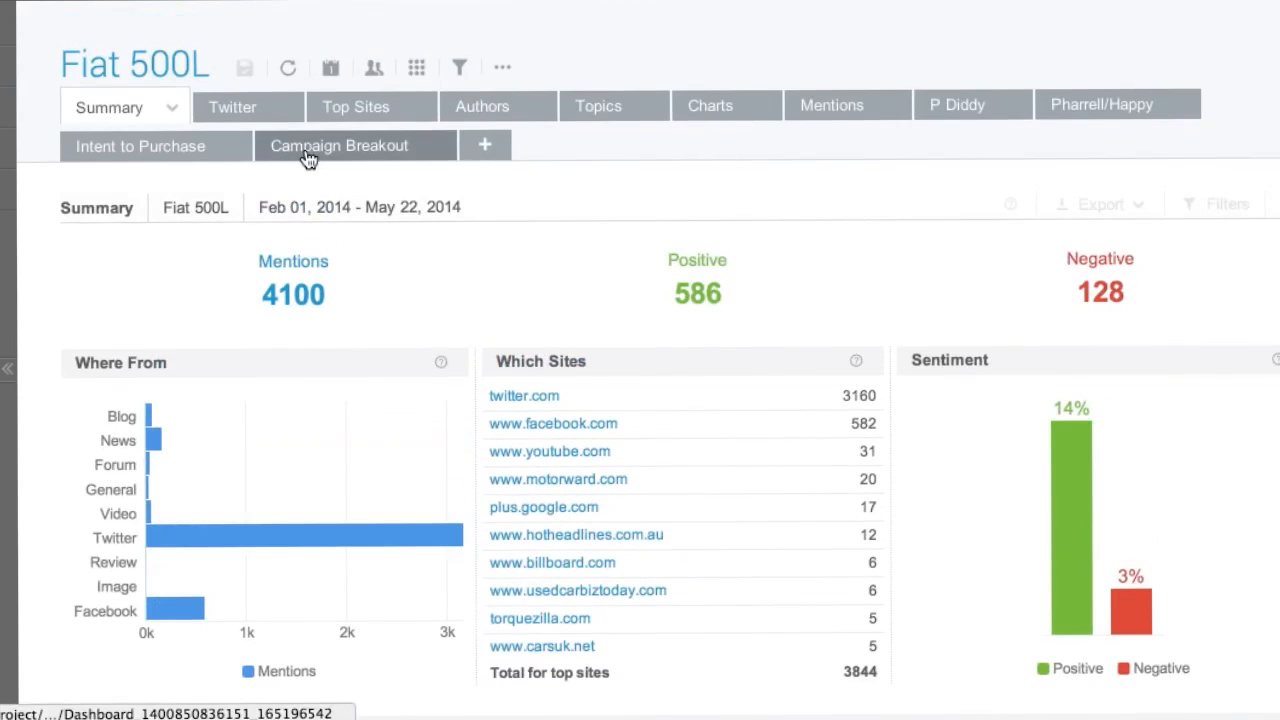
- Show the Campaign Breakout chart comparing Intent to Purchase, P Diddy and Pharrell/Happy volumes
{"action": "left_click", "coordinate": [340, 146]}
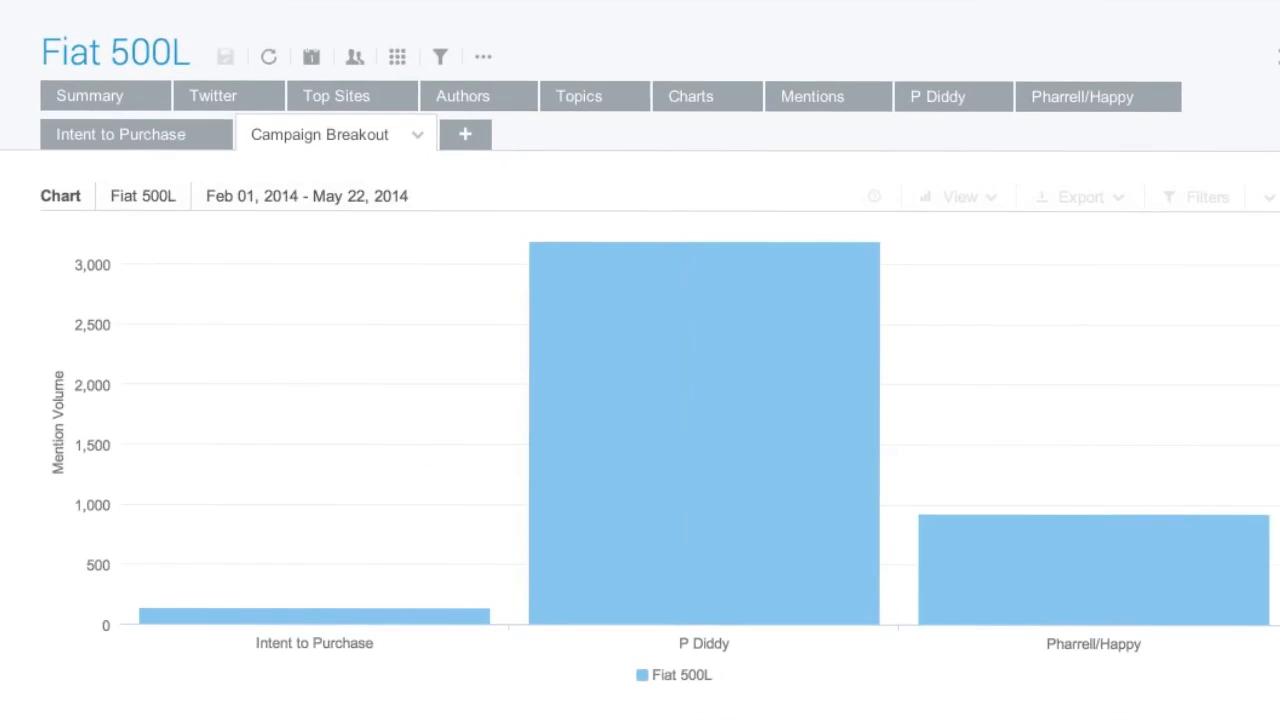
{"action": "mouse_move", "coordinate": [850, 328]}
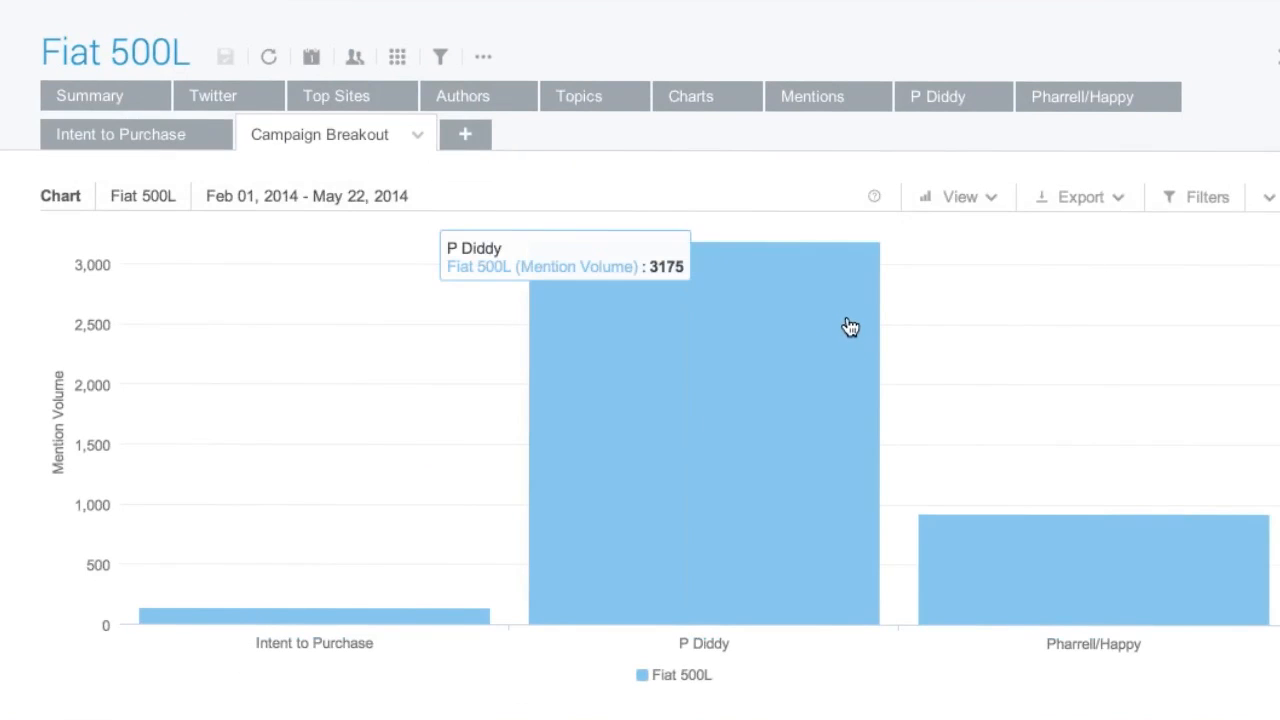
{"action": "mouse_move", "coordinate": [844, 322]}
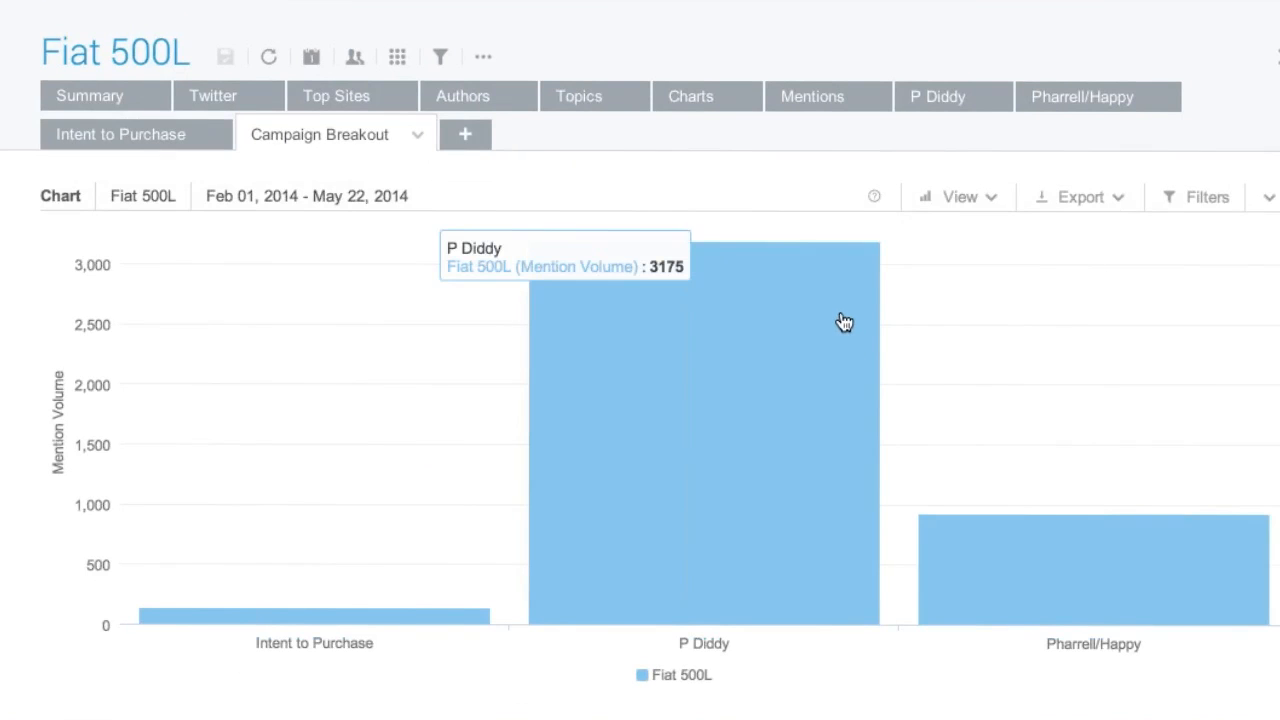
{"action": "mouse_move", "coordinate": [732, 356]}
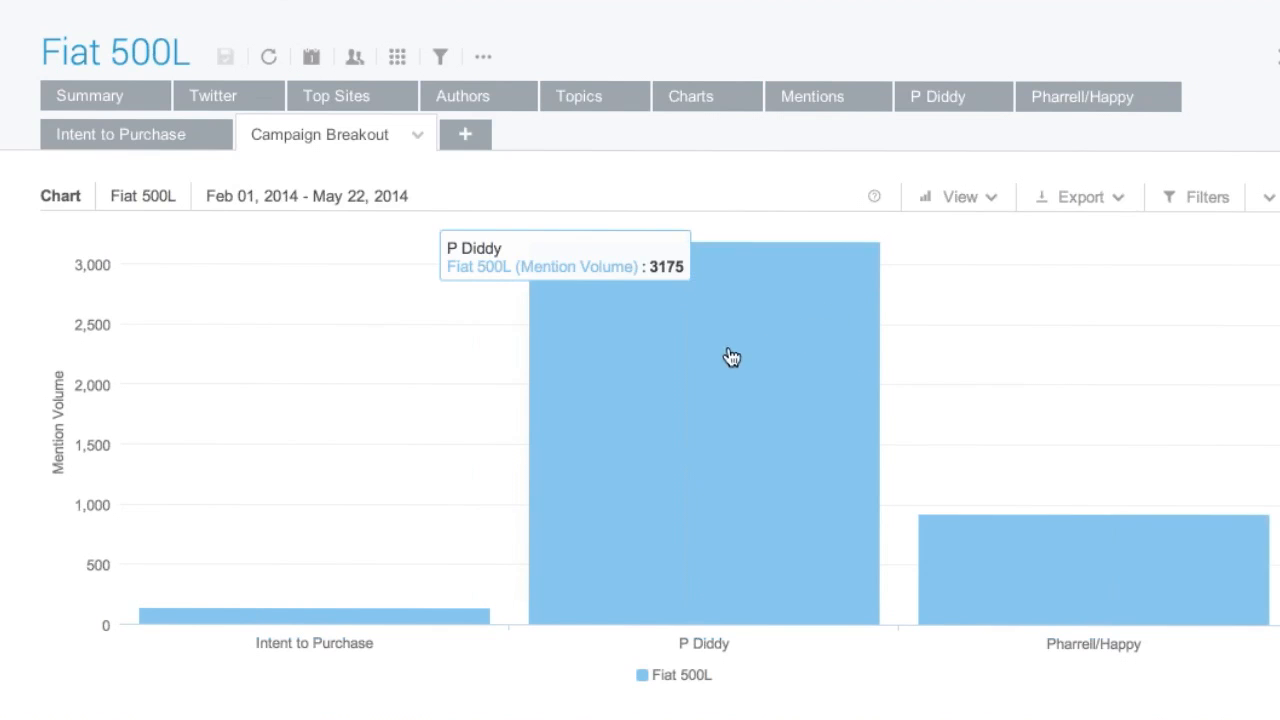
{"action": "mouse_move", "coordinate": [796, 402]}
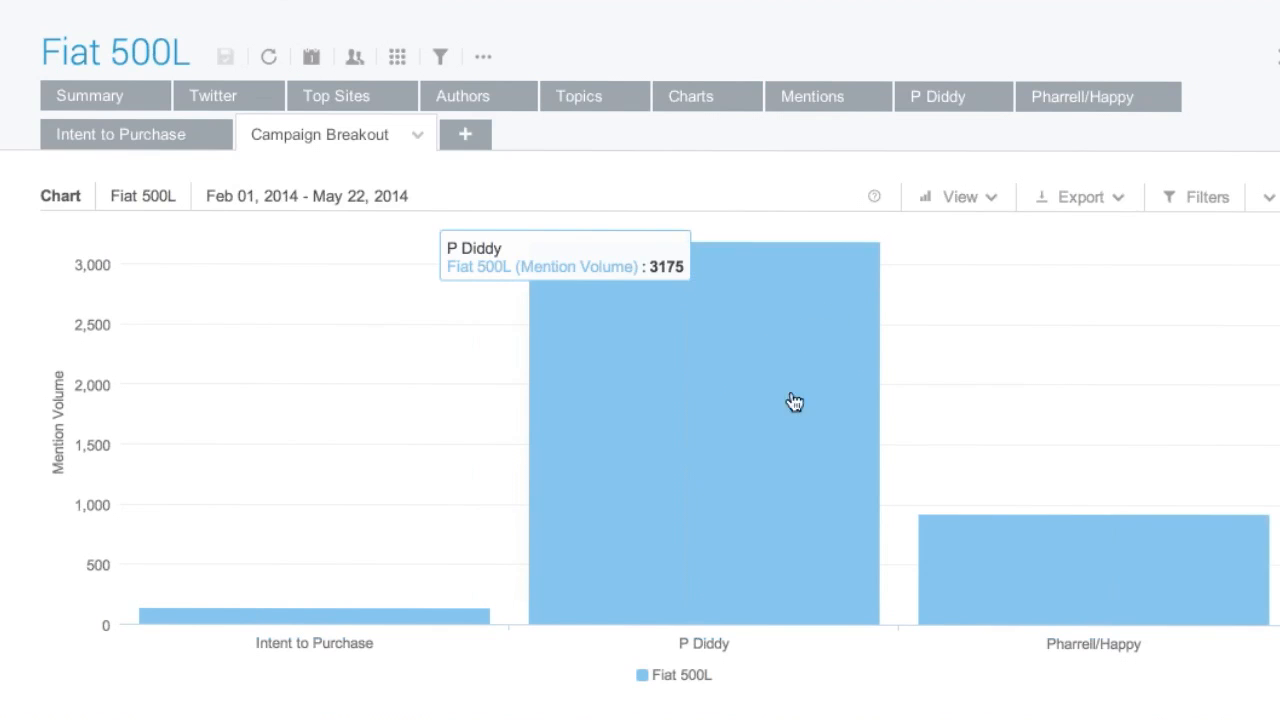
{"action": "mouse_move", "coordinate": [978, 530]}
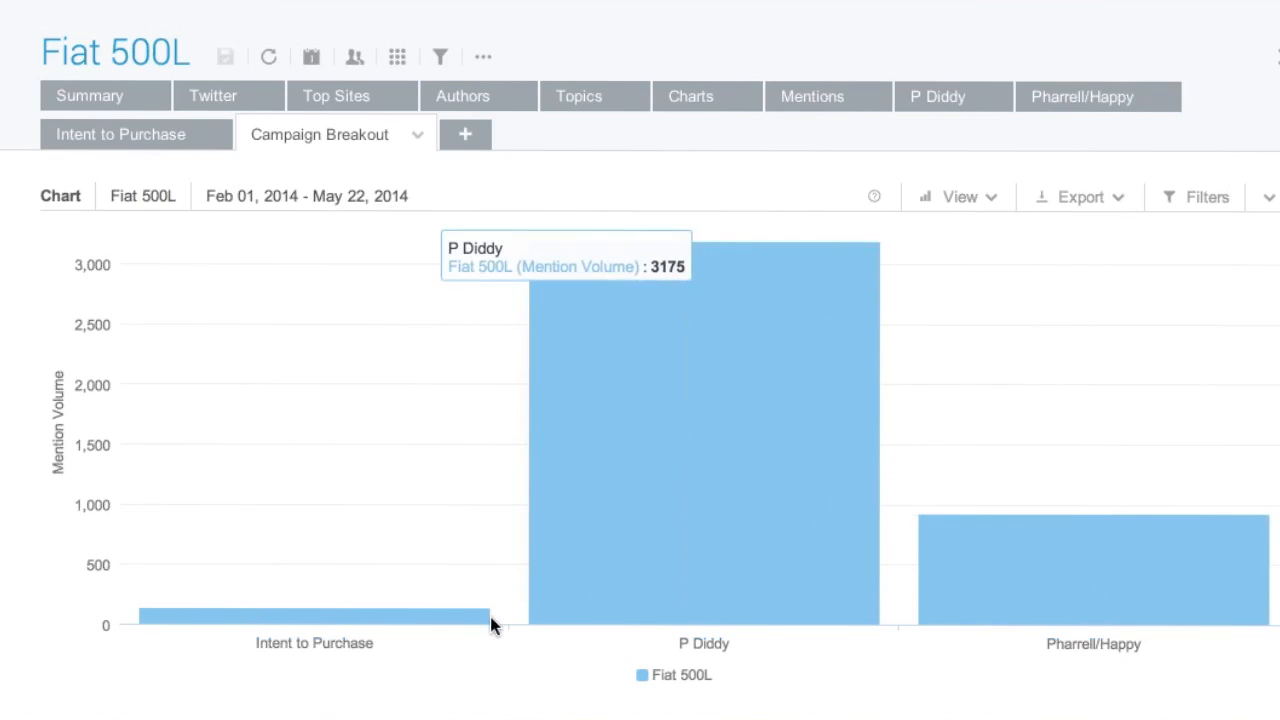
{"action": "mouse_move", "coordinate": [472, 658]}
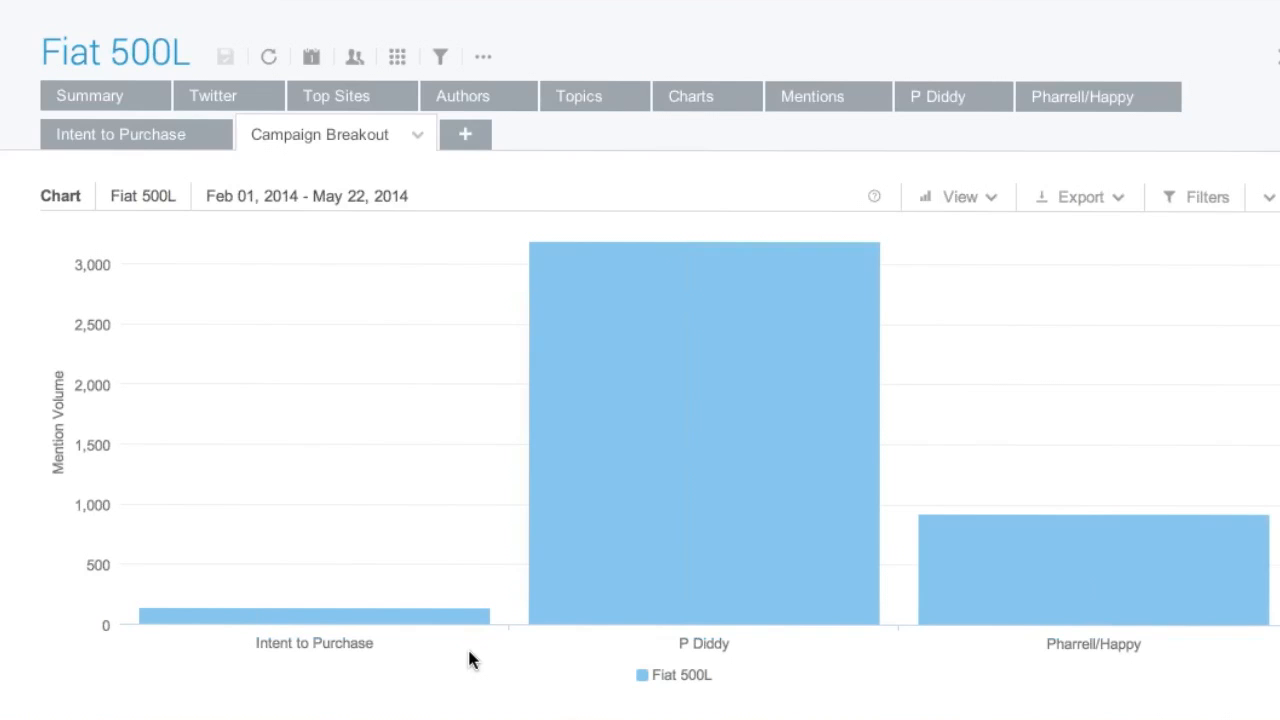
{"action": "mouse_move", "coordinate": [764, 592]}
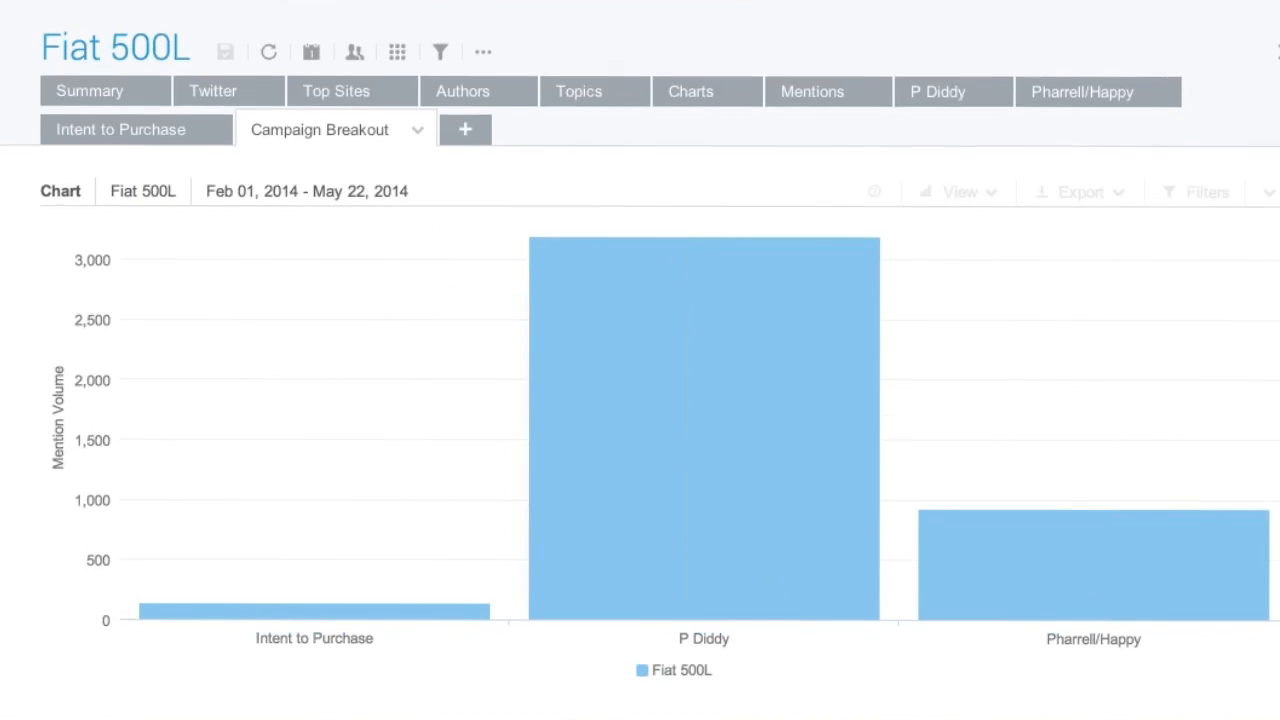
- Hide Neutral in the per-campaign sentiment chart so only positive and negative remain
{"action": "scroll", "scroll_direction": "down", "scroll_amount": 3}
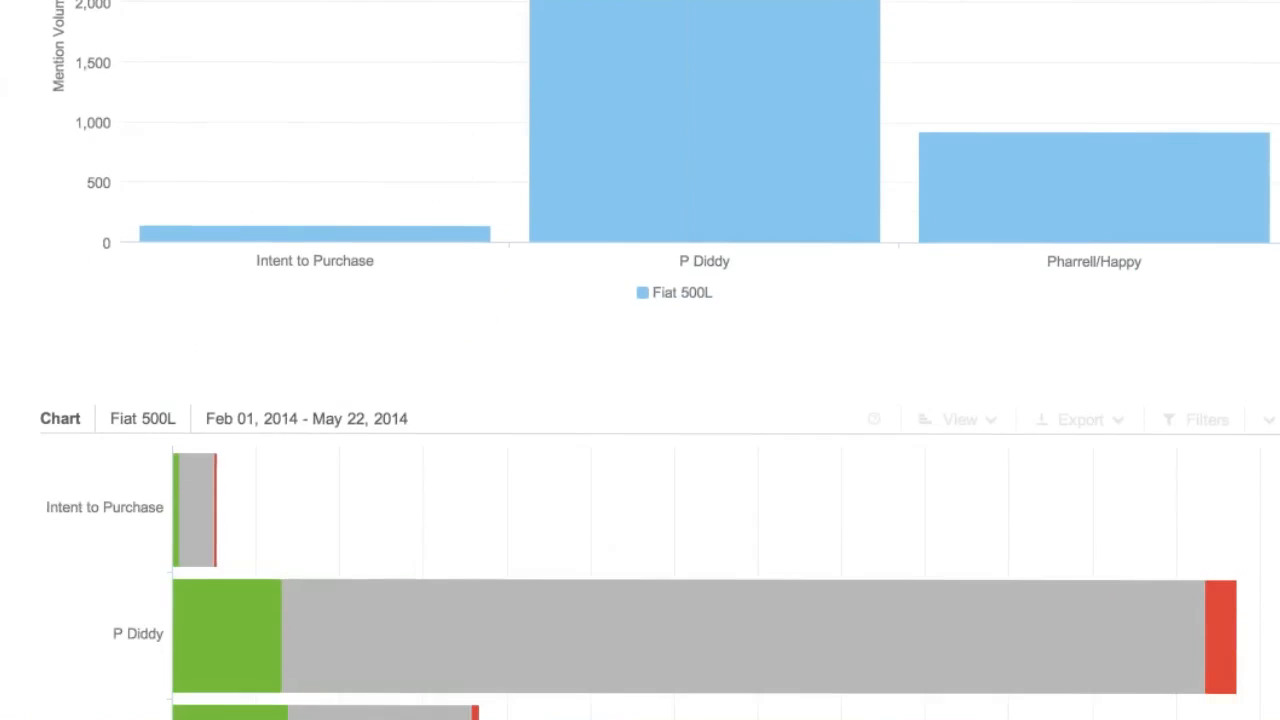
{"action": "scroll", "scroll_direction": "down", "scroll_amount": 3}
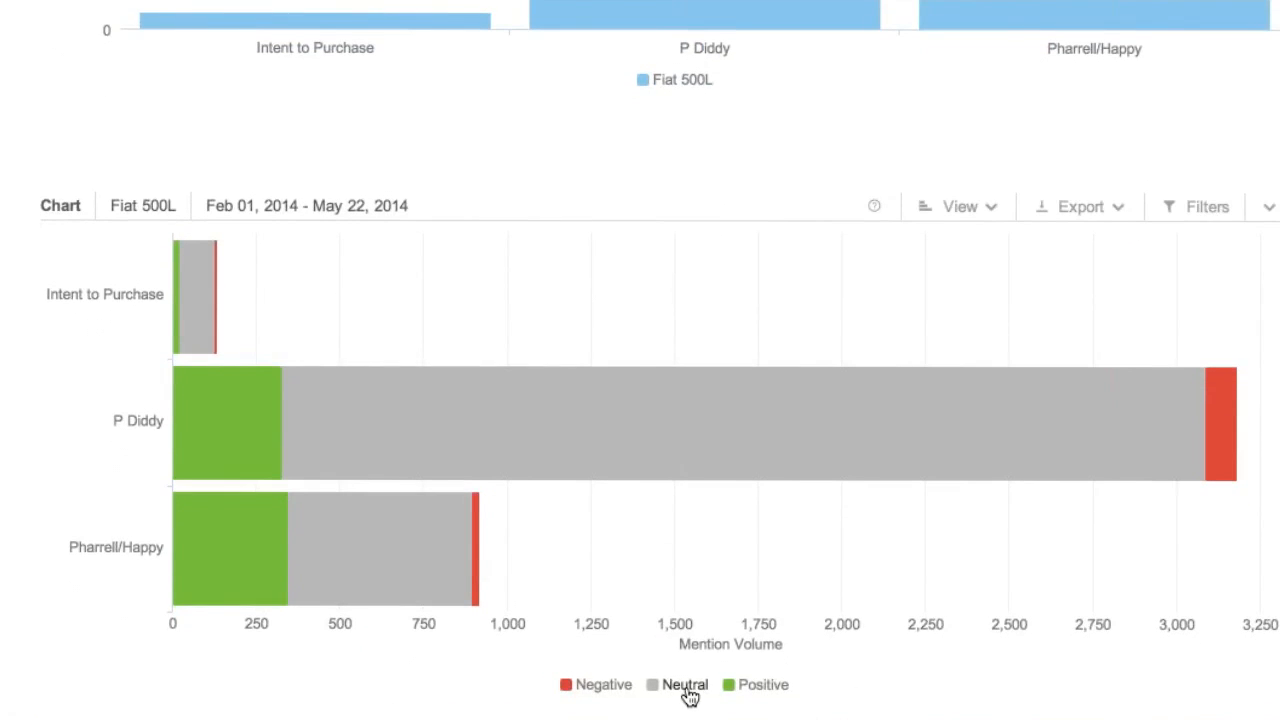
{"action": "left_click", "coordinate": [684, 684]}
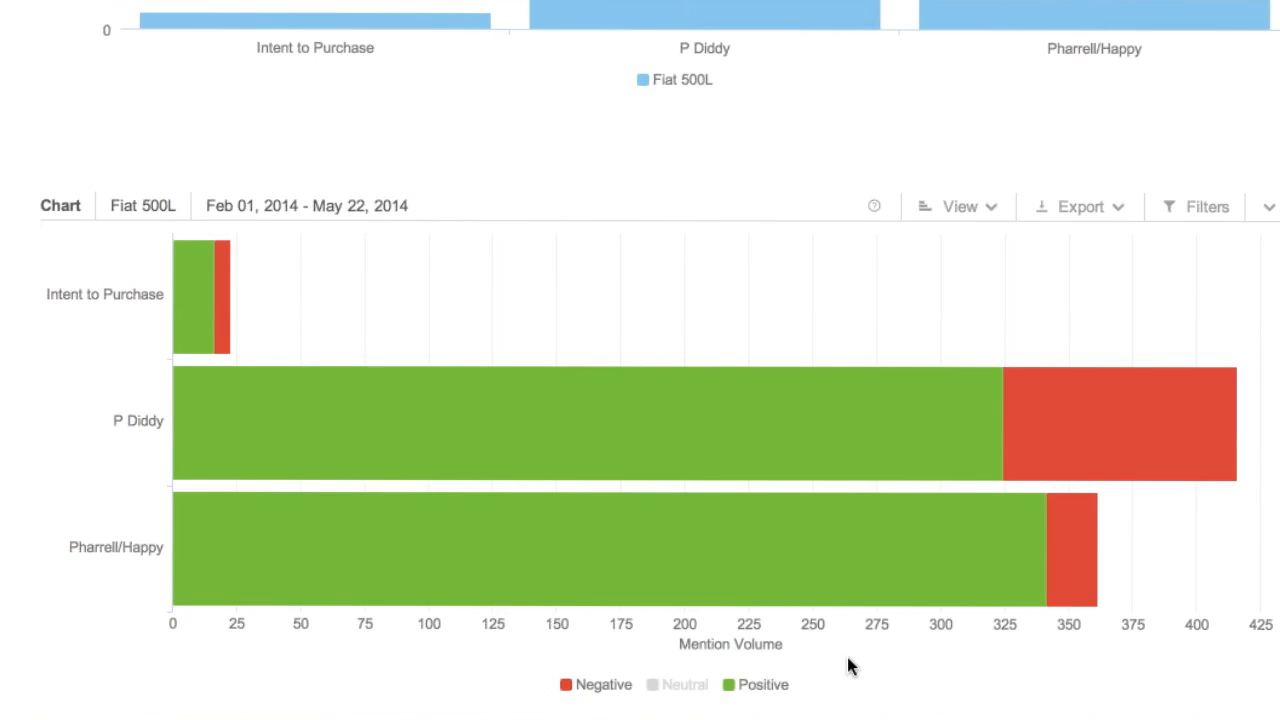
{"action": "mouse_move", "coordinate": [860, 650]}
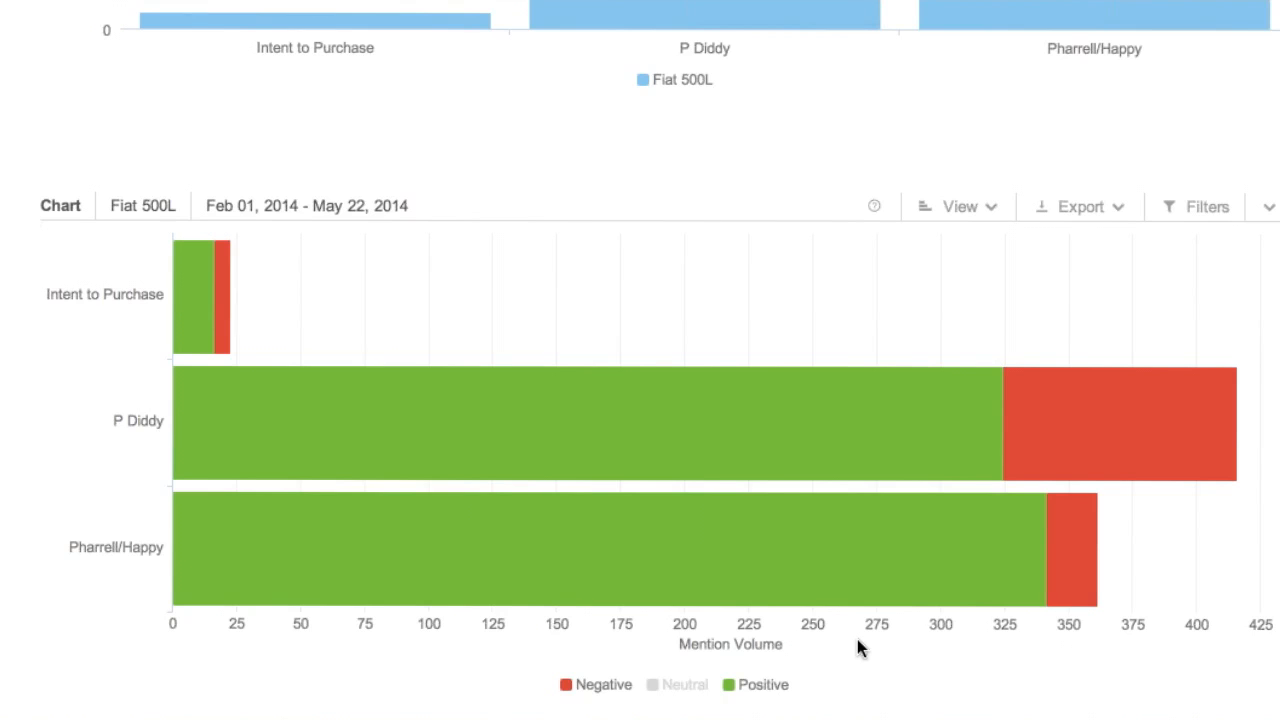
{"action": "mouse_move", "coordinate": [1132, 444]}
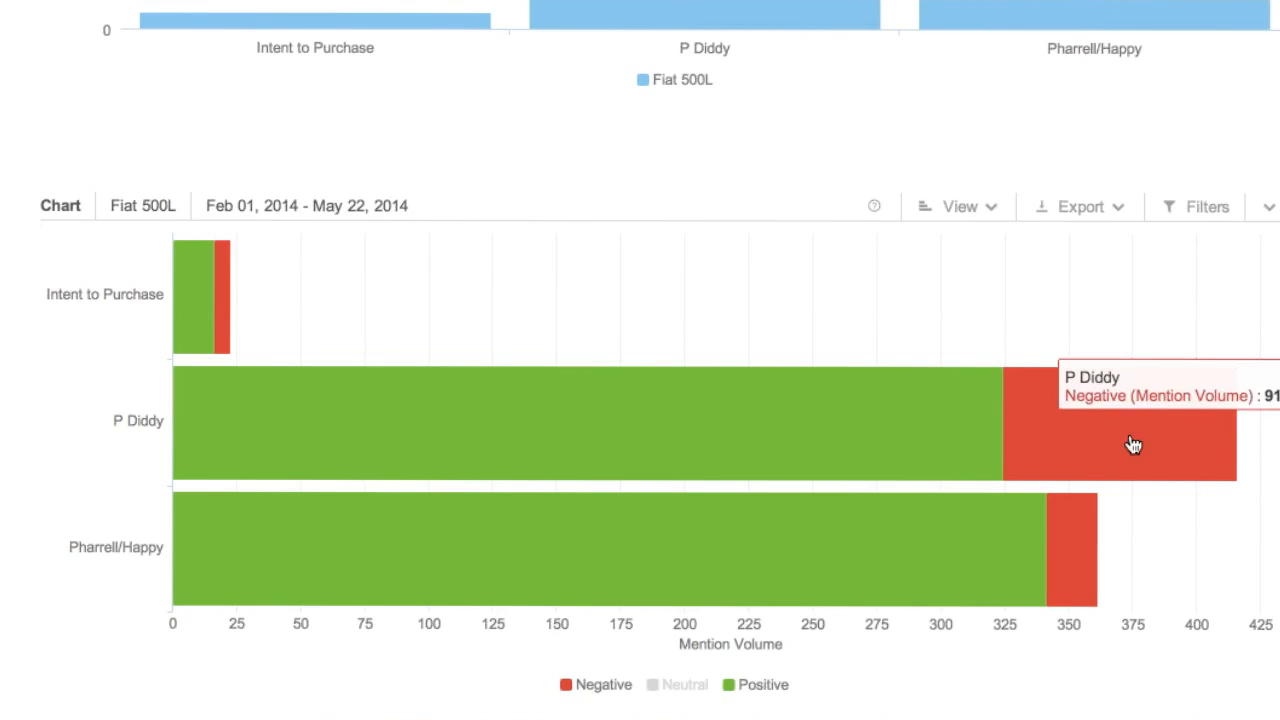
{"action": "left_click", "coordinate": [1130, 444]}
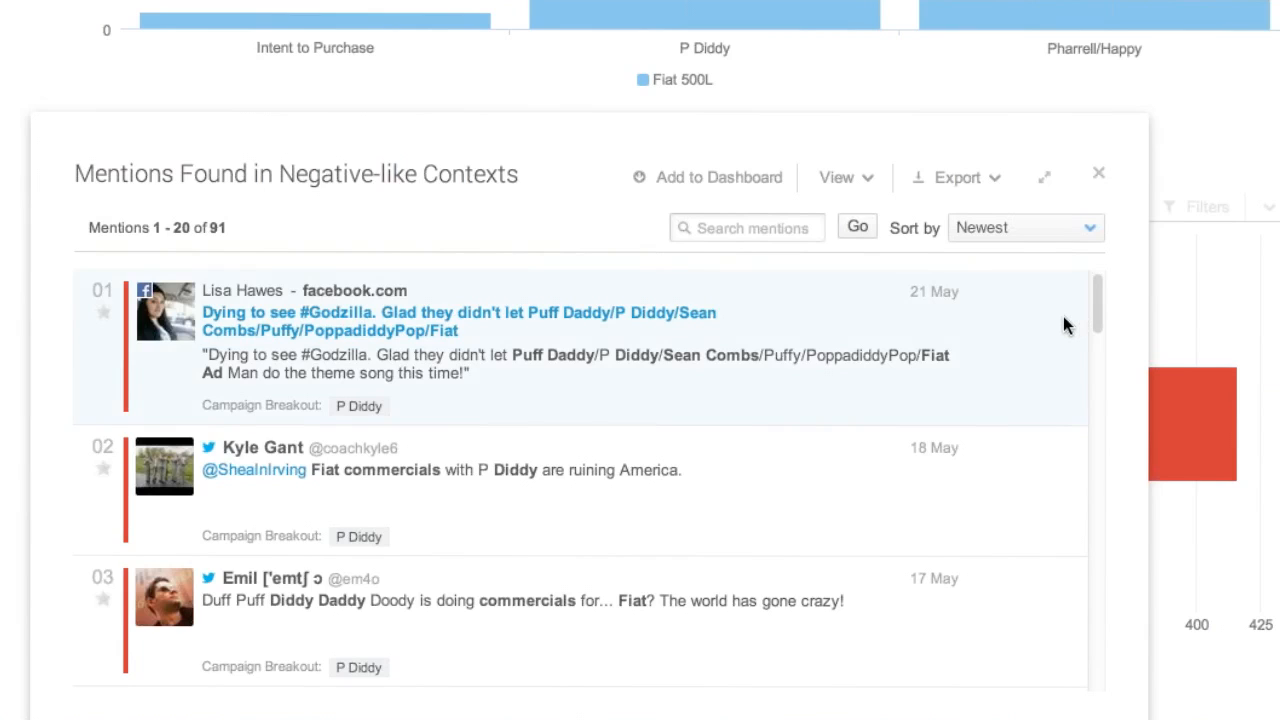
{"action": "scroll", "scroll_direction": "down", "scroll_amount": 3}
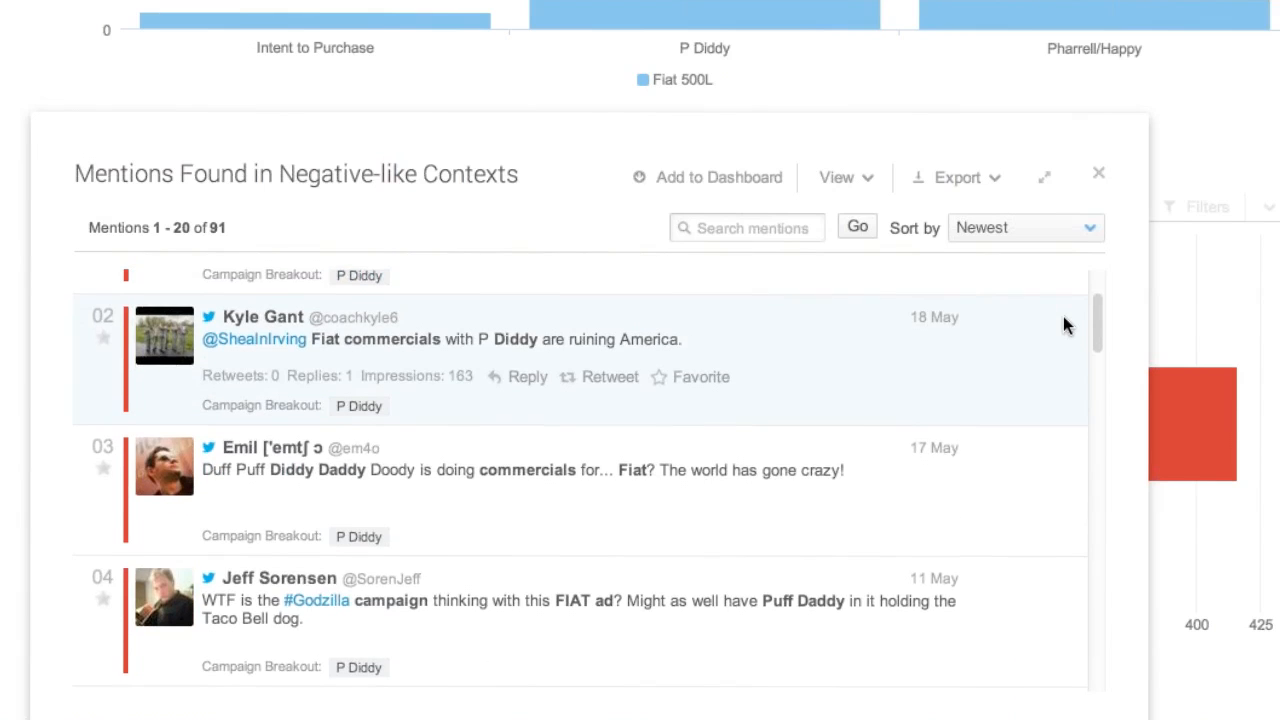
{"action": "scroll", "scroll_direction": "down", "scroll_amount": 3}
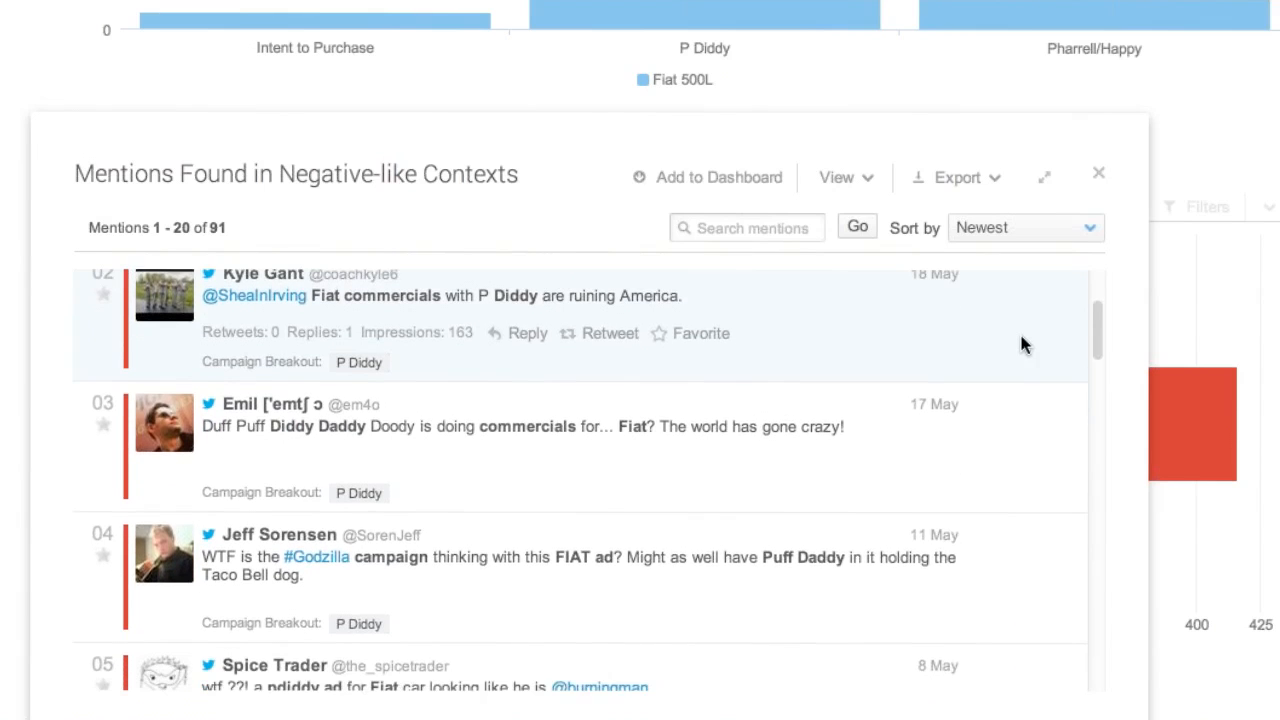
{"action": "scroll", "scroll_direction": "down", "scroll_amount": 3}
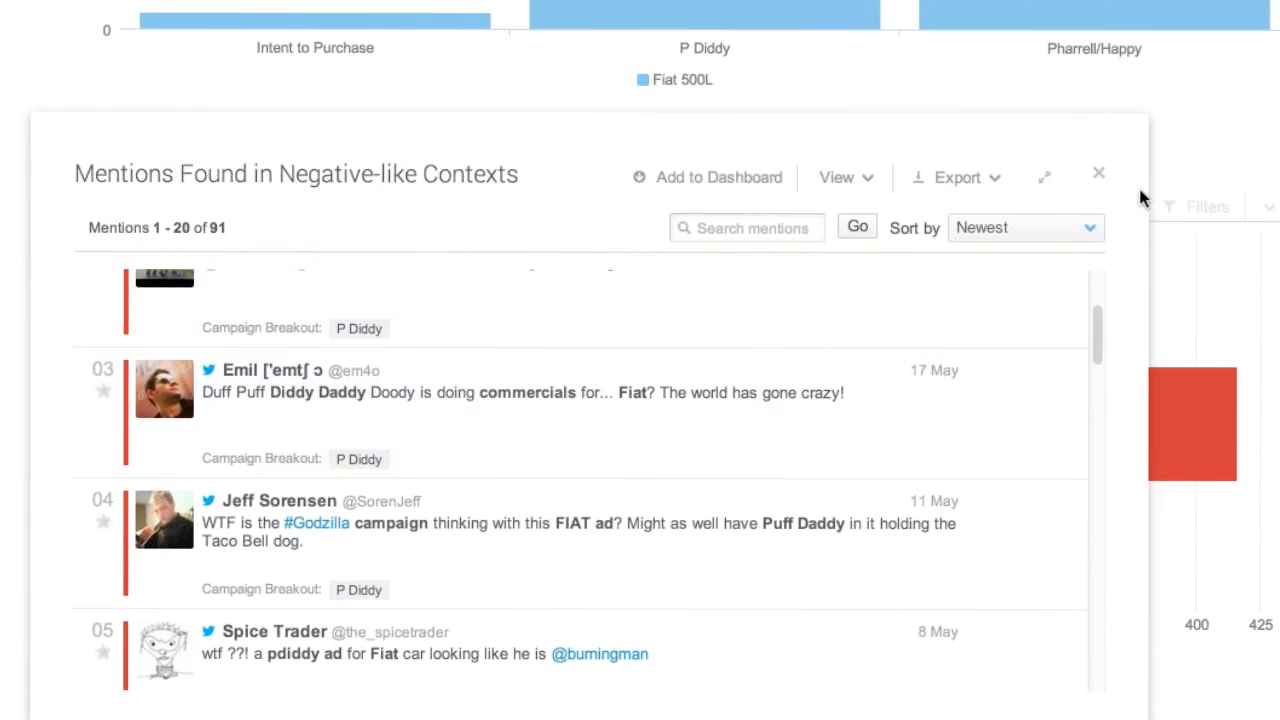
{"action": "left_click", "coordinate": [1098, 172]}
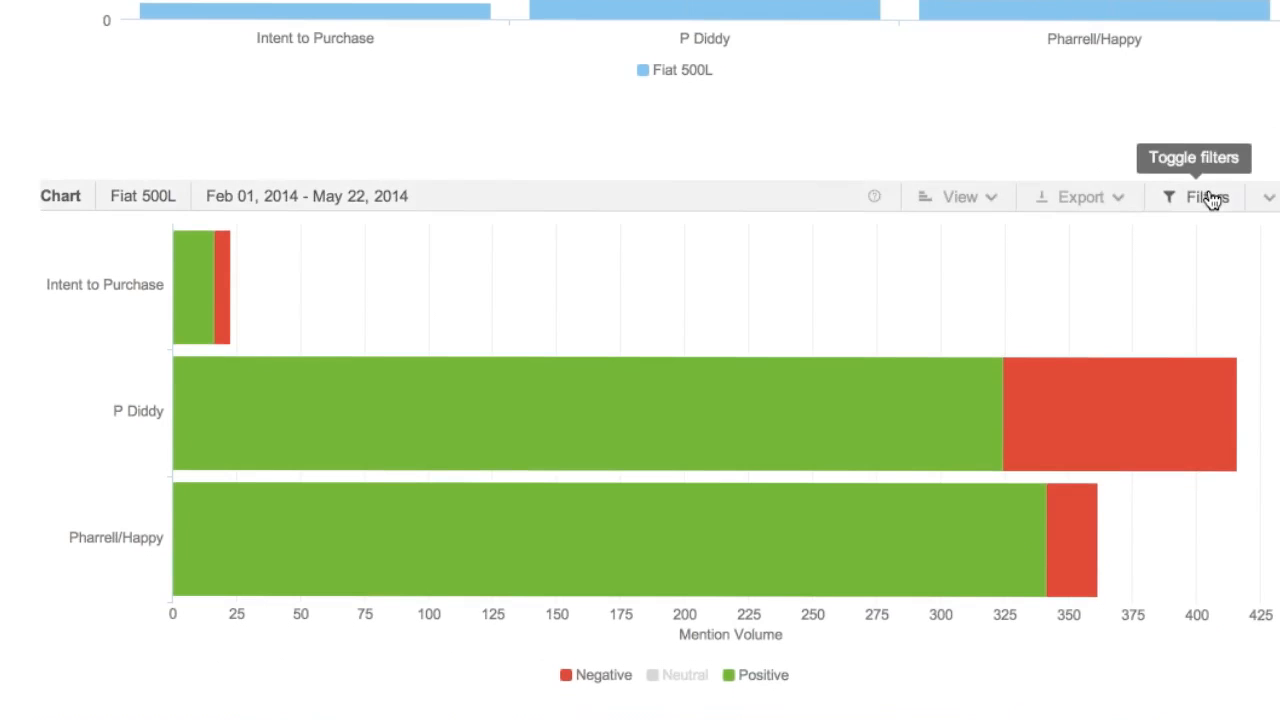
- Review the chart's data and filter settings, closing the metric dropdown before heading to Queries
{"action": "left_click", "coordinate": [1206, 196]}
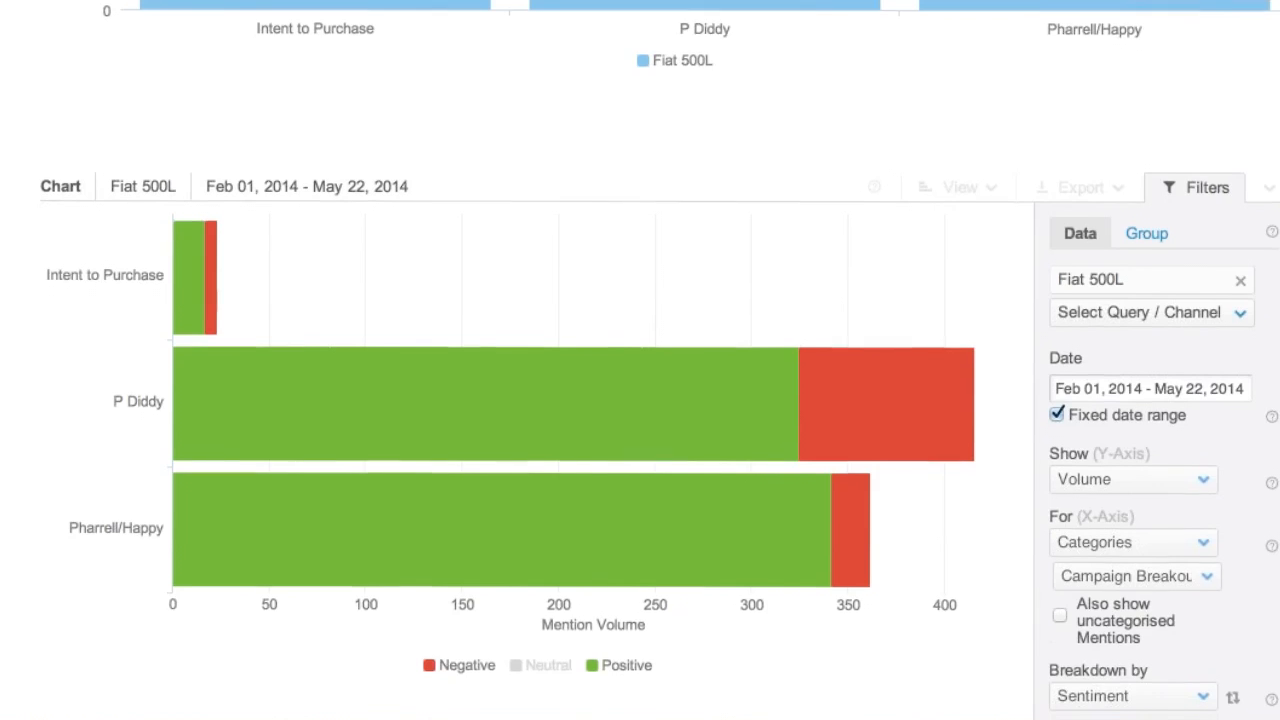
{"action": "scroll", "scroll_direction": "down", "scroll_amount": 3}
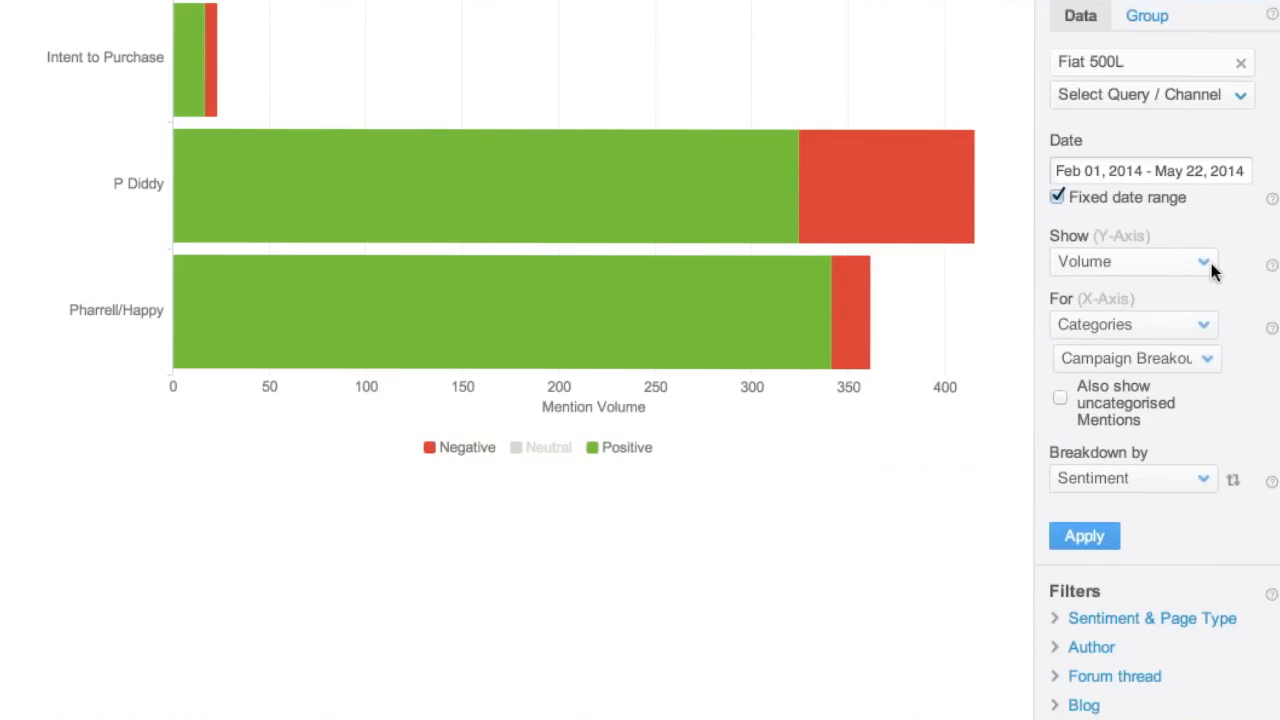
{"action": "left_click", "coordinate": [1132, 260]}
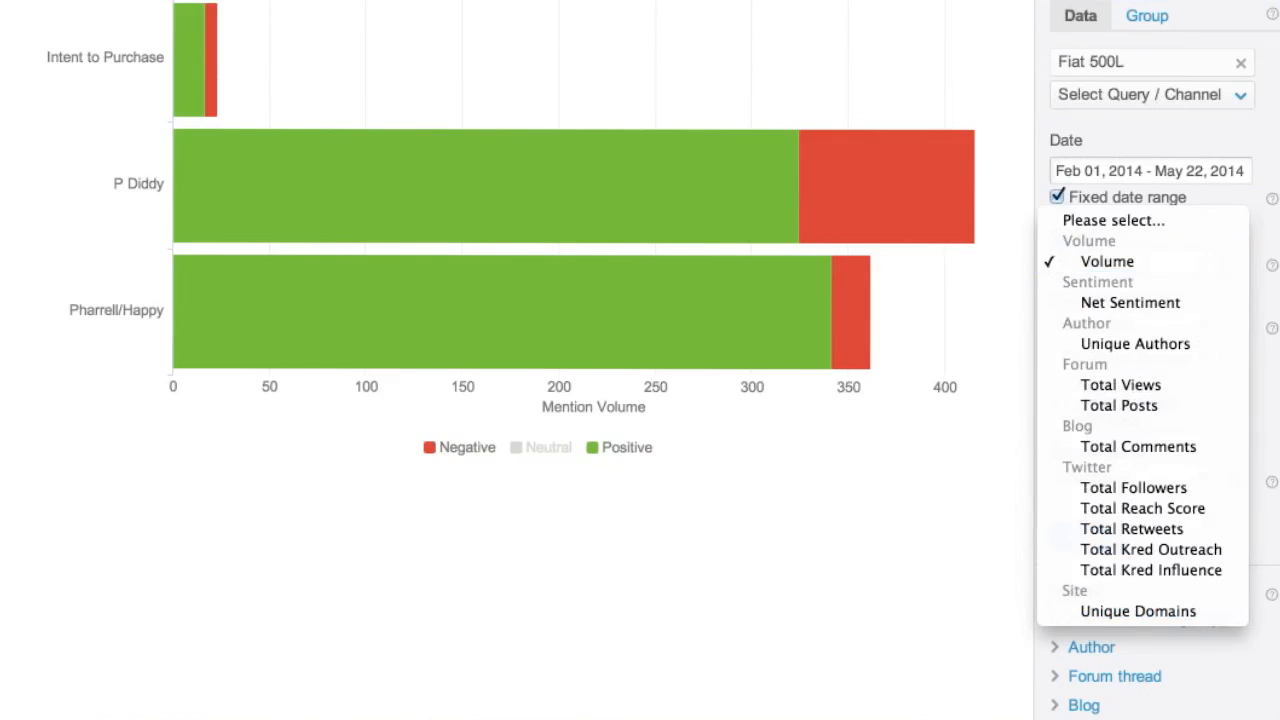
{"action": "left_click", "coordinate": [1108, 260]}
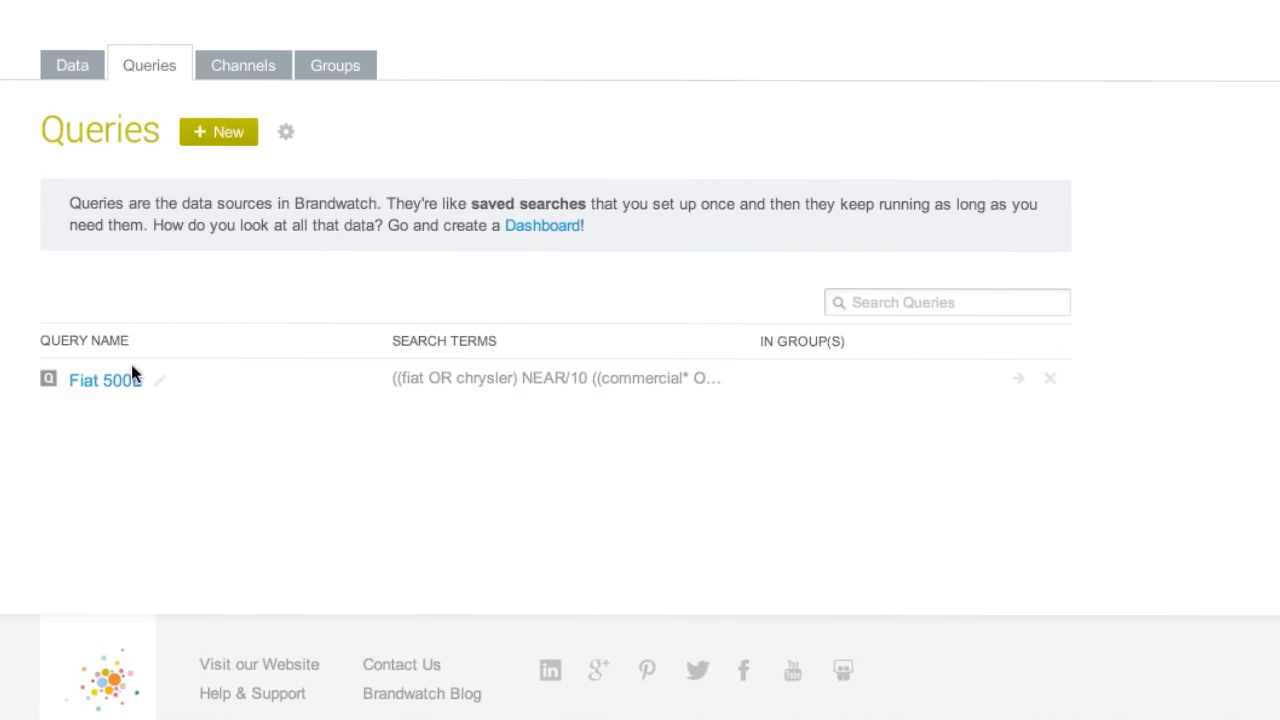
- Review the Fiat 500L query's boolean search terms and close it without saving
{"action": "left_click", "coordinate": [104, 380]}
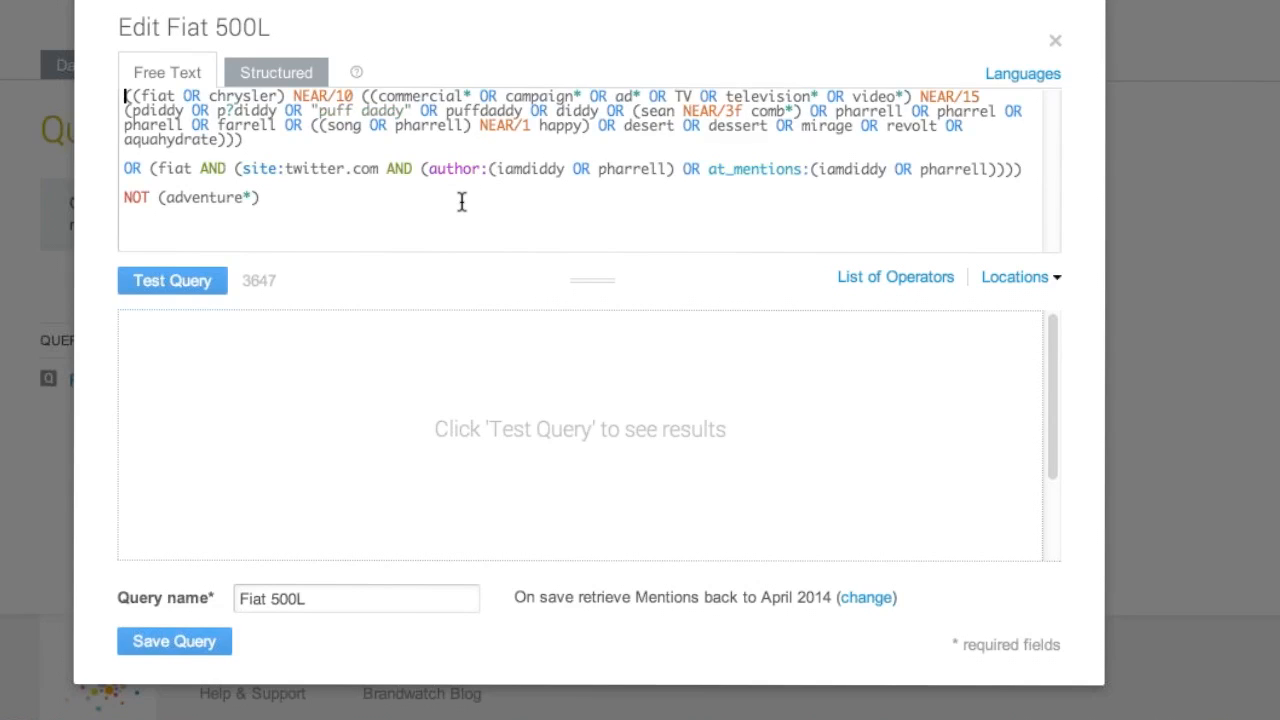
{"action": "mouse_move", "coordinate": [398, 148]}
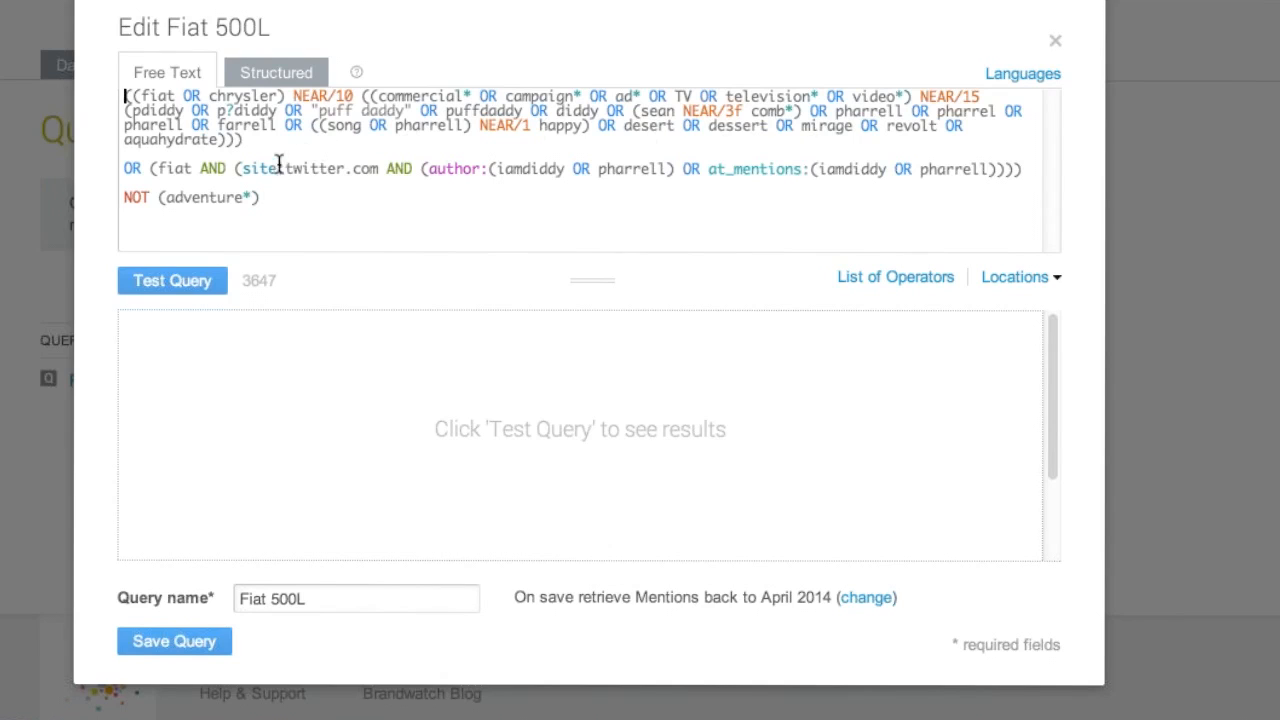
{"action": "mouse_move", "coordinate": [308, 202]}
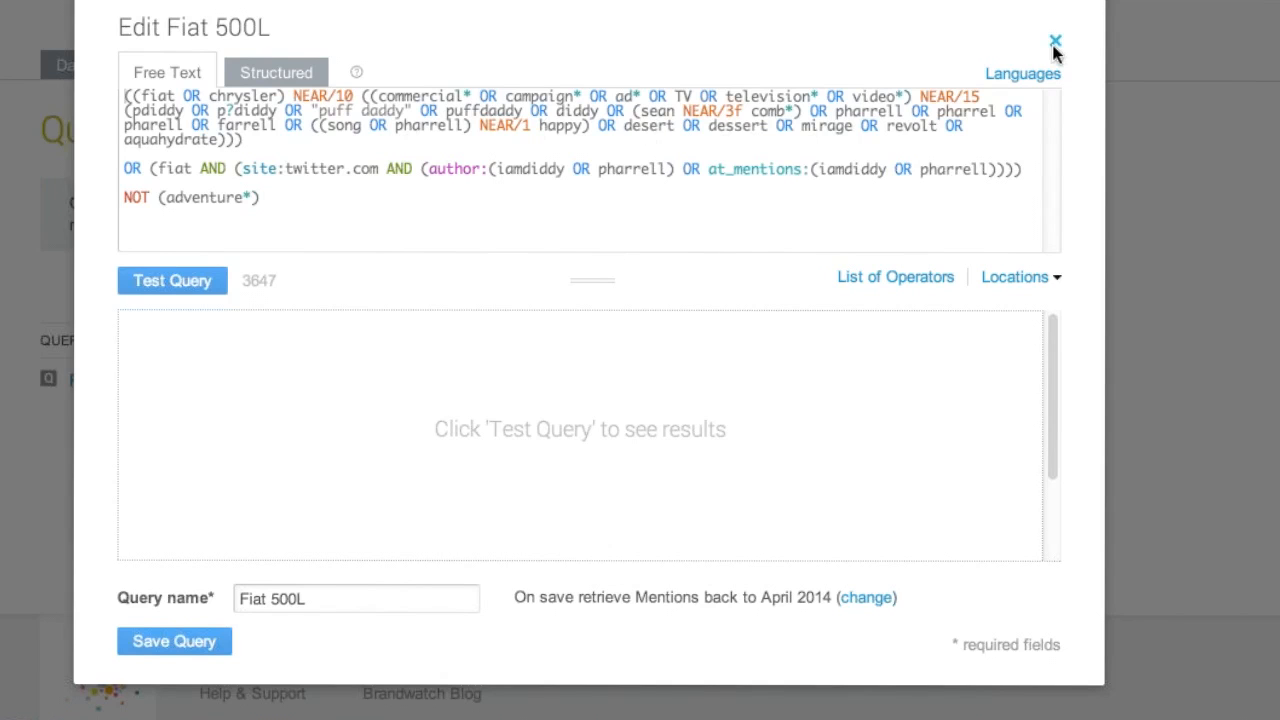
{"action": "left_click", "coordinate": [1054, 42]}
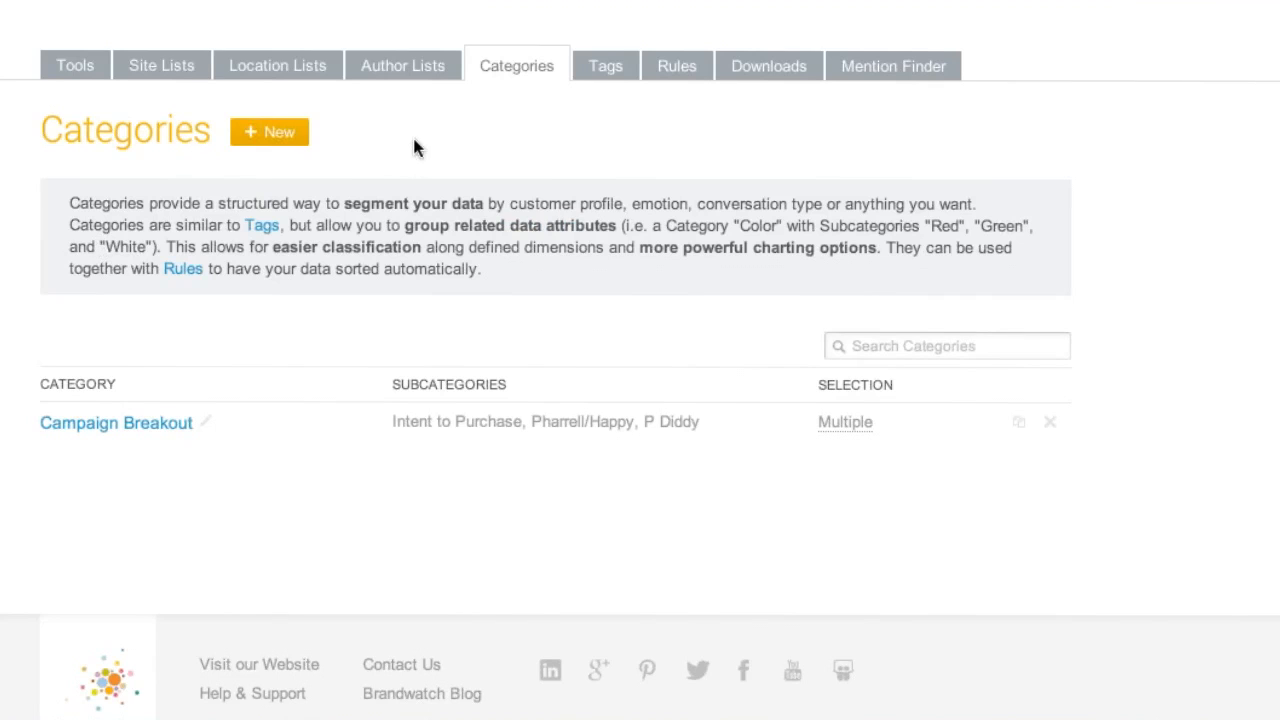
{"action": "left_click", "coordinate": [268, 132]}
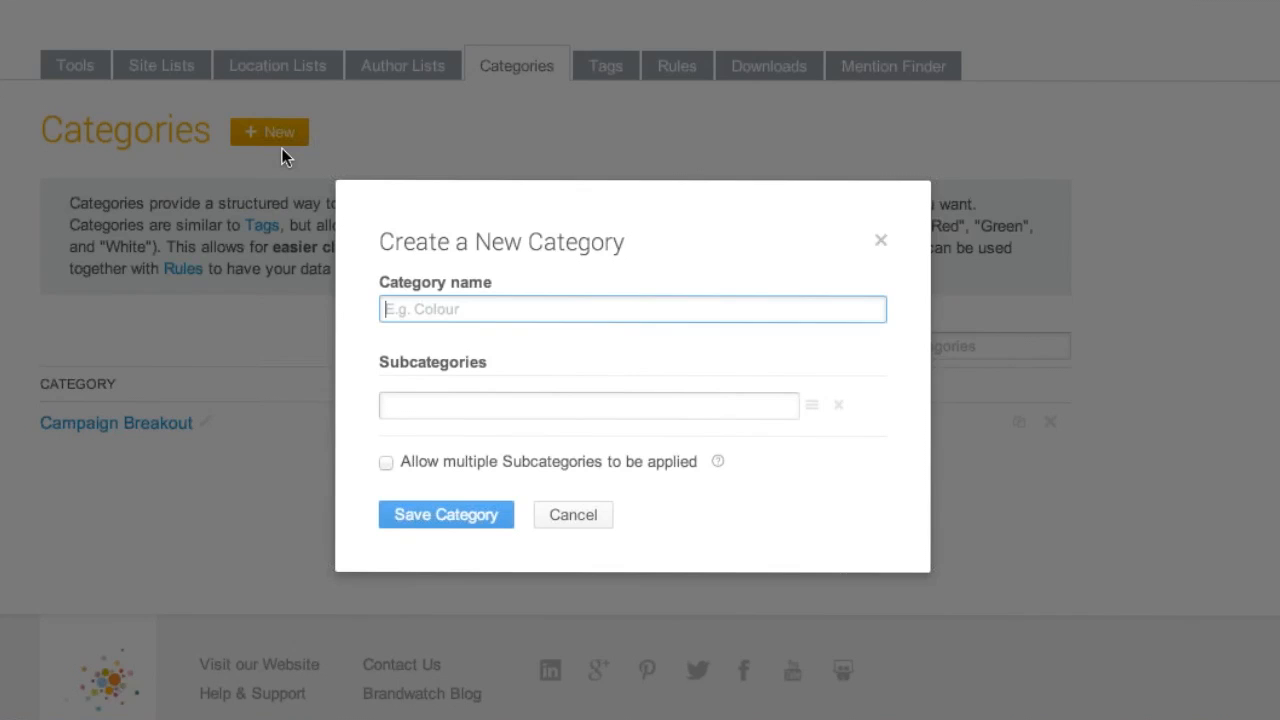
{"action": "type", "text": "Campaign Breakout"}
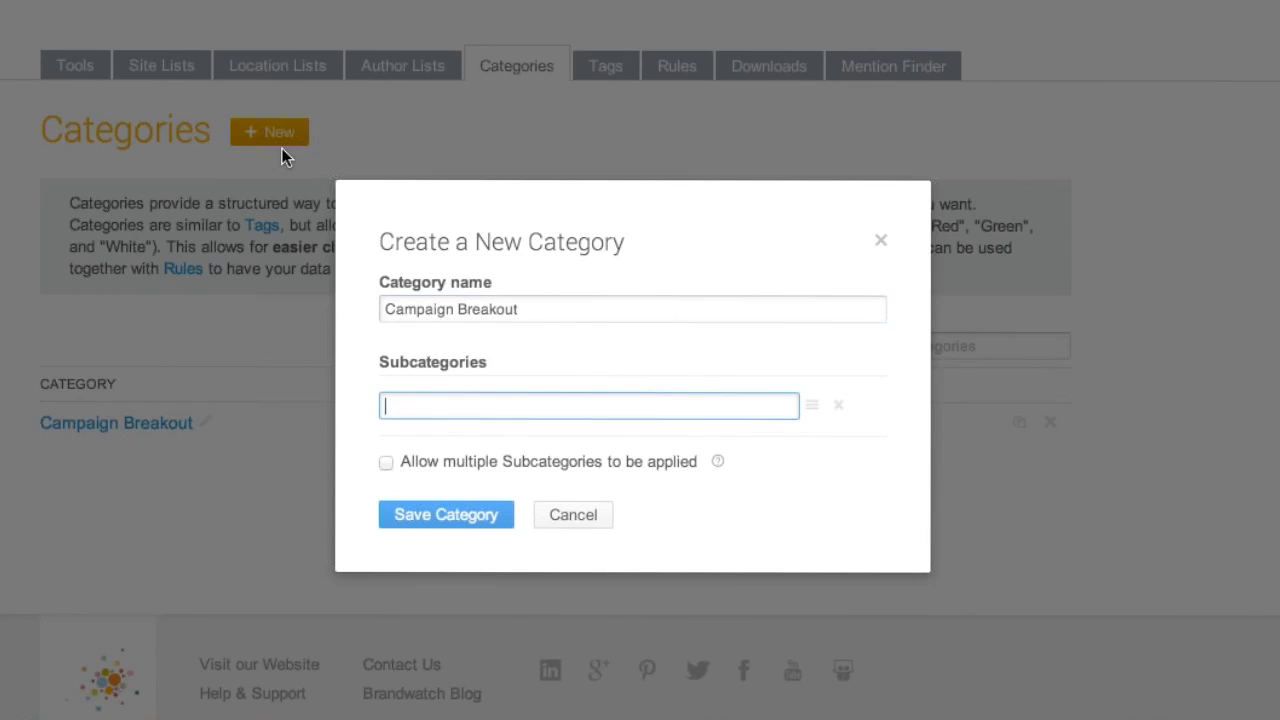
{"action": "type", "text": "P Diddy"}
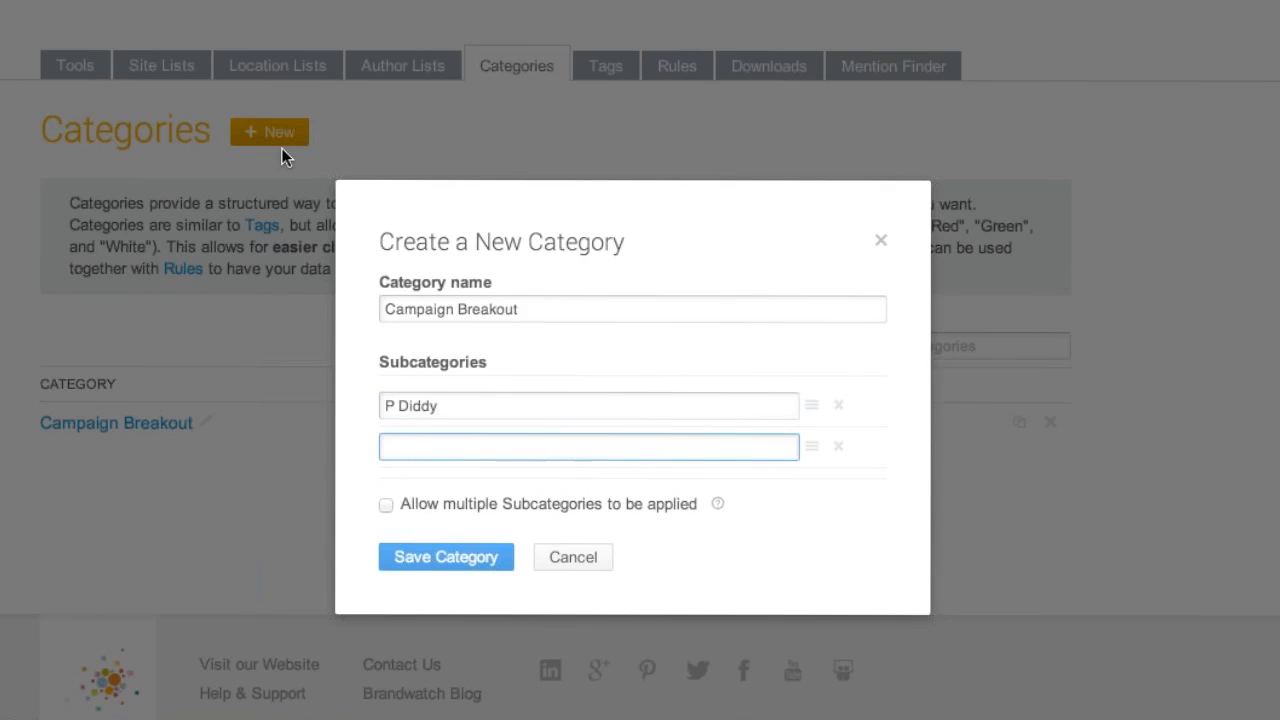
{"action": "type", "text": "Intent to Purchase"}
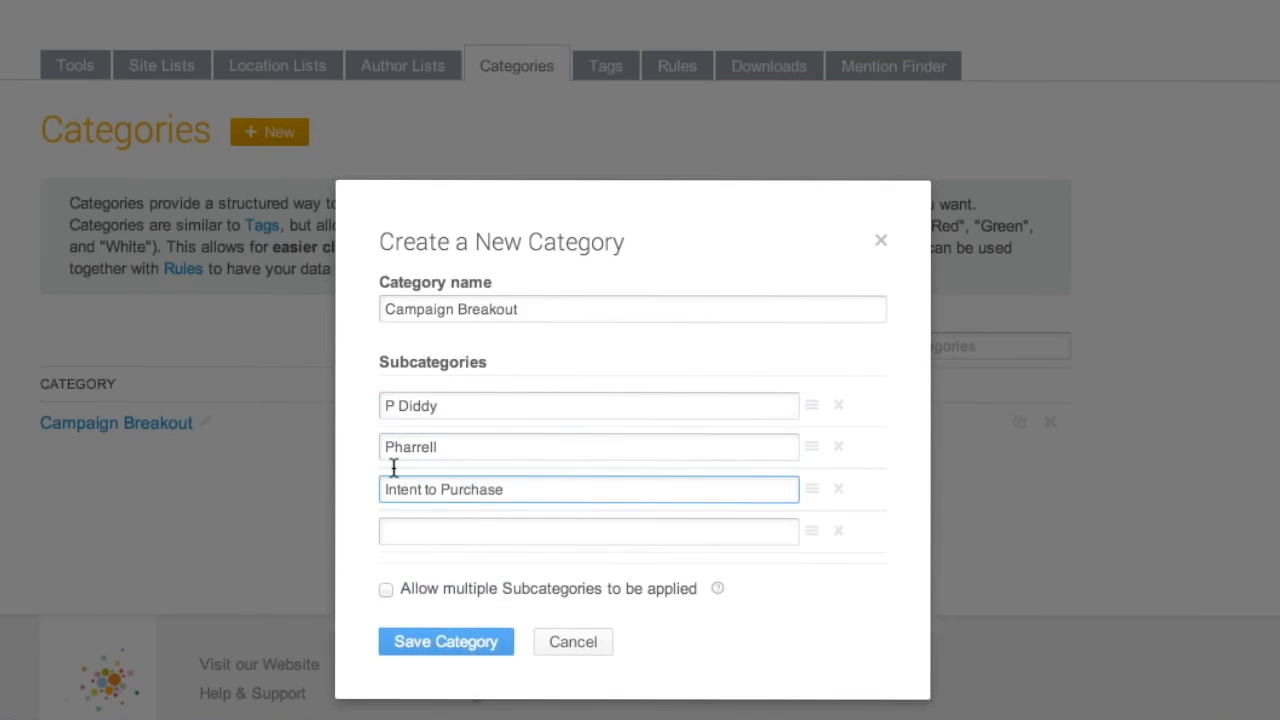
{"action": "left_click", "coordinate": [386, 588]}
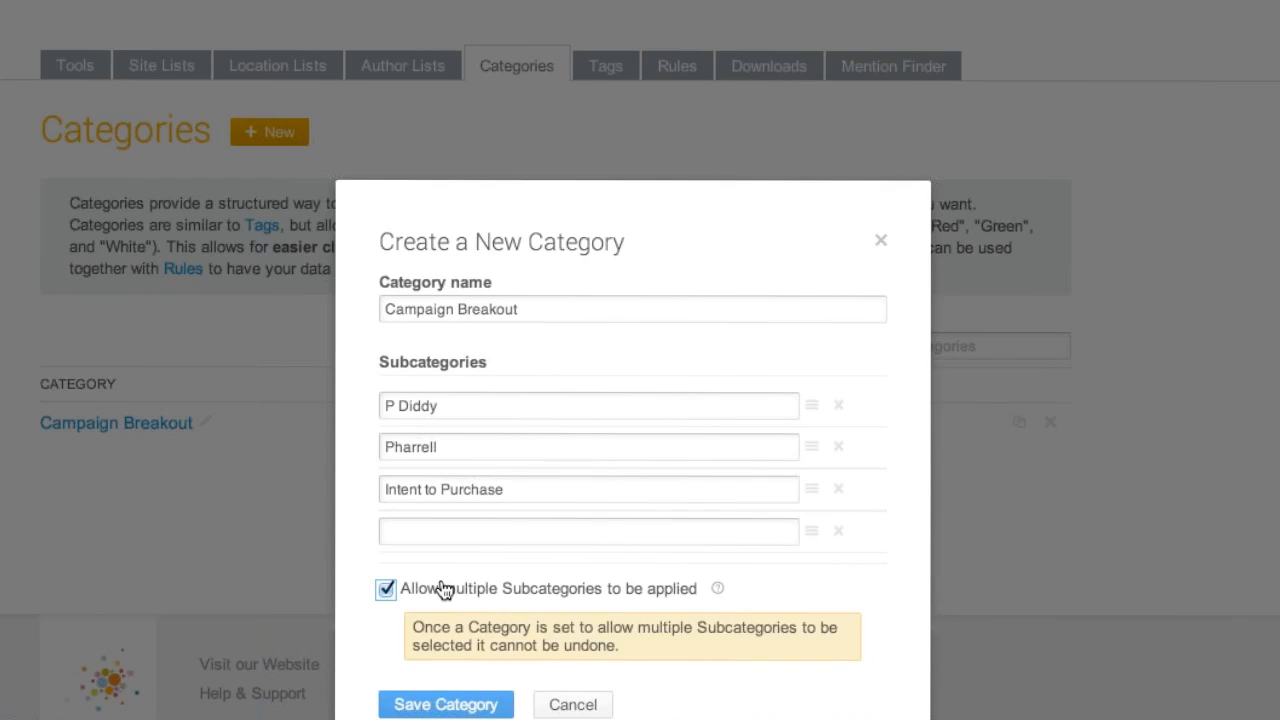
{"action": "mouse_move", "coordinate": [368, 492]}
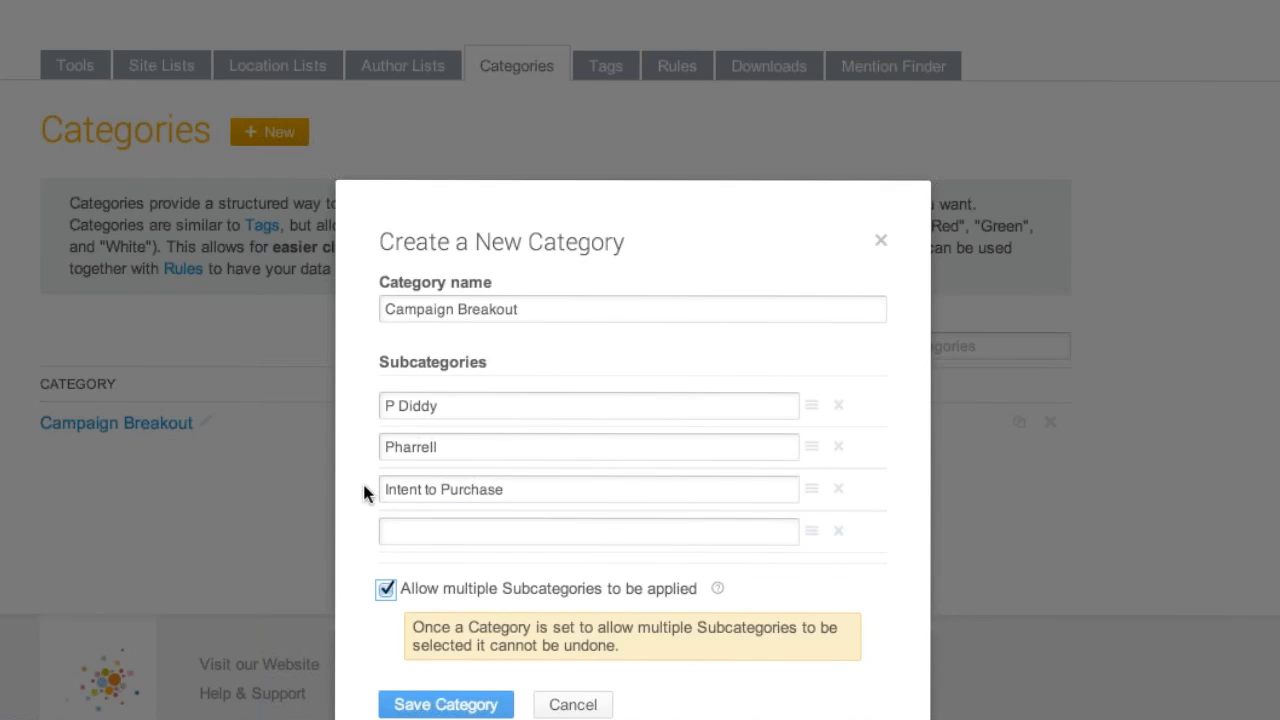
{"action": "mouse_move", "coordinate": [350, 508]}
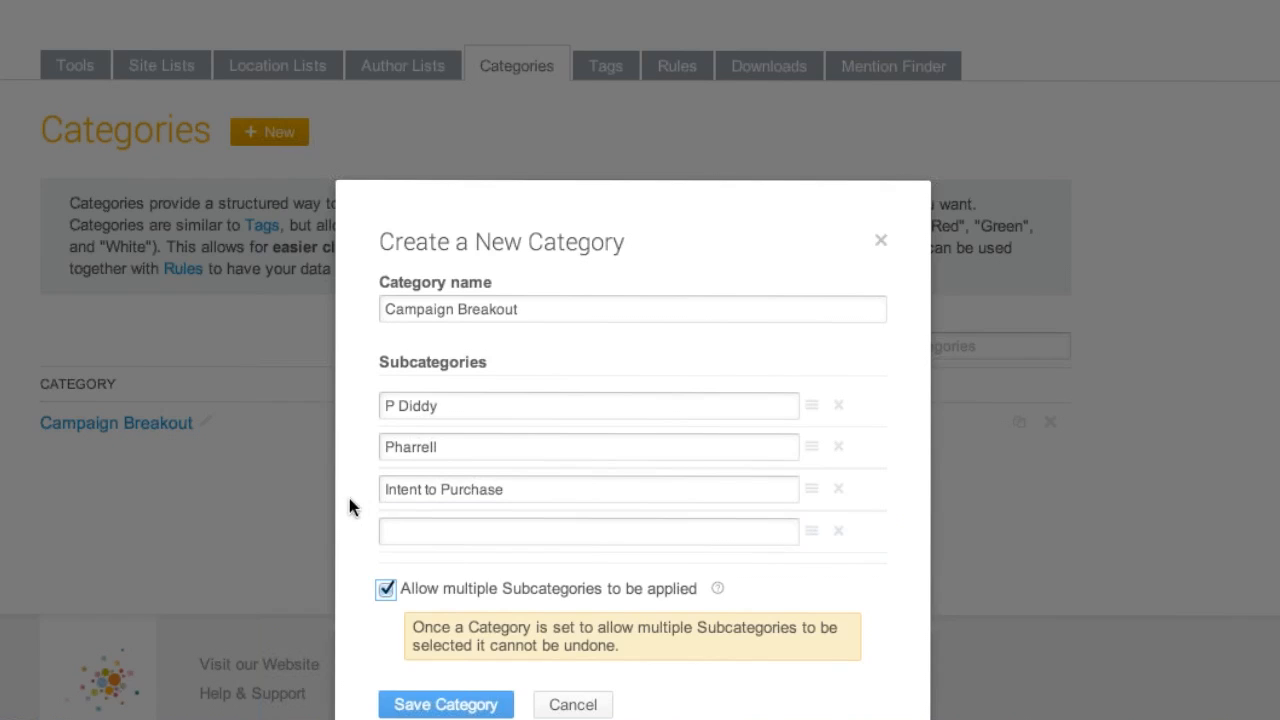
{"action": "mouse_move", "coordinate": [352, 504]}
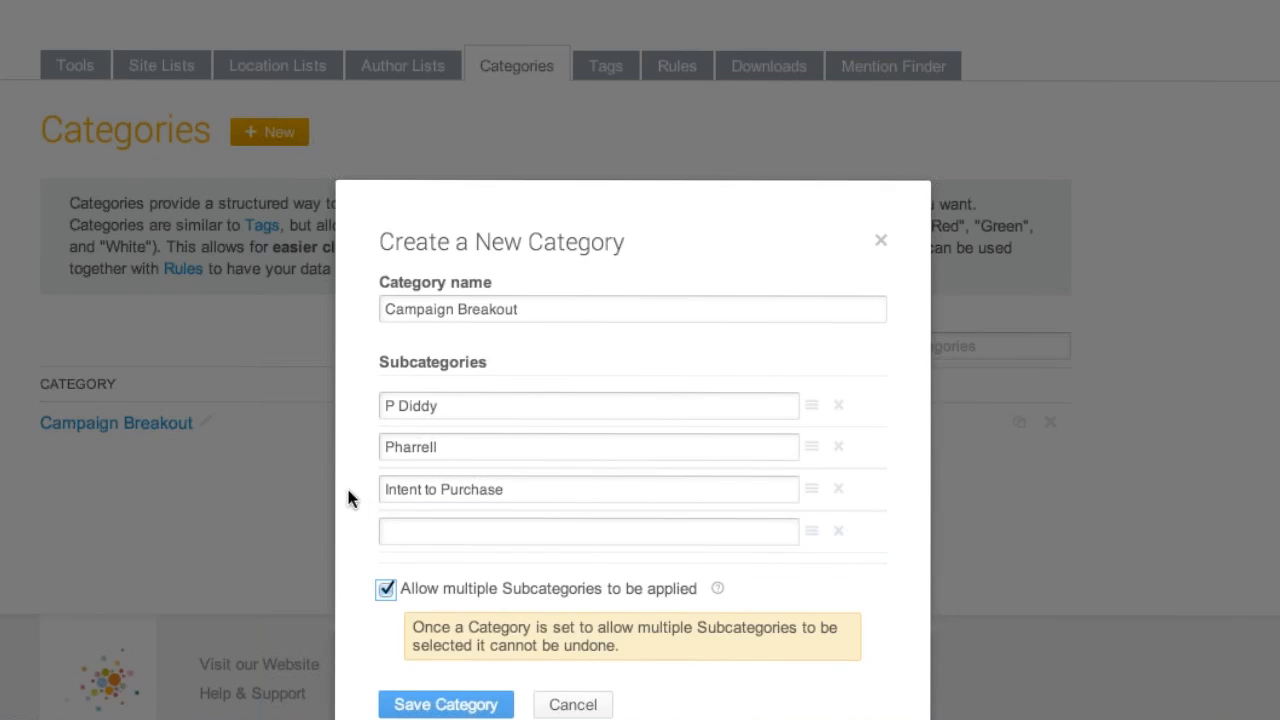
{"action": "mouse_move", "coordinate": [352, 486]}
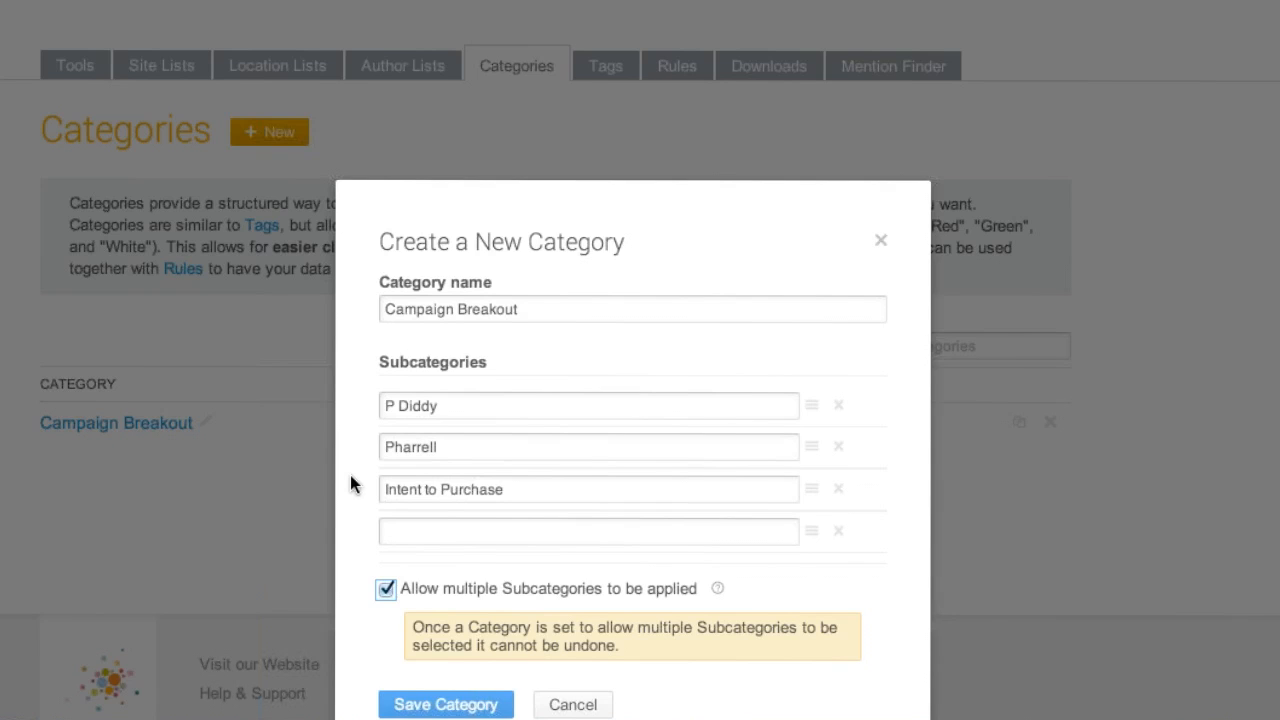
{"action": "mouse_move", "coordinate": [352, 486]}
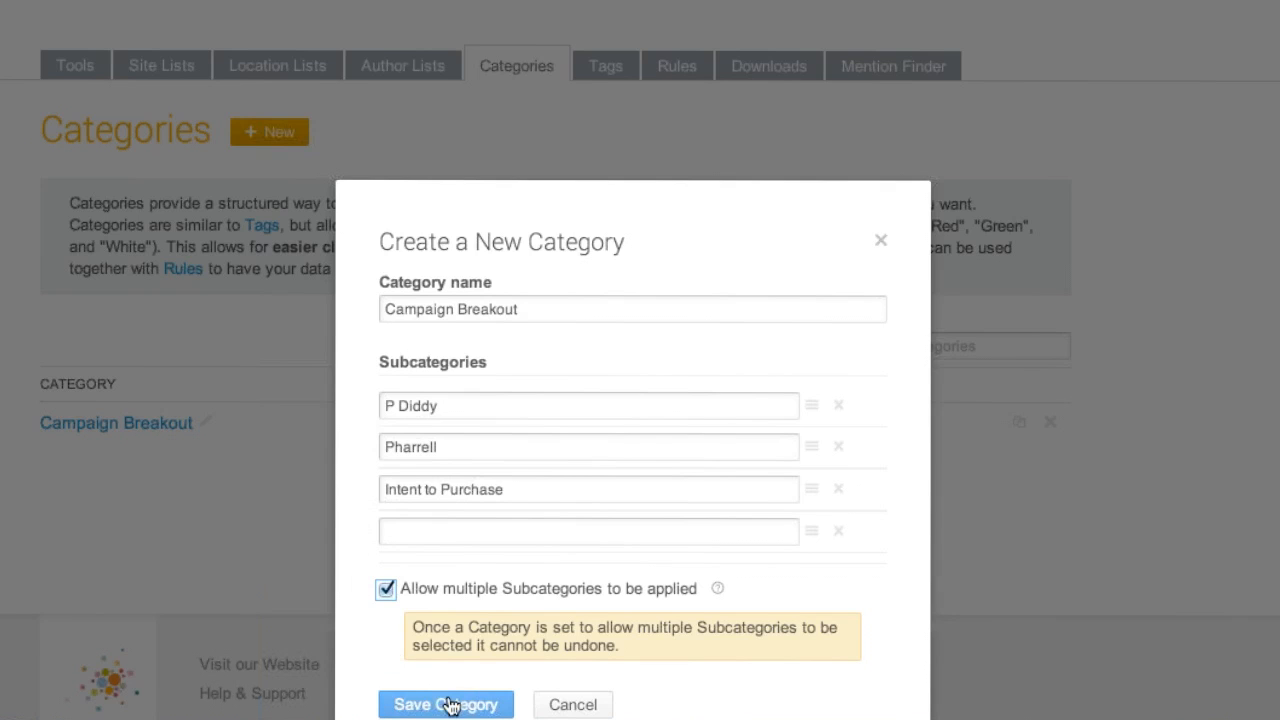
{"action": "left_click", "coordinate": [444, 704]}
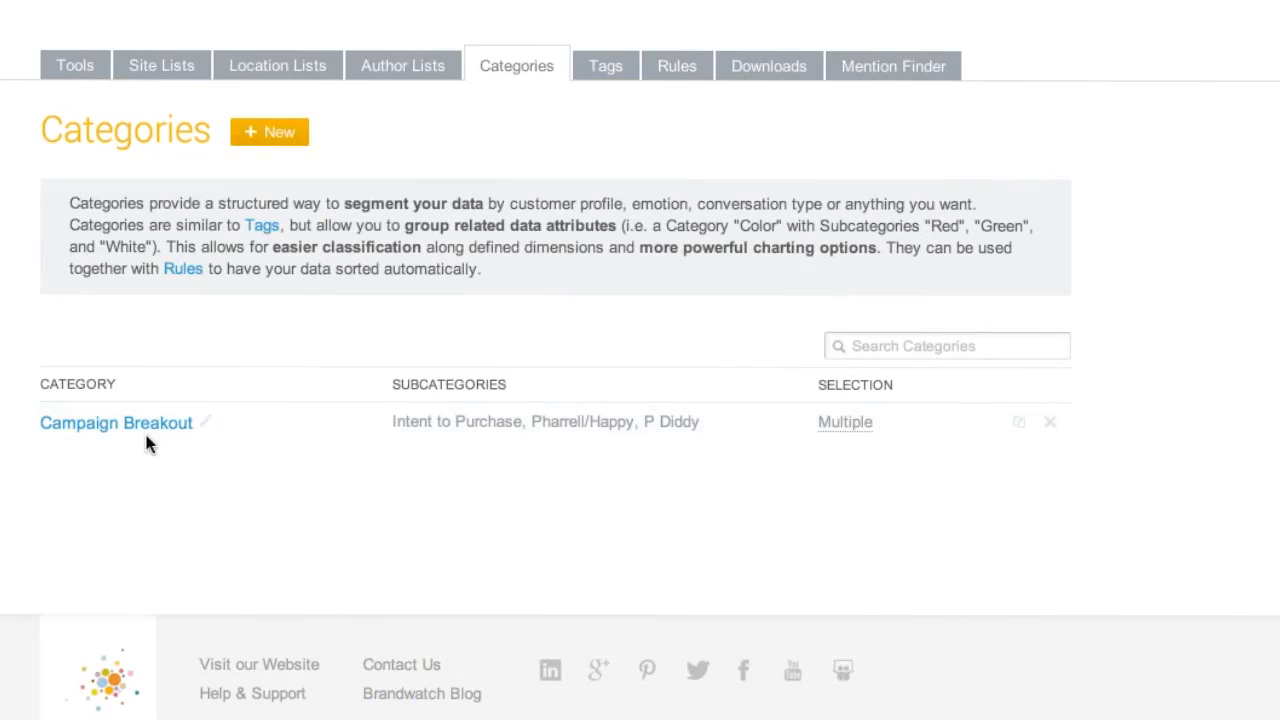
{"action": "left_click", "coordinate": [206, 420]}
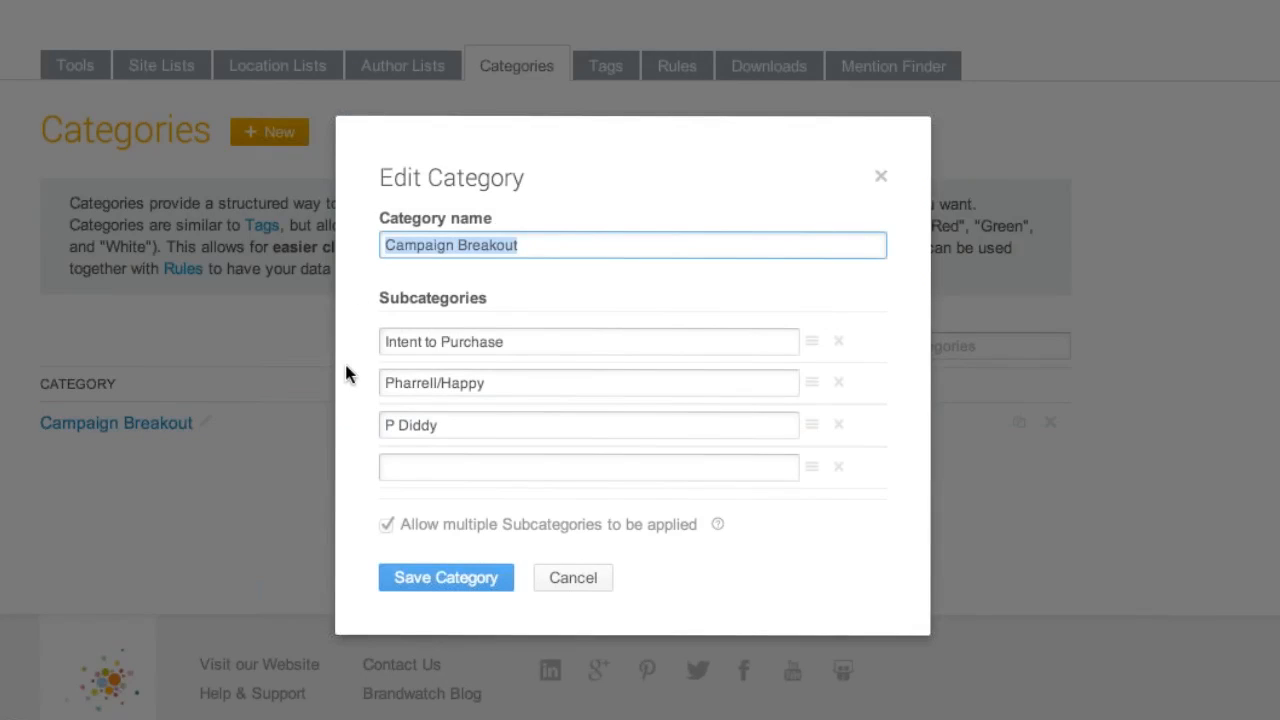
{"action": "left_click", "coordinate": [444, 576]}
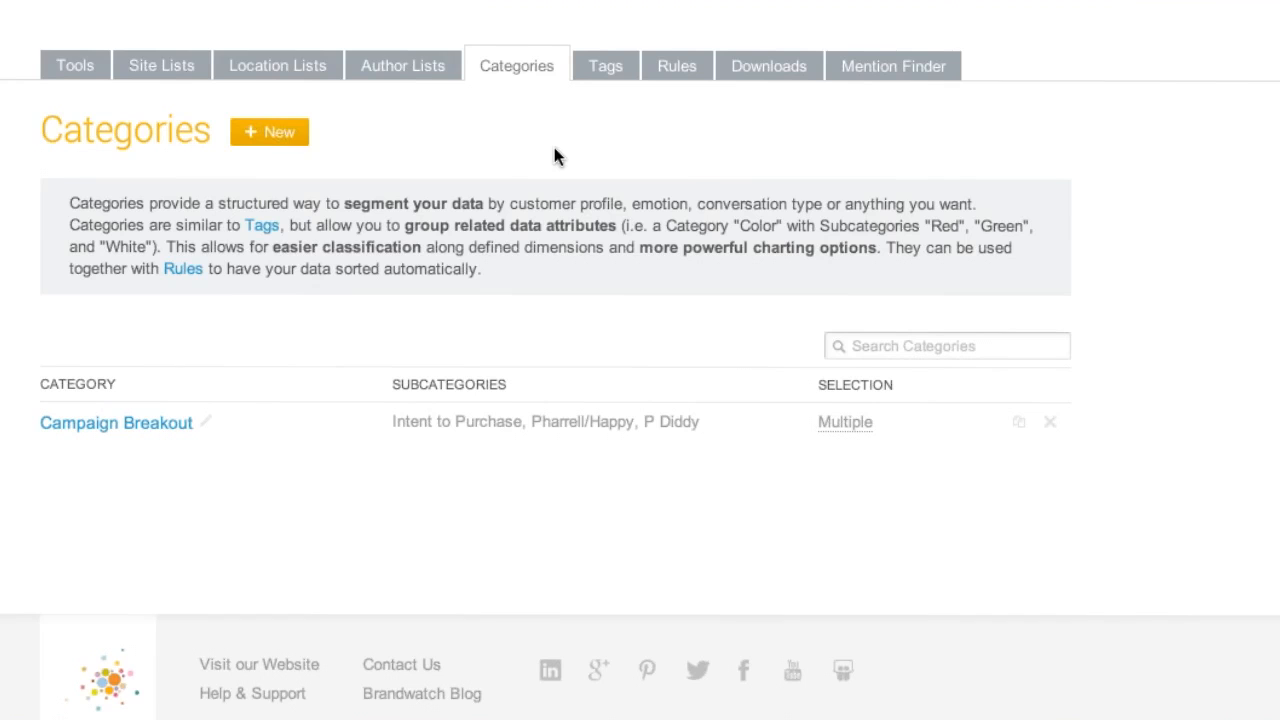
{"action": "mouse_move", "coordinate": [638, 112]}
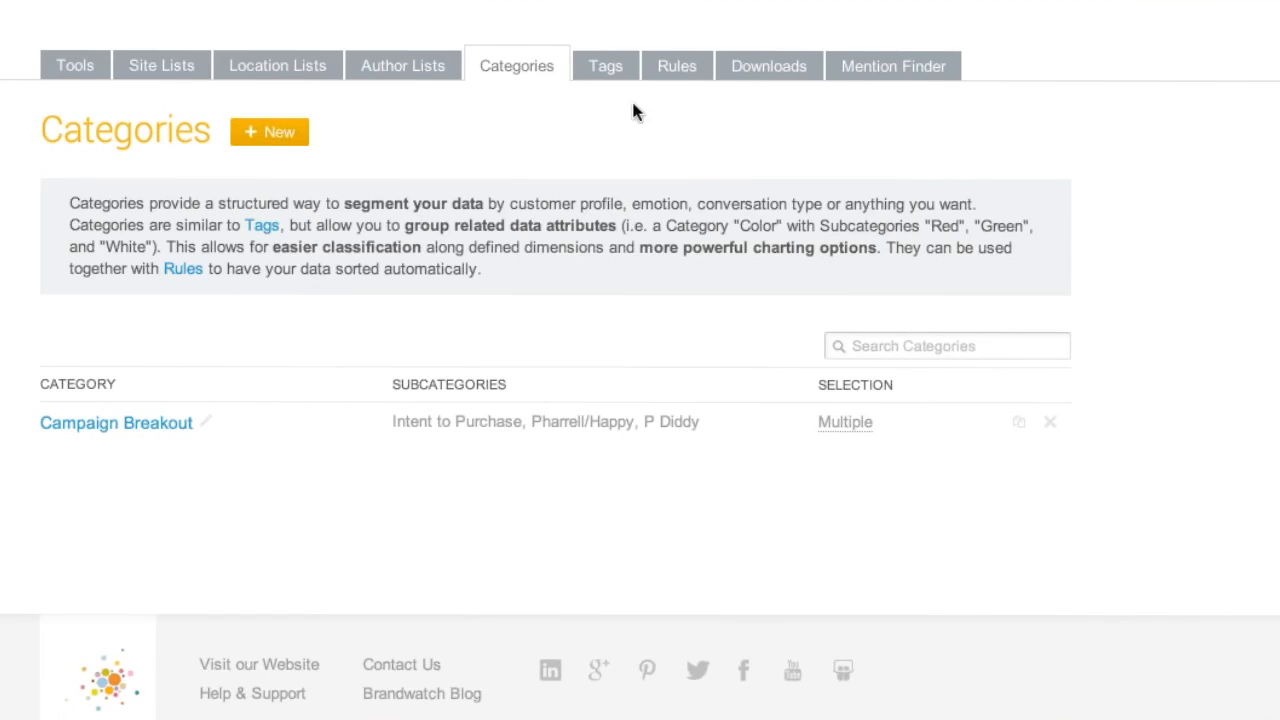
- Start a new rule searching for 'pharrell OR pharell OR pharrel'
{"action": "left_click", "coordinate": [676, 64]}
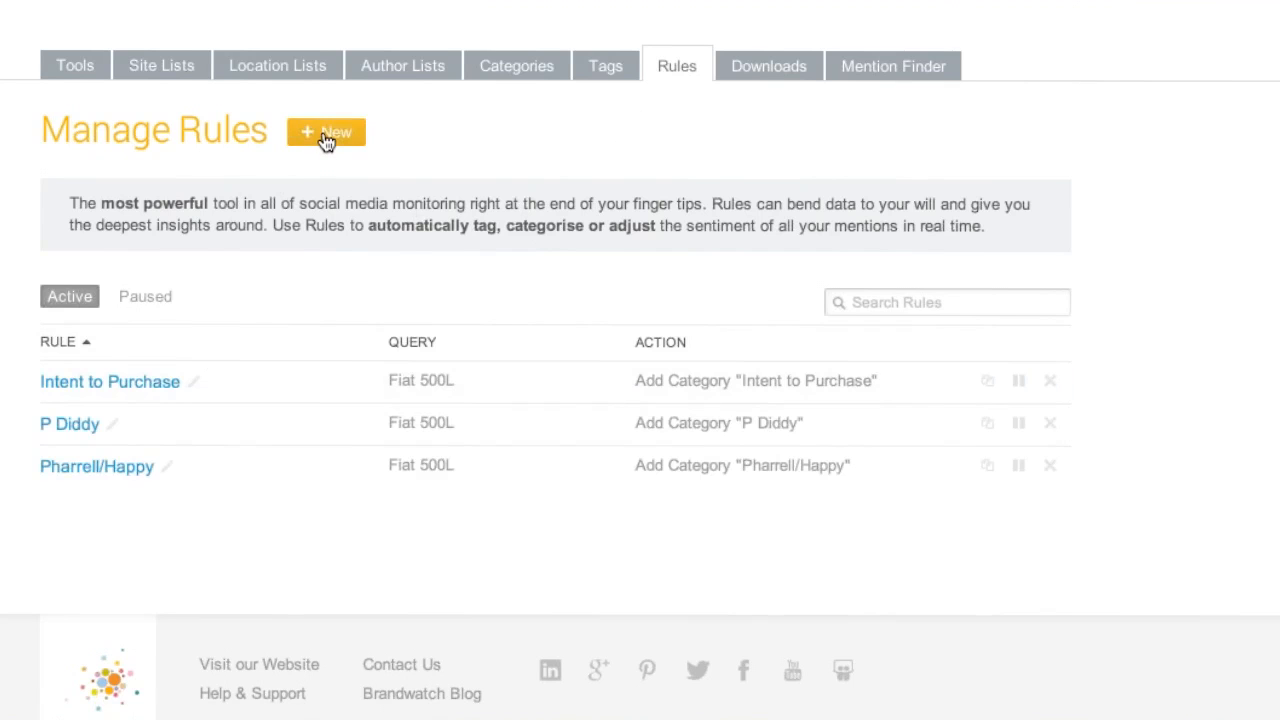
{"action": "left_click", "coordinate": [324, 132]}
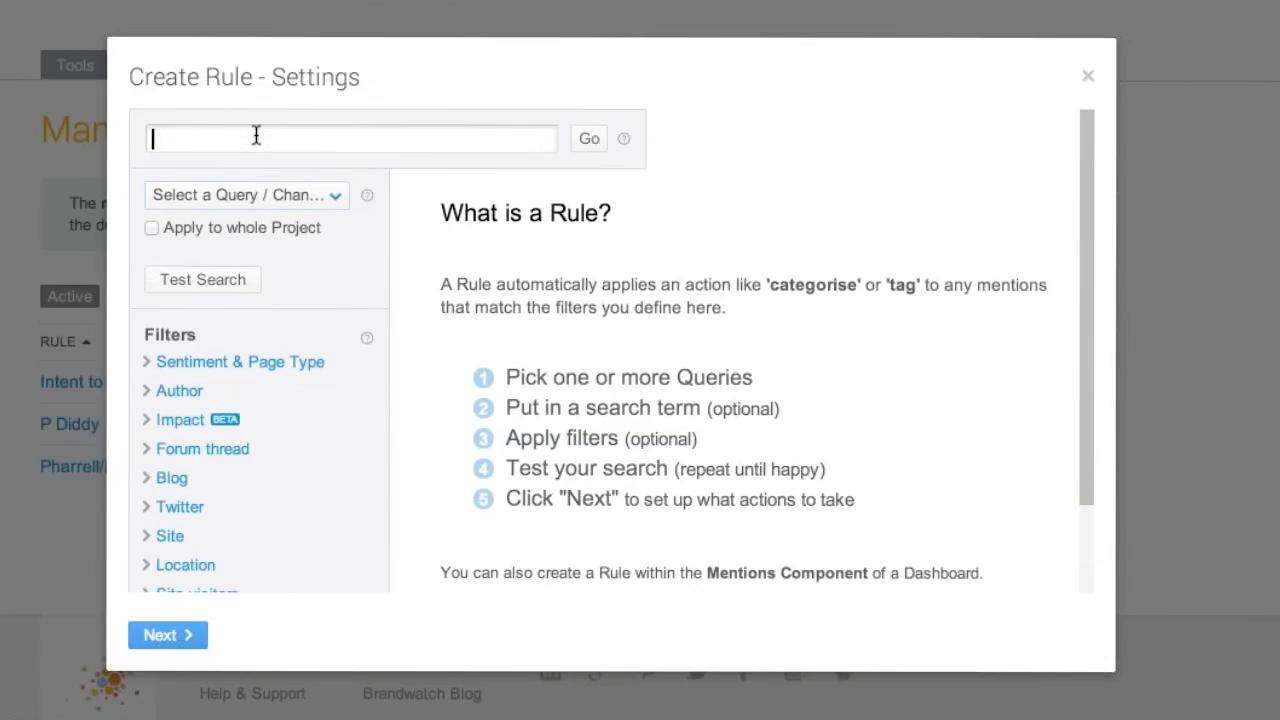
{"action": "type", "text": "p"}
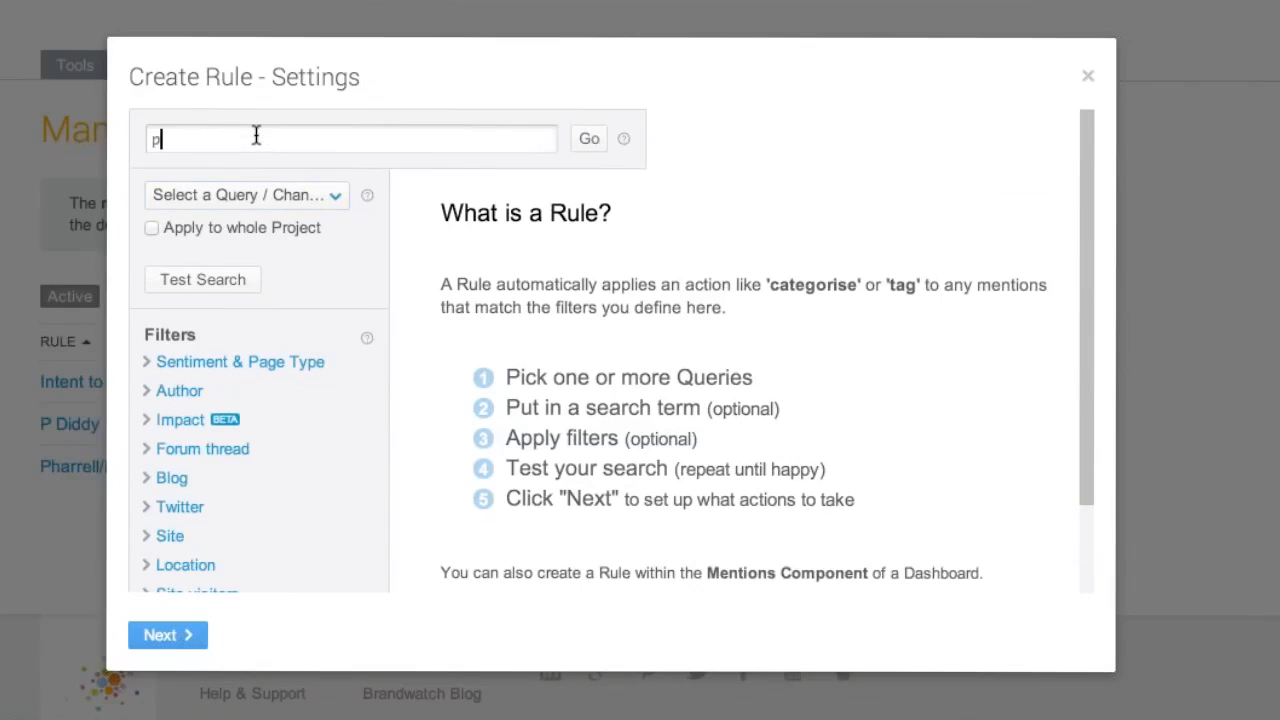
{"action": "type", "text": "pharrell OR"}
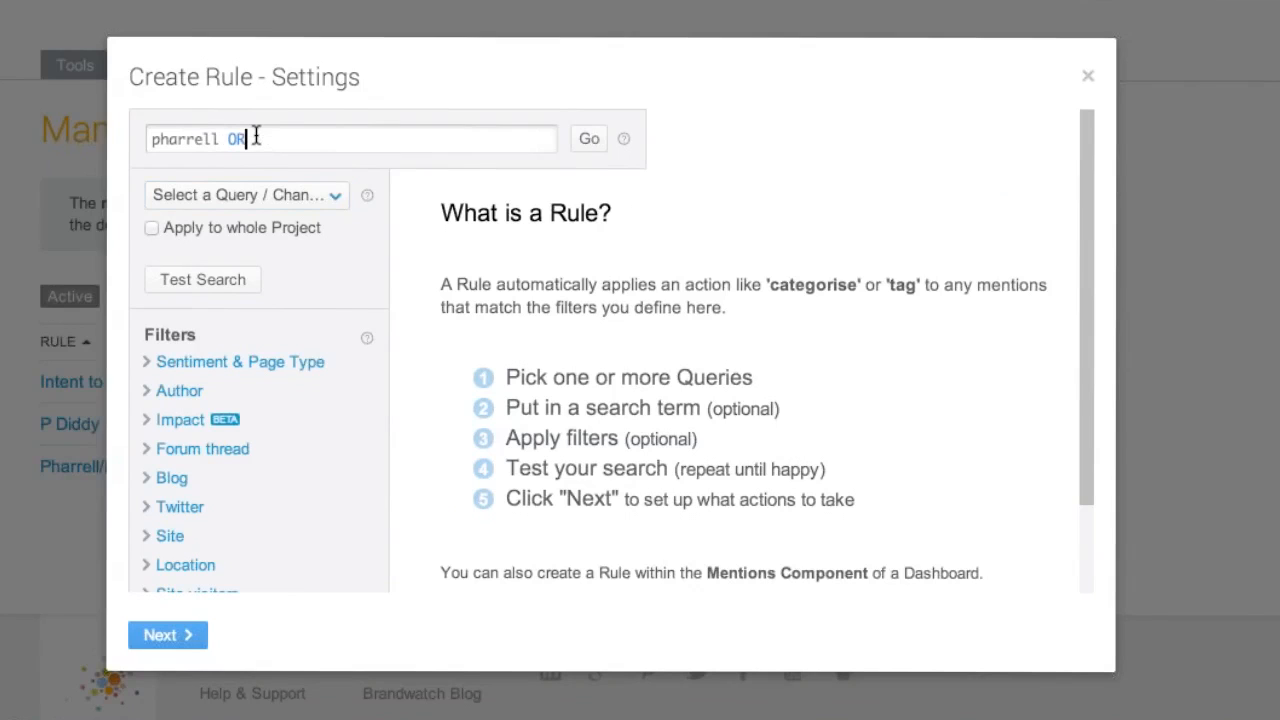
{"action": "type", "text": "pharel"}
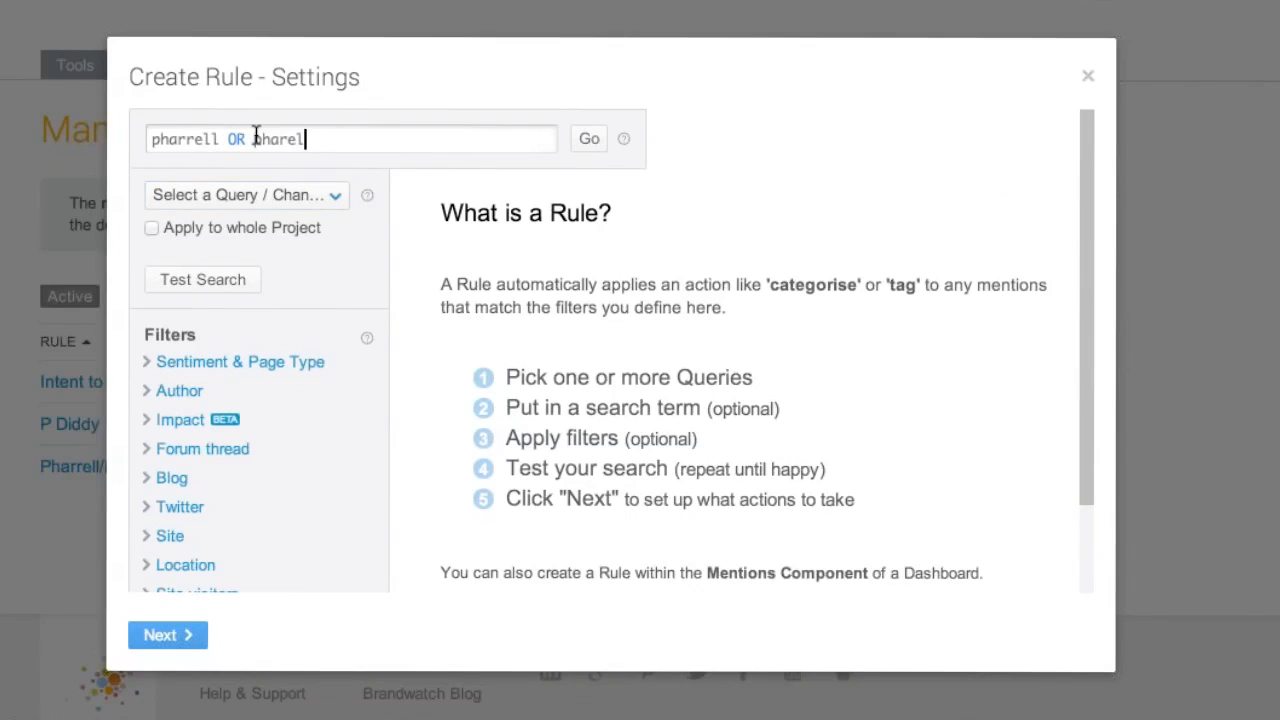
{"action": "type", "text": "OR pharrel"}
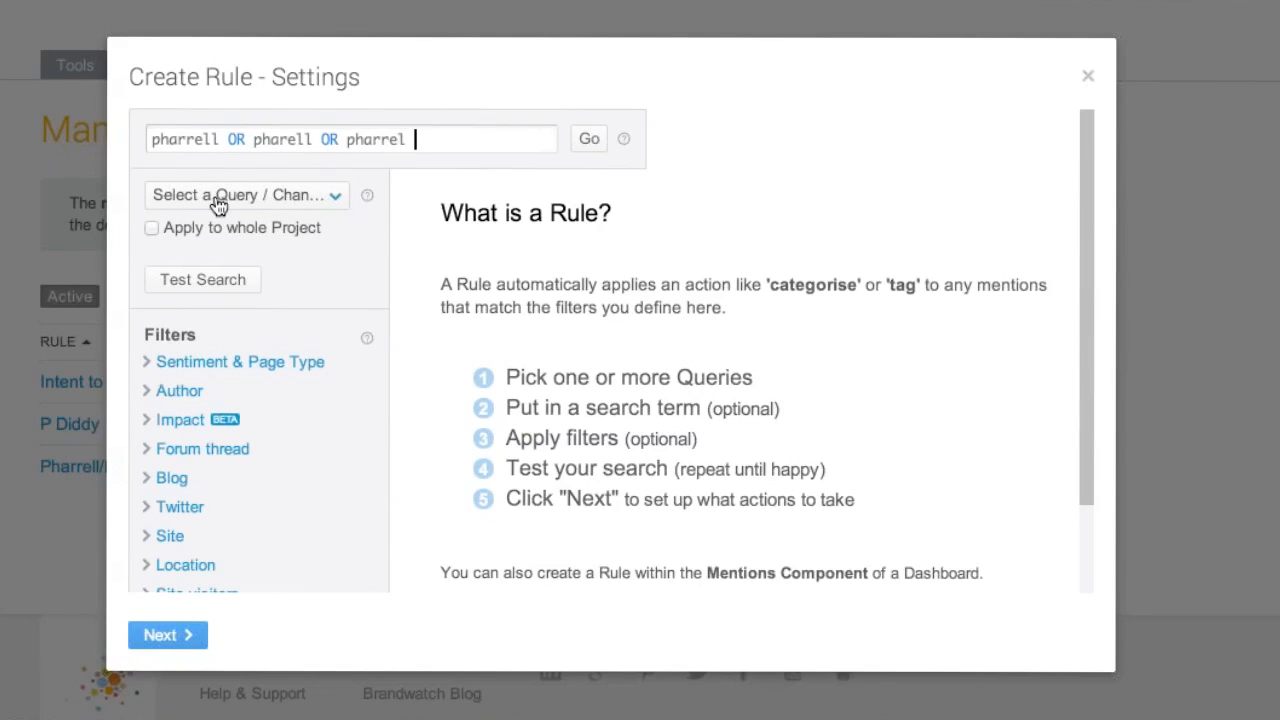
- Scope the rule to the Fiat 500L query
{"action": "left_click", "coordinate": [244, 196]}
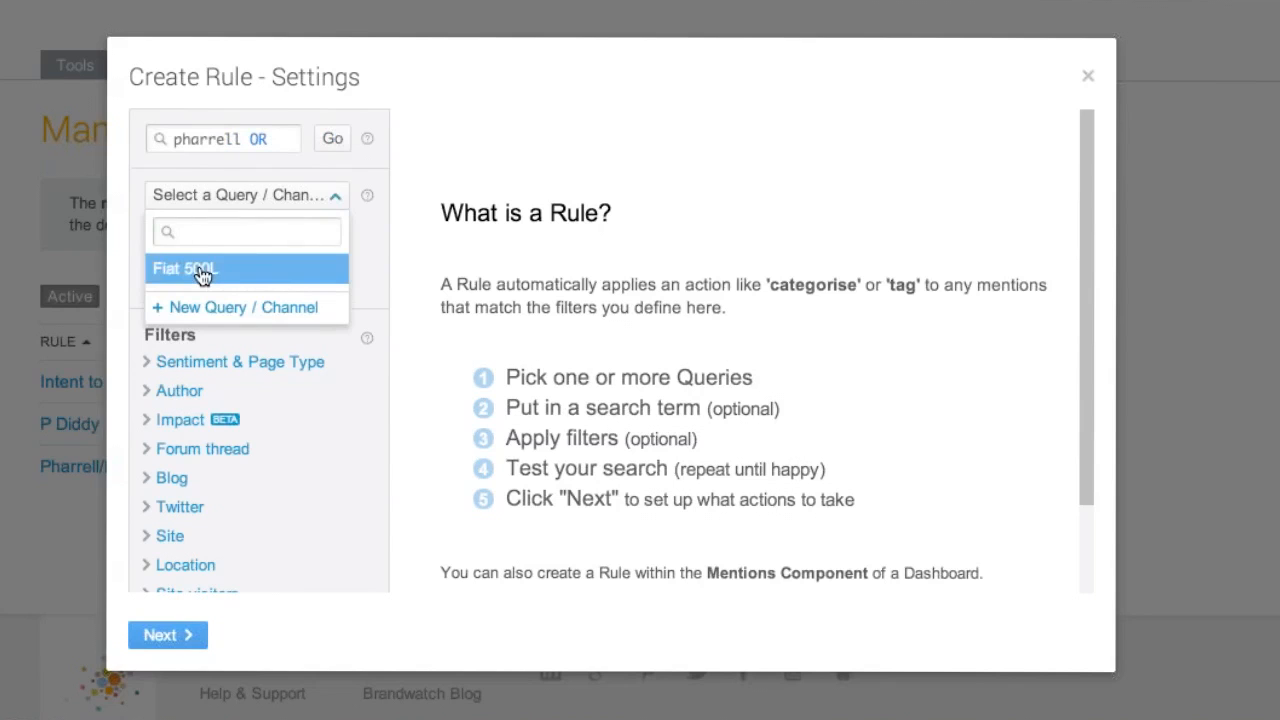
{"action": "left_click", "coordinate": [184, 268]}
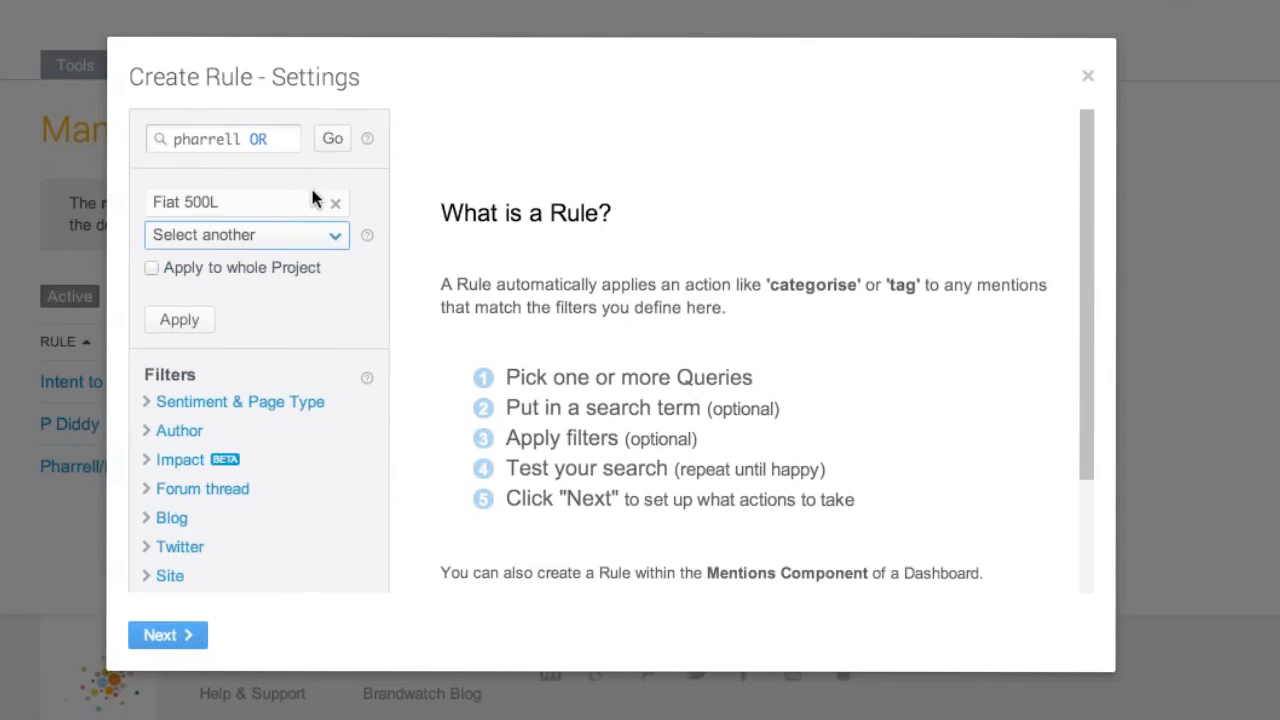
{"action": "mouse_move", "coordinate": [176, 598]}
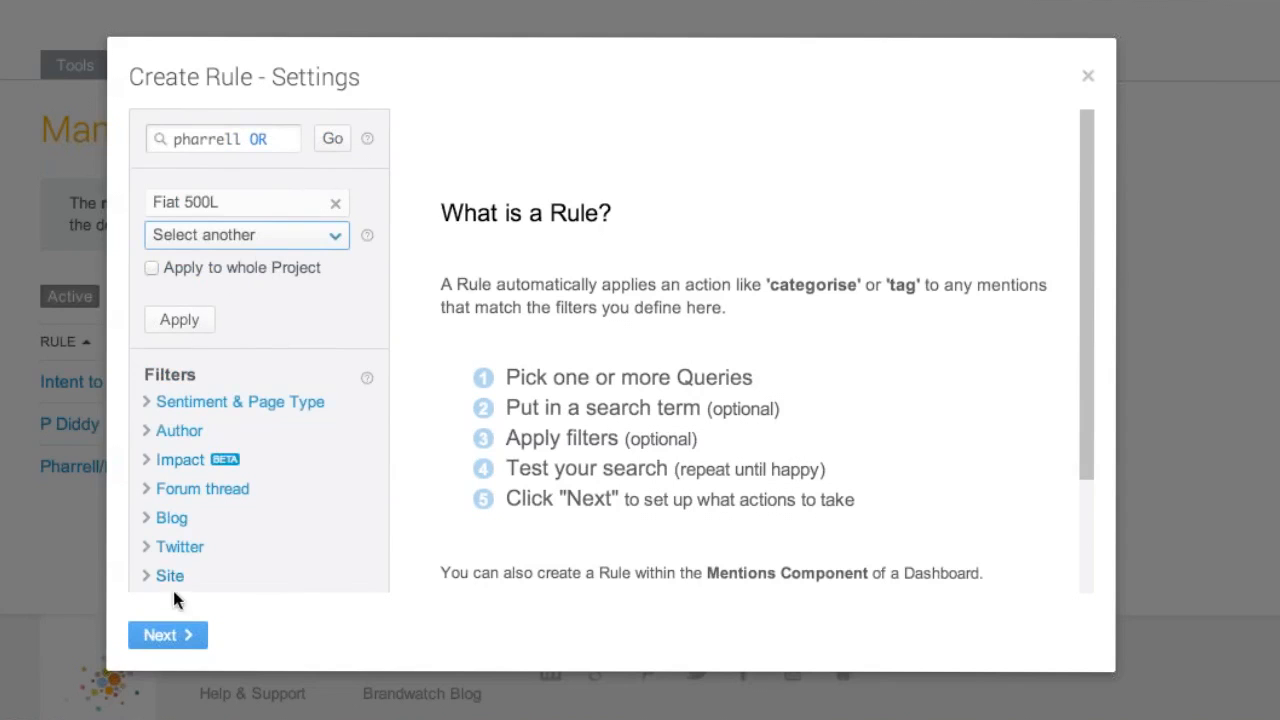
- Make the rule add the Pharrell/Happy subcategory of Campaign Breakout
{"action": "left_click", "coordinate": [168, 636]}
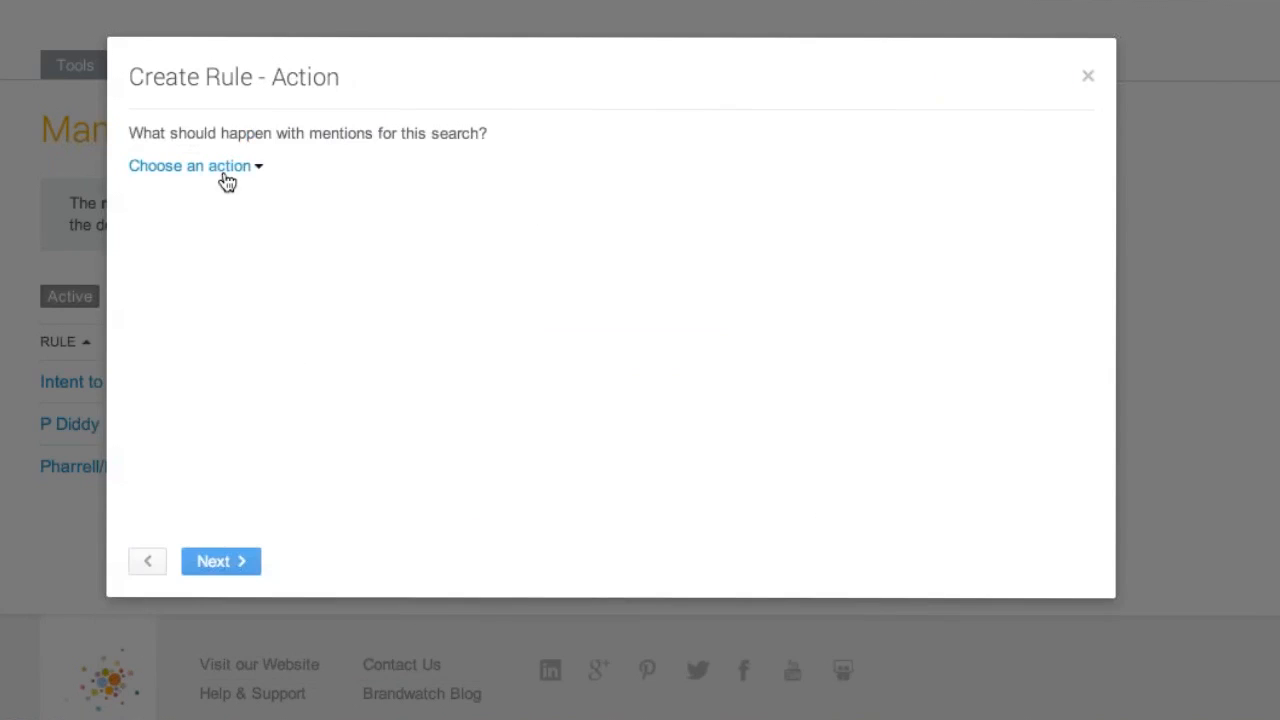
{"action": "left_click", "coordinate": [190, 166]}
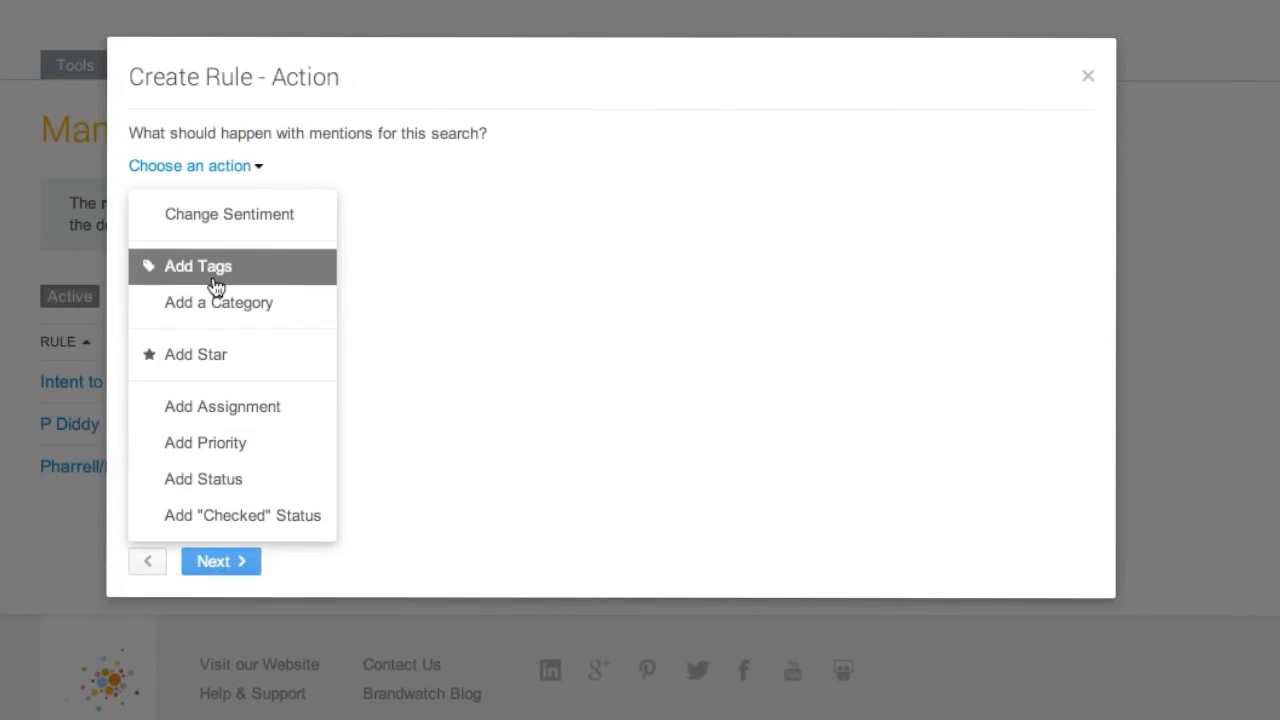
{"action": "left_click", "coordinate": [218, 302]}
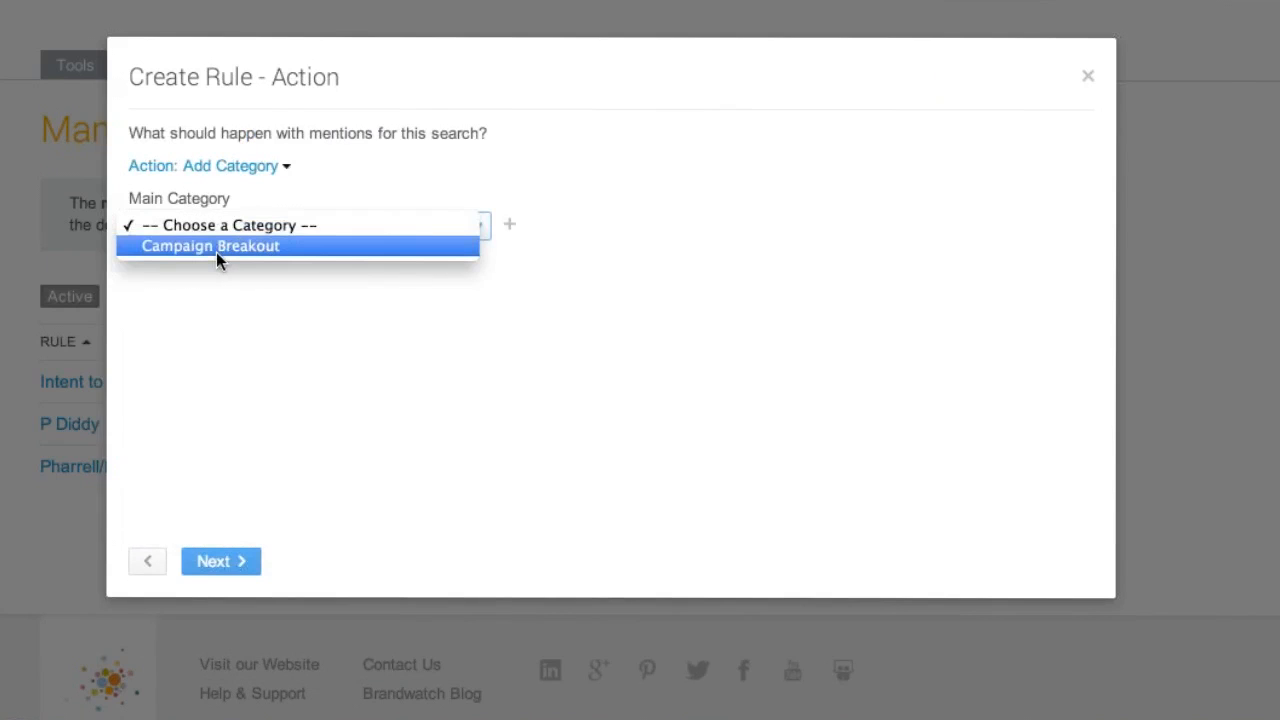
{"action": "left_click", "coordinate": [210, 246]}
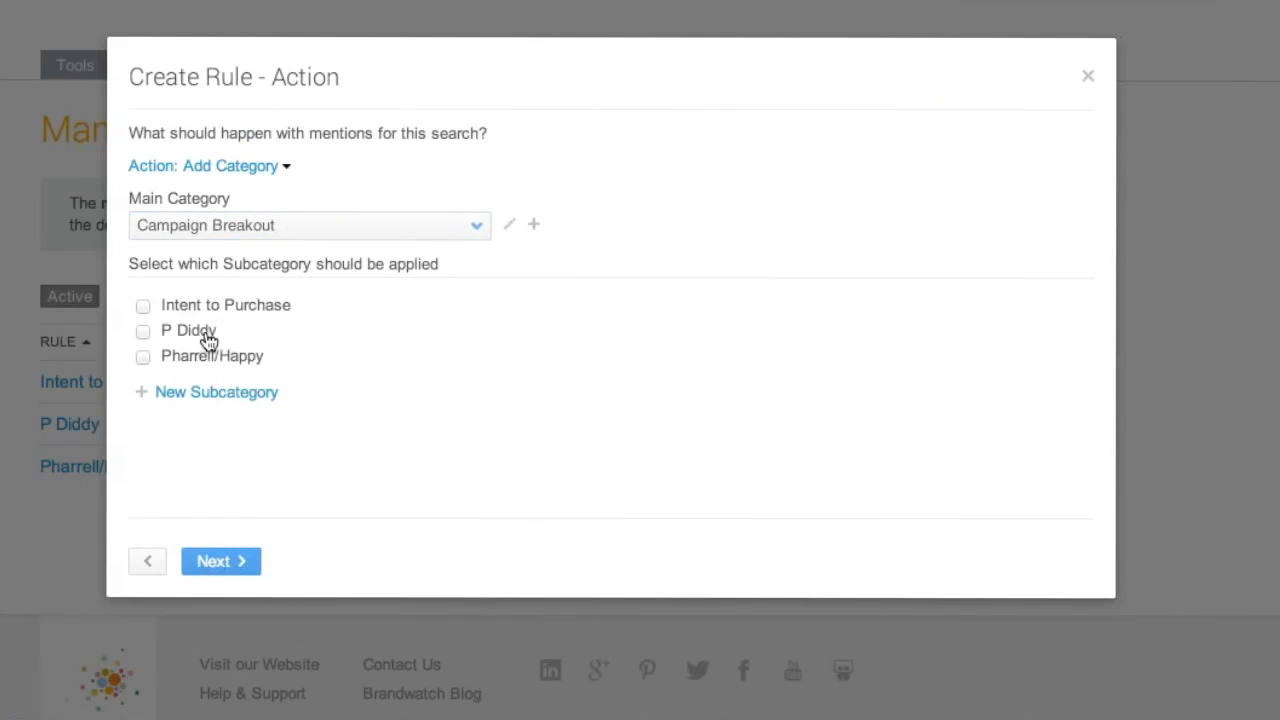
{"action": "left_click", "coordinate": [142, 356]}
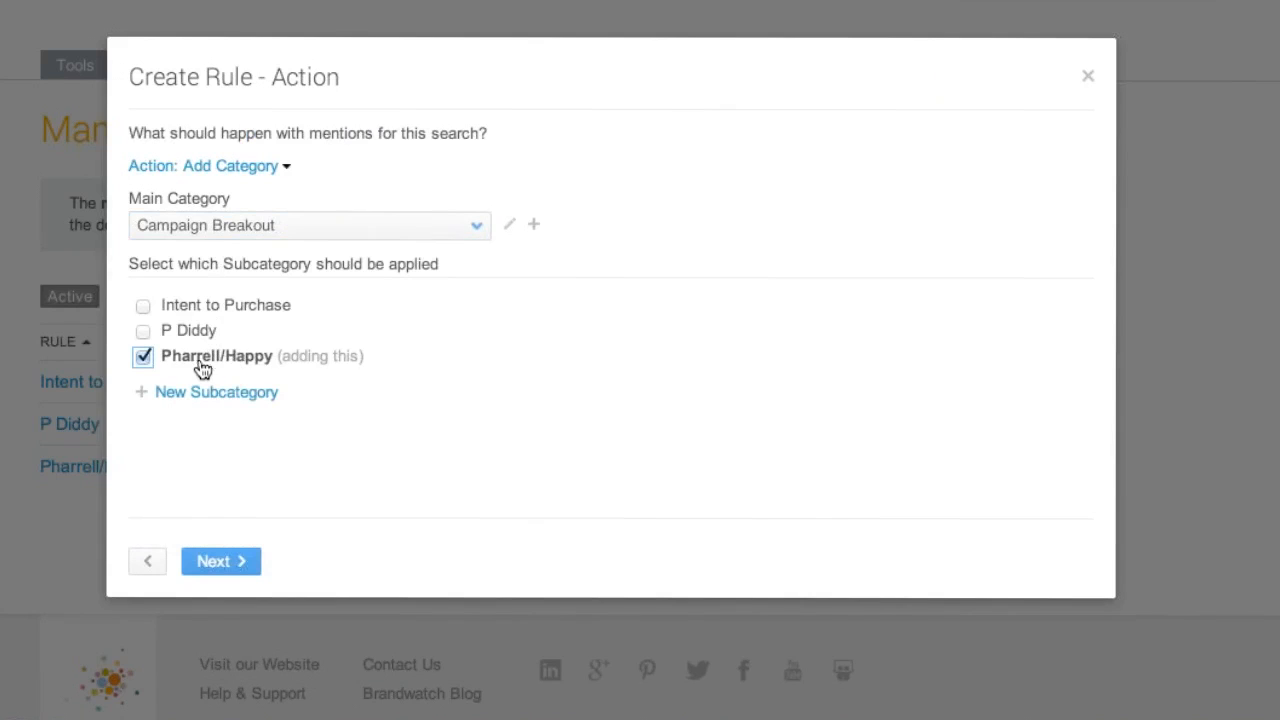
{"action": "left_click", "coordinate": [220, 560]}
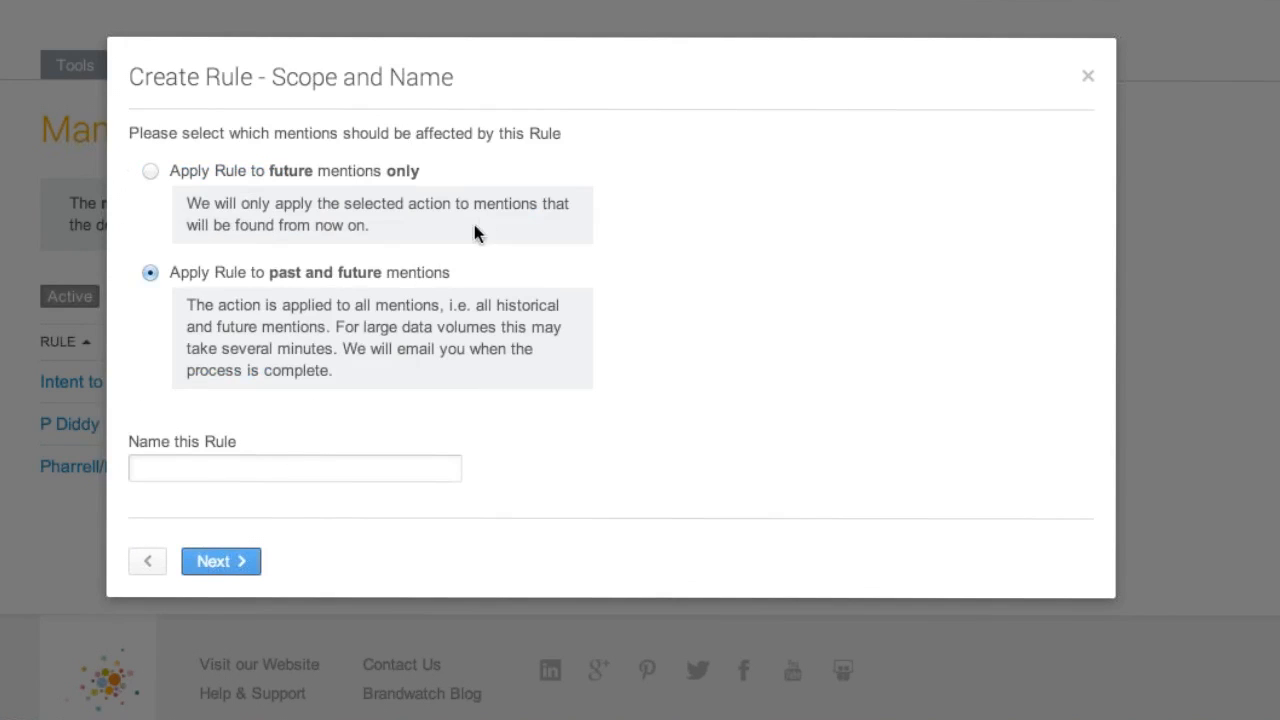
{"action": "mouse_move", "coordinate": [484, 248]}
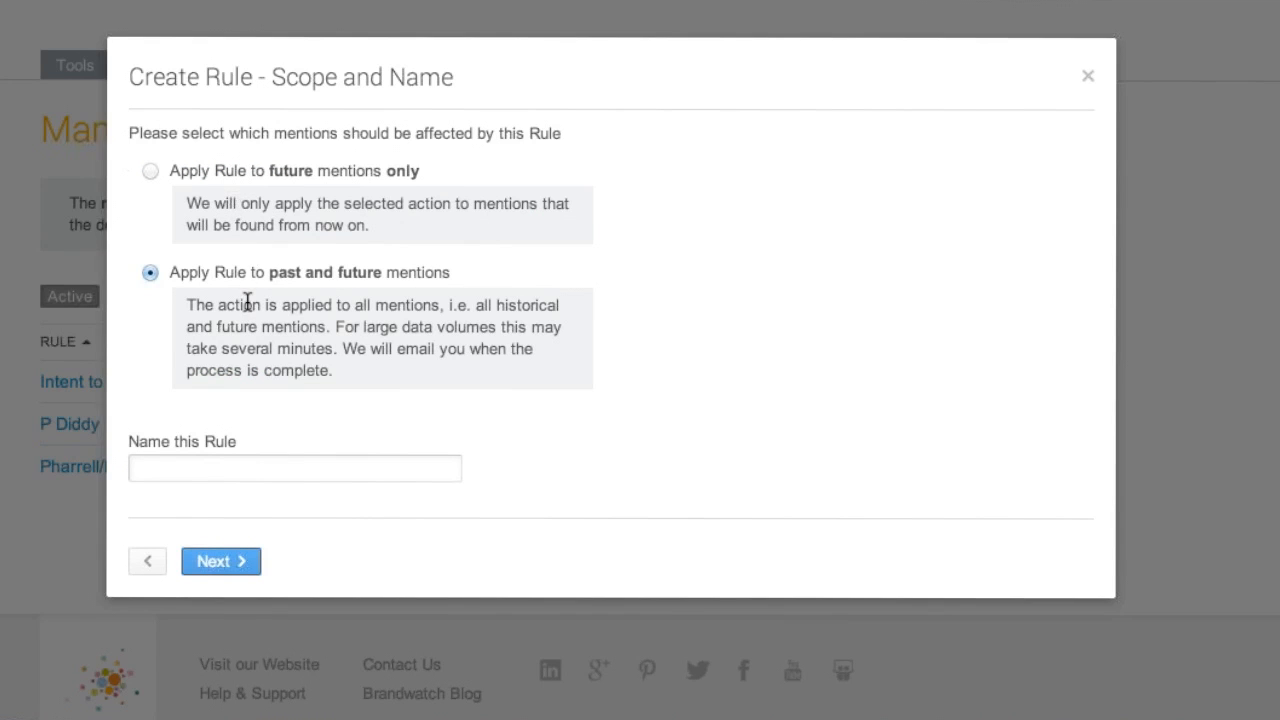
{"action": "mouse_move", "coordinate": [248, 392]}
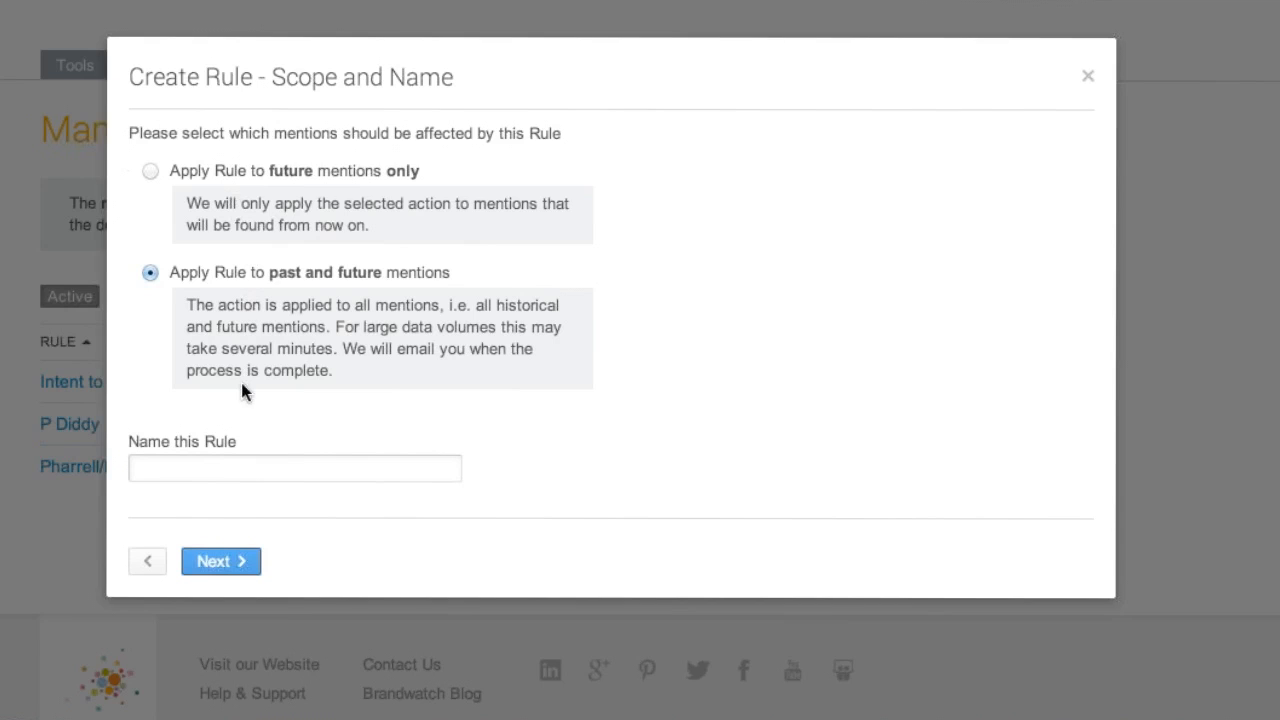
{"action": "mouse_move", "coordinate": [260, 420]}
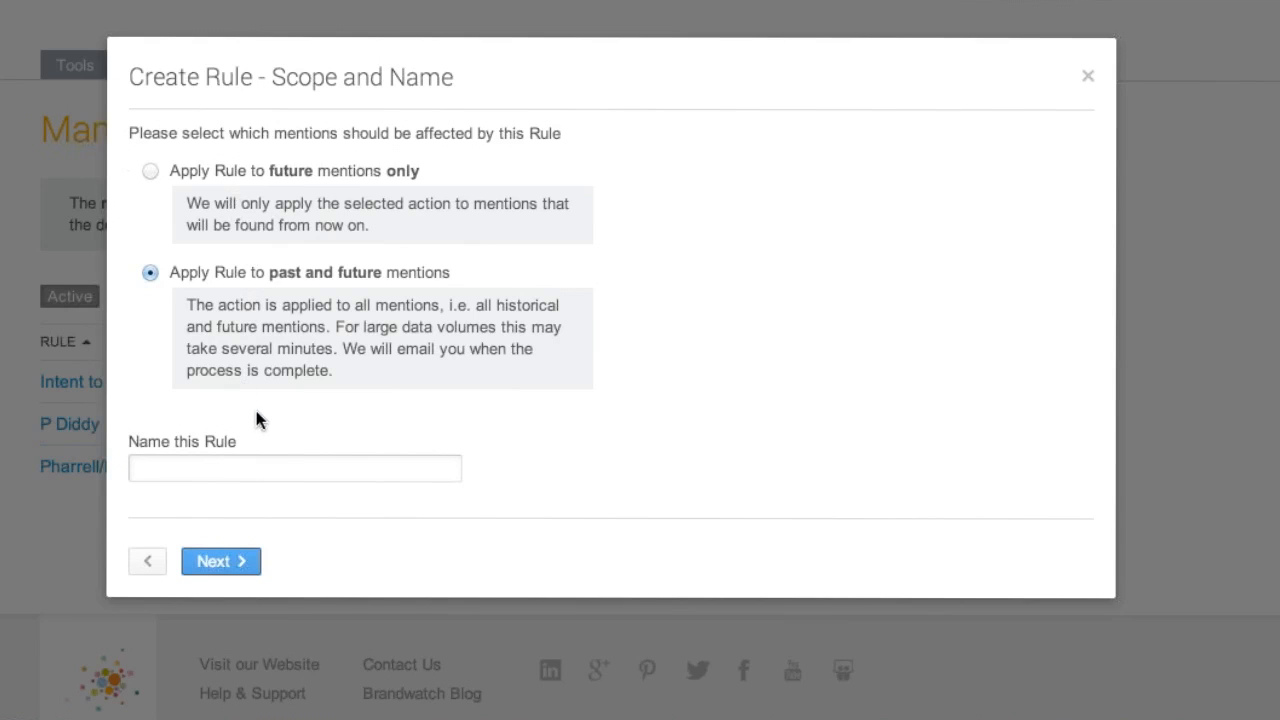
- Keep past and future mentions and name the rule Pharrell
{"action": "left_click", "coordinate": [294, 468]}
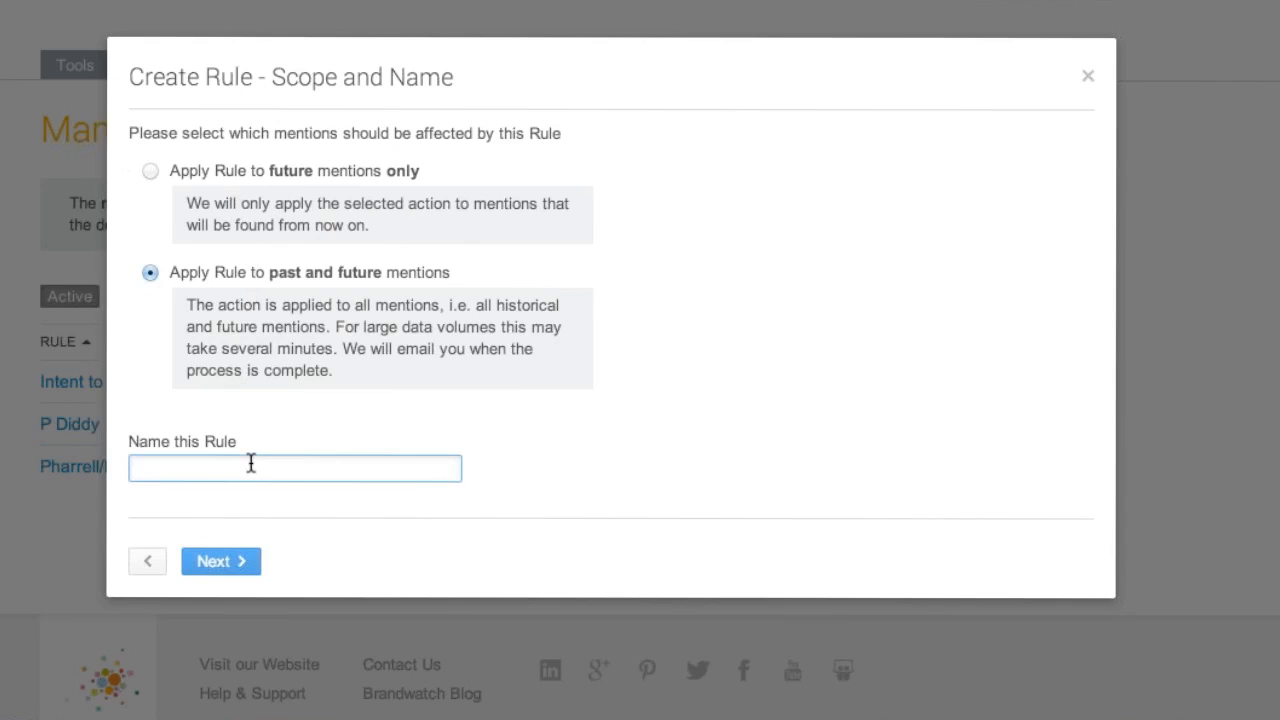
{"action": "type", "text": "Pharrell"}
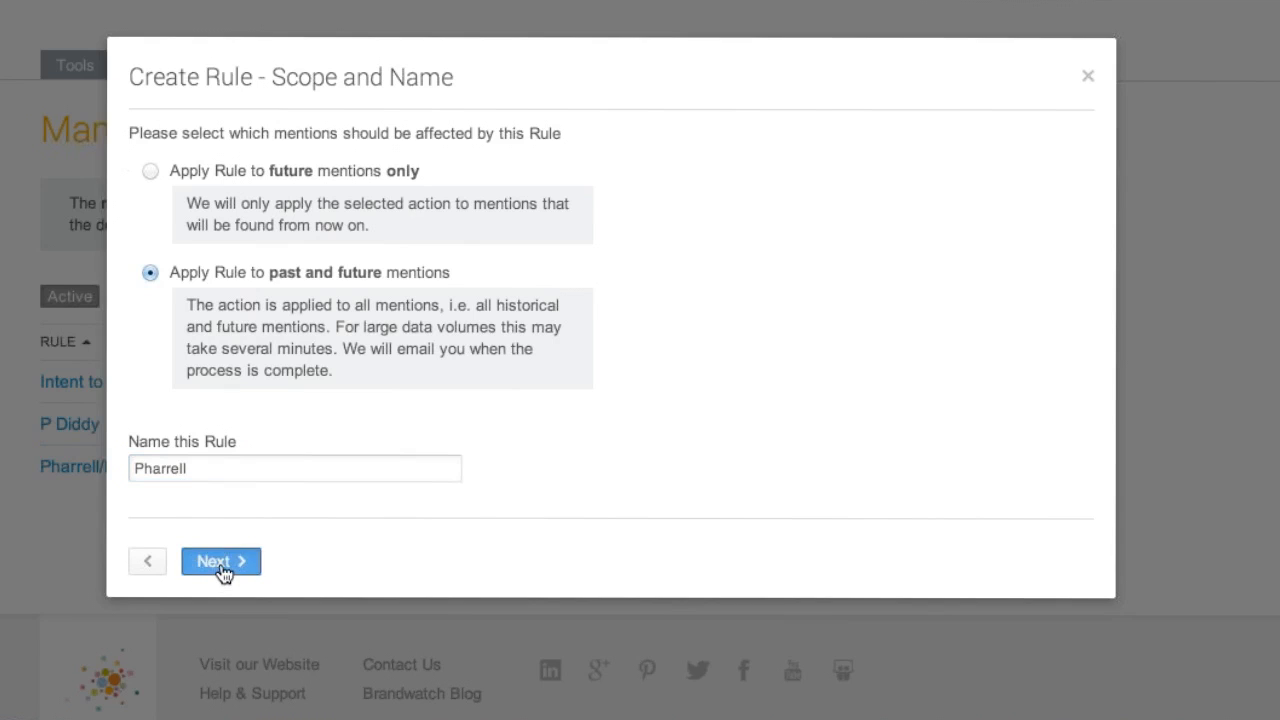
- Save the Pharrell rule and return to the Dashboards list showing Fiat 500L
{"action": "left_click", "coordinate": [220, 560]}
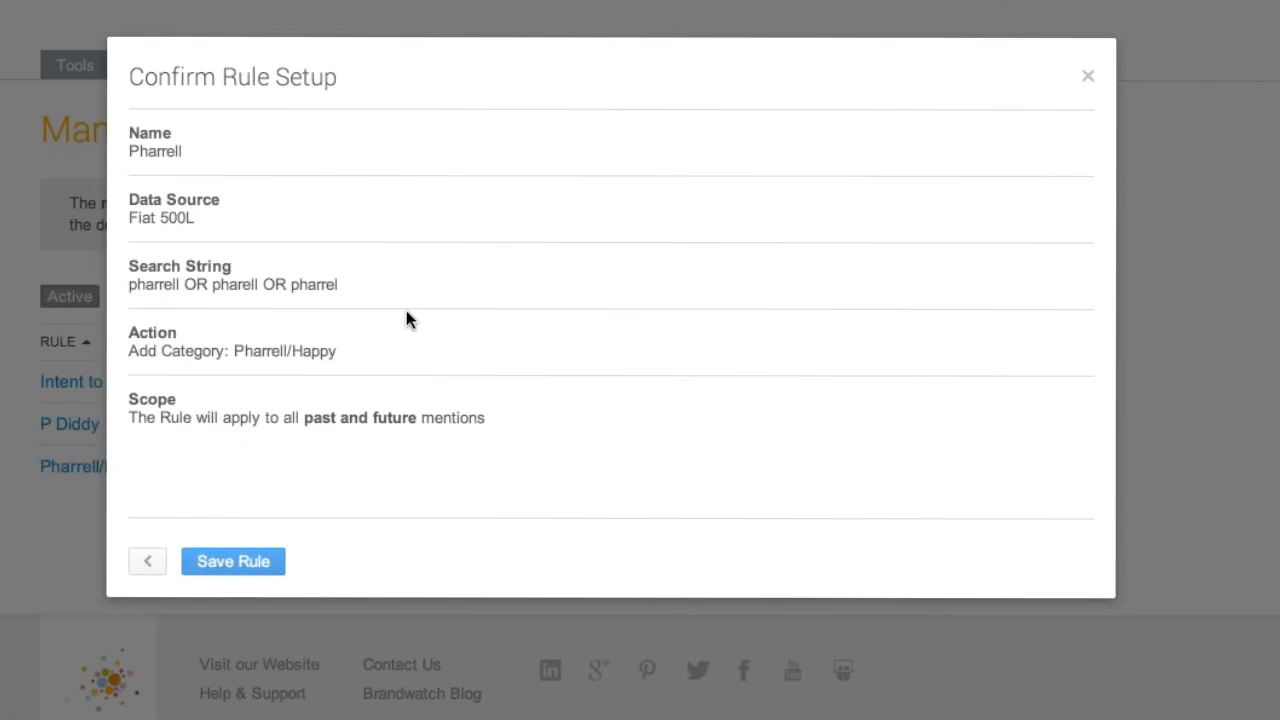
{"action": "mouse_move", "coordinate": [1050, 82]}
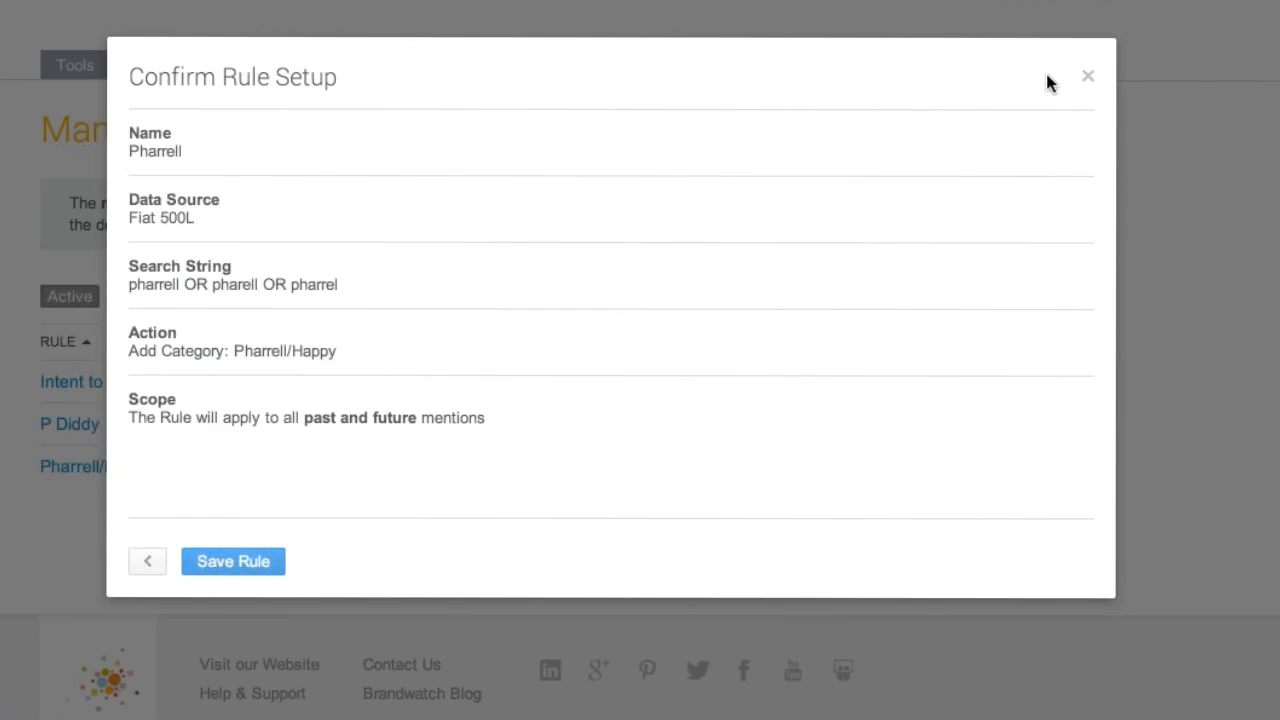
{"action": "left_click", "coordinate": [232, 560]}
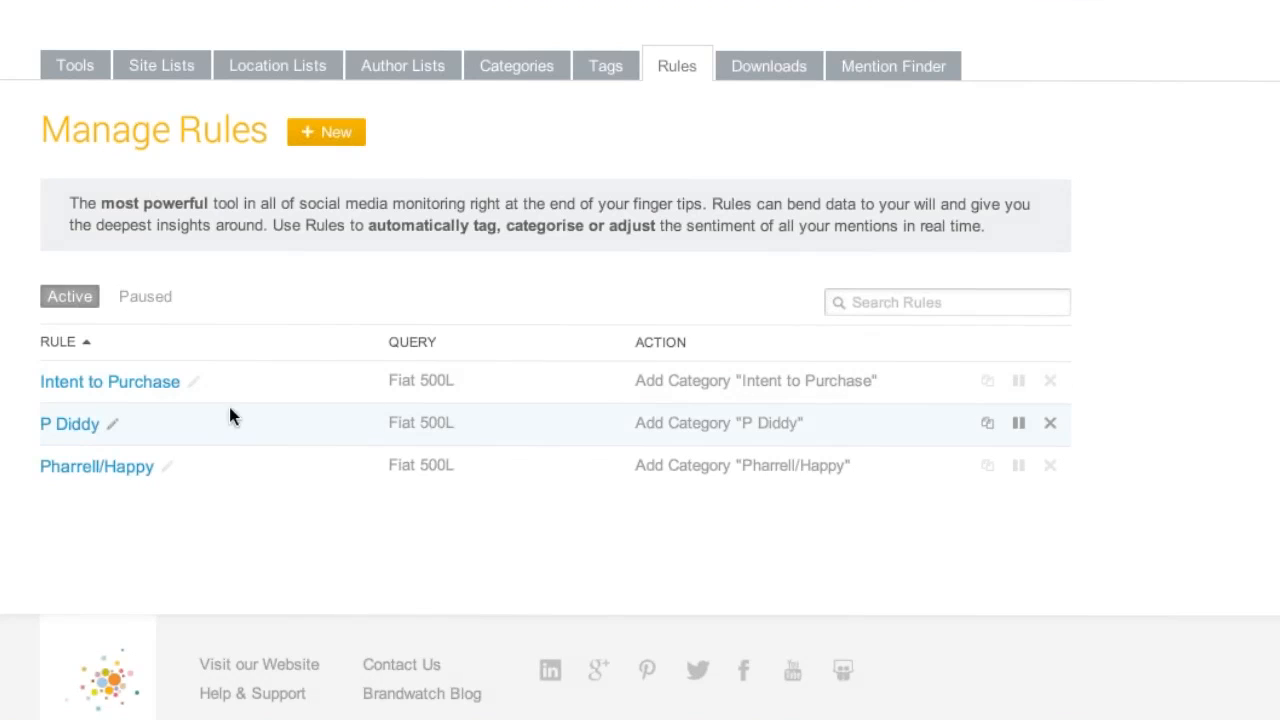
{"action": "left_click", "coordinate": [110, 380]}
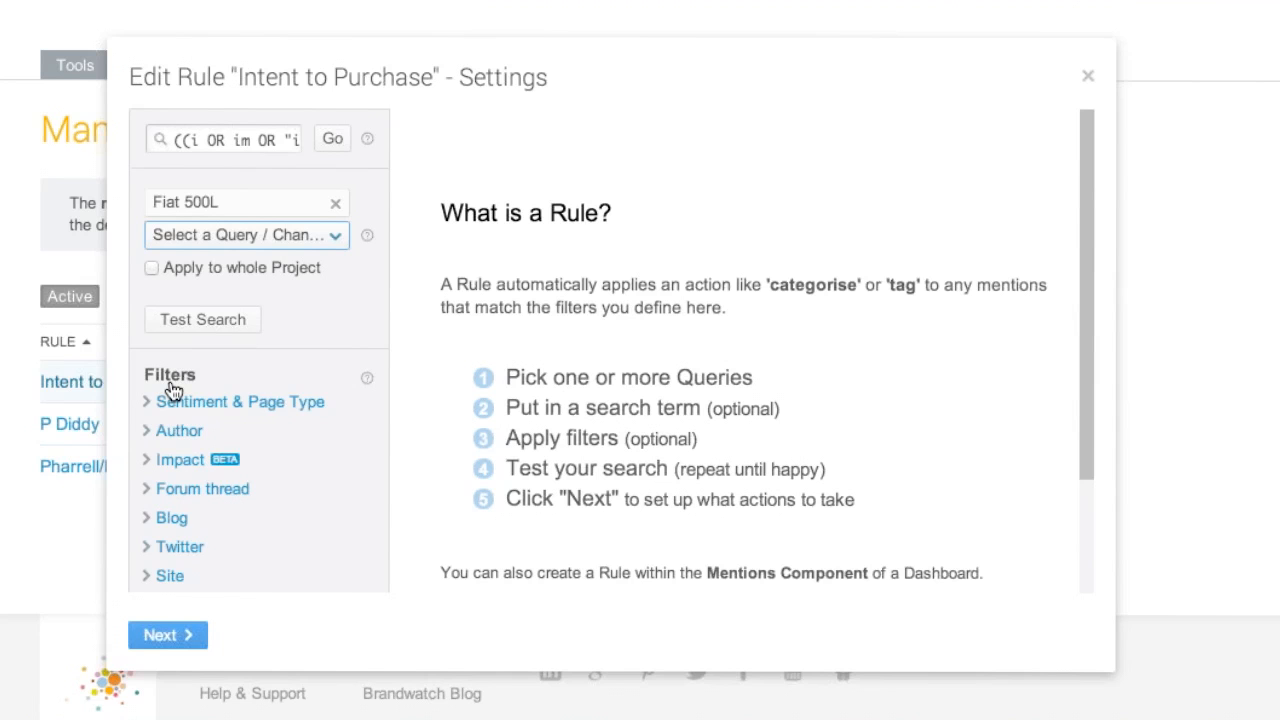
{"action": "left_click", "coordinate": [230, 138]}
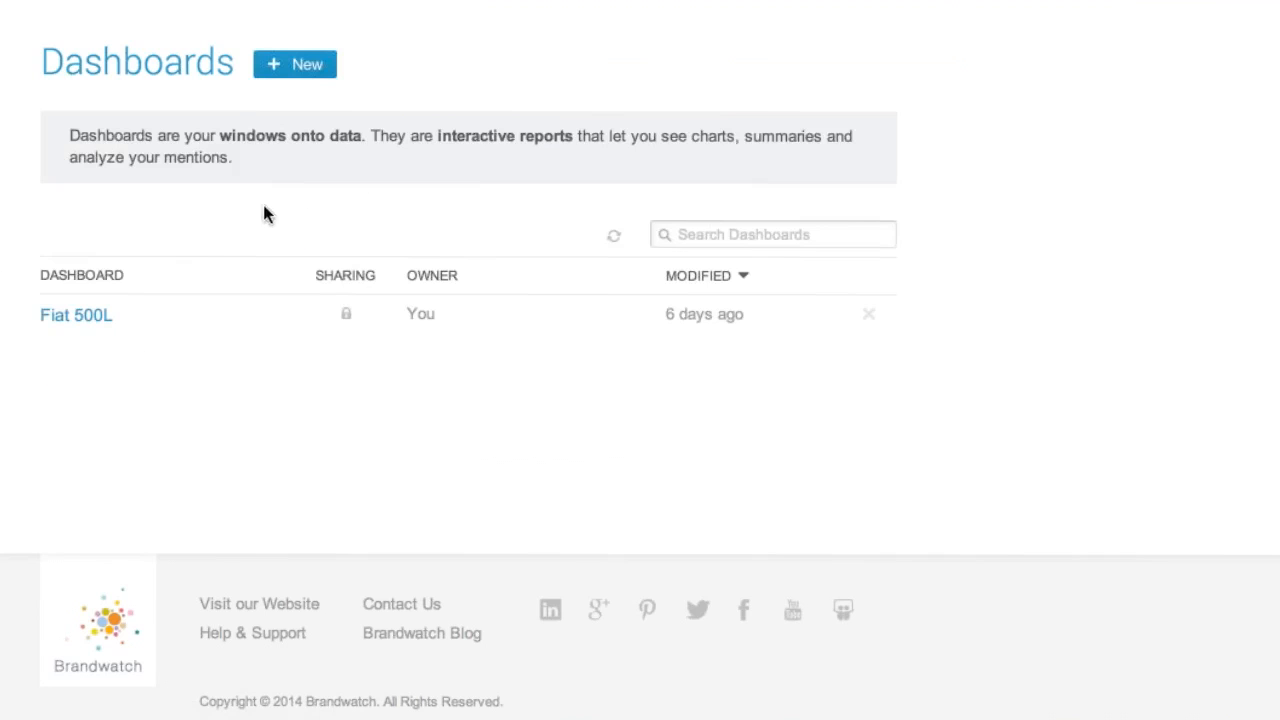
- Reopen the Fiat 500L dashboard, view the P Diddy tab, then the Campaign Breakout chart
{"action": "left_click", "coordinate": [76, 316]}
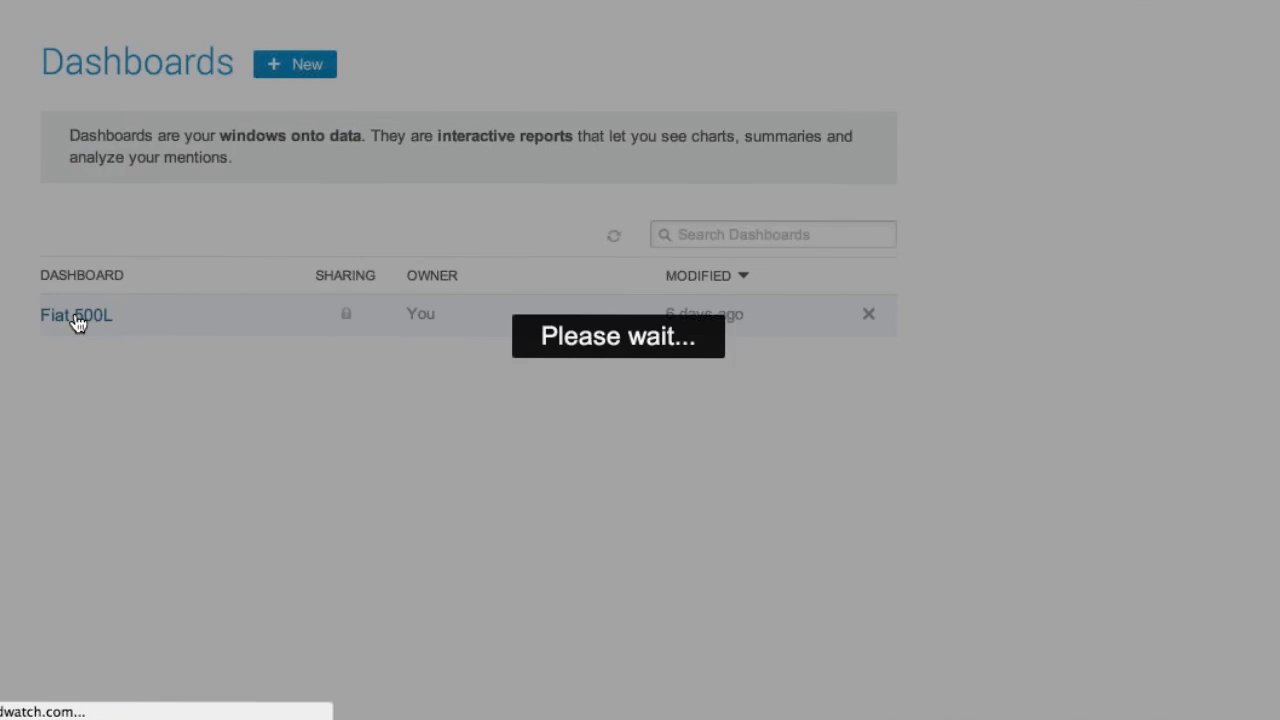
{"action": "left_click", "coordinate": [76, 314]}
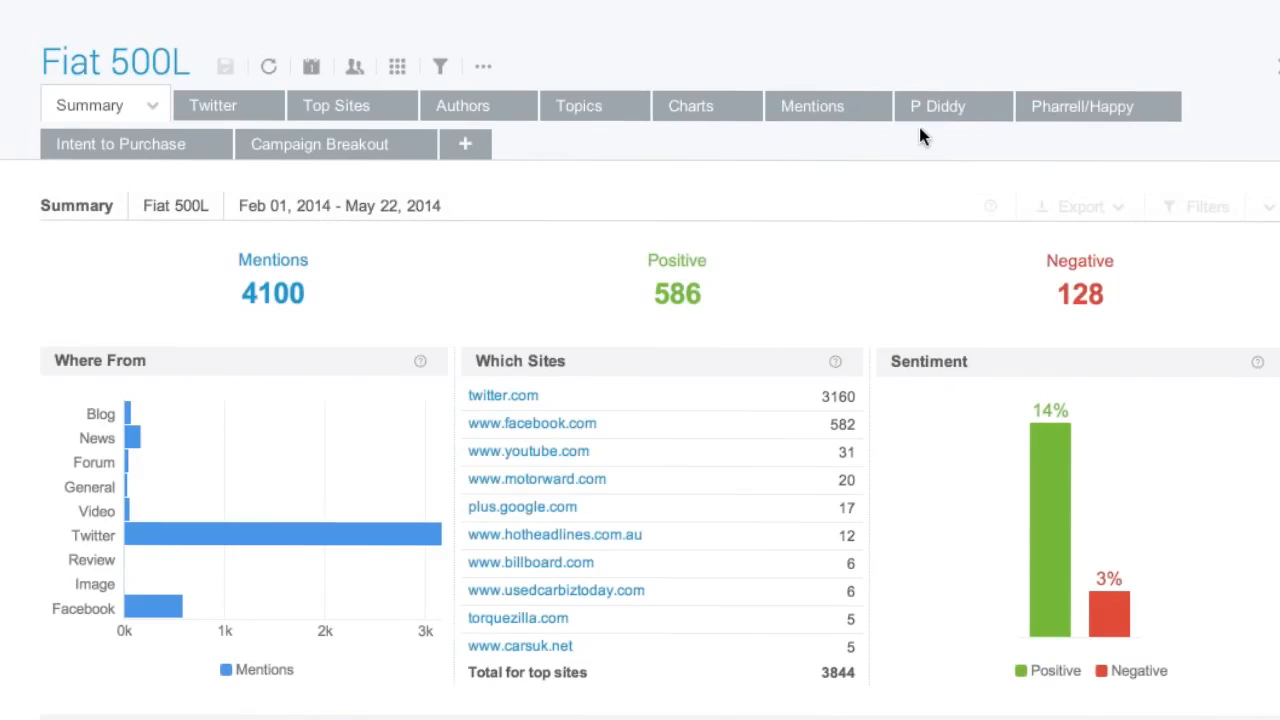
{"action": "mouse_move", "coordinate": [952, 122]}
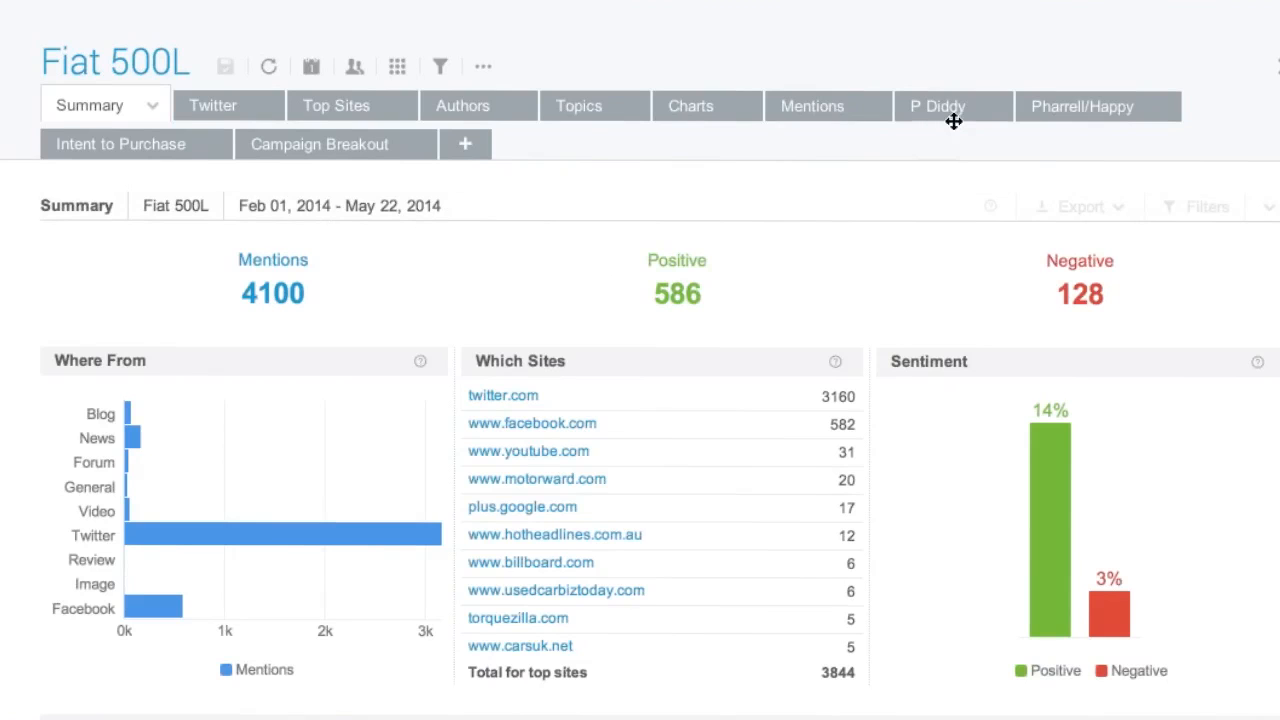
{"action": "left_click", "coordinate": [936, 106]}
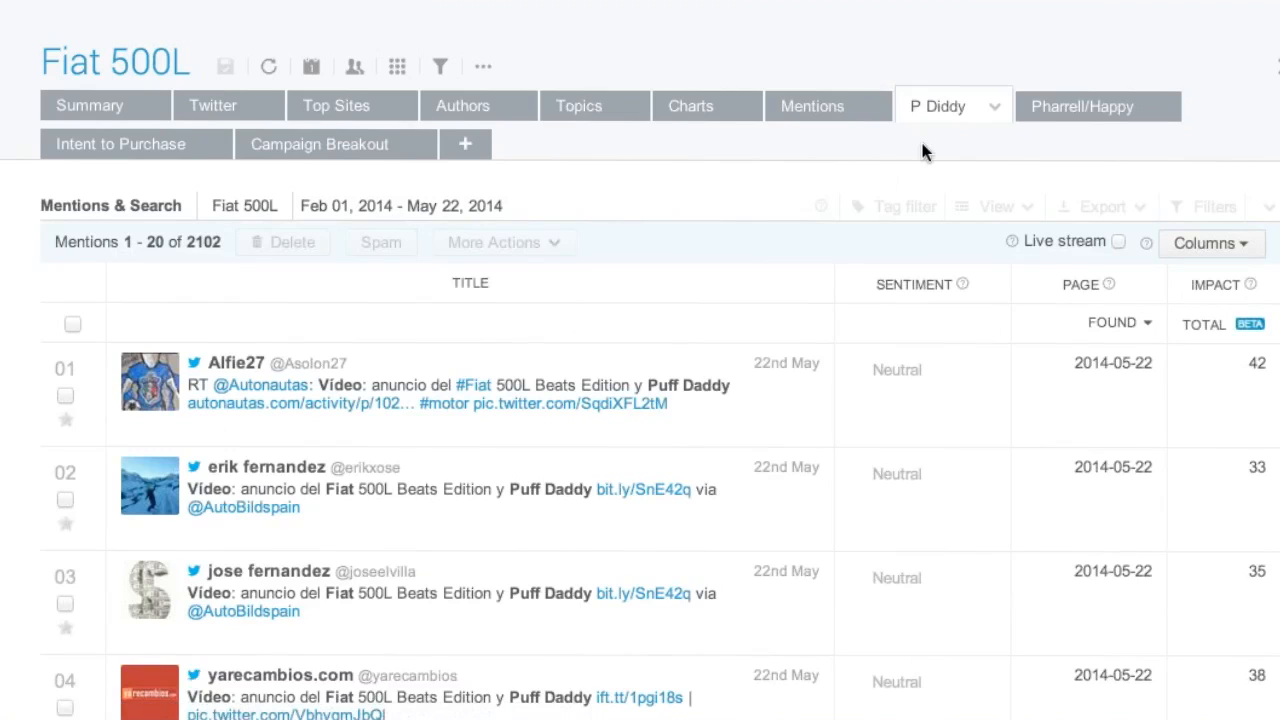
{"action": "mouse_move", "coordinate": [928, 114]}
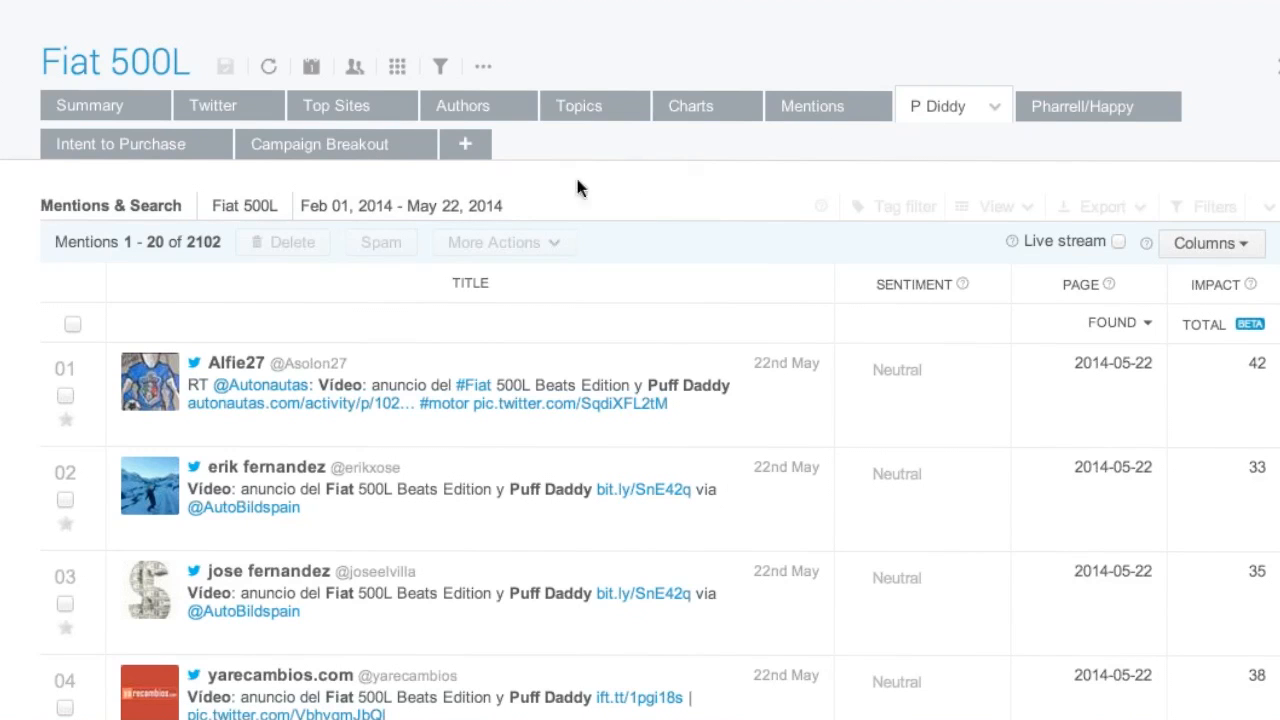
{"action": "left_click", "coordinate": [320, 144]}
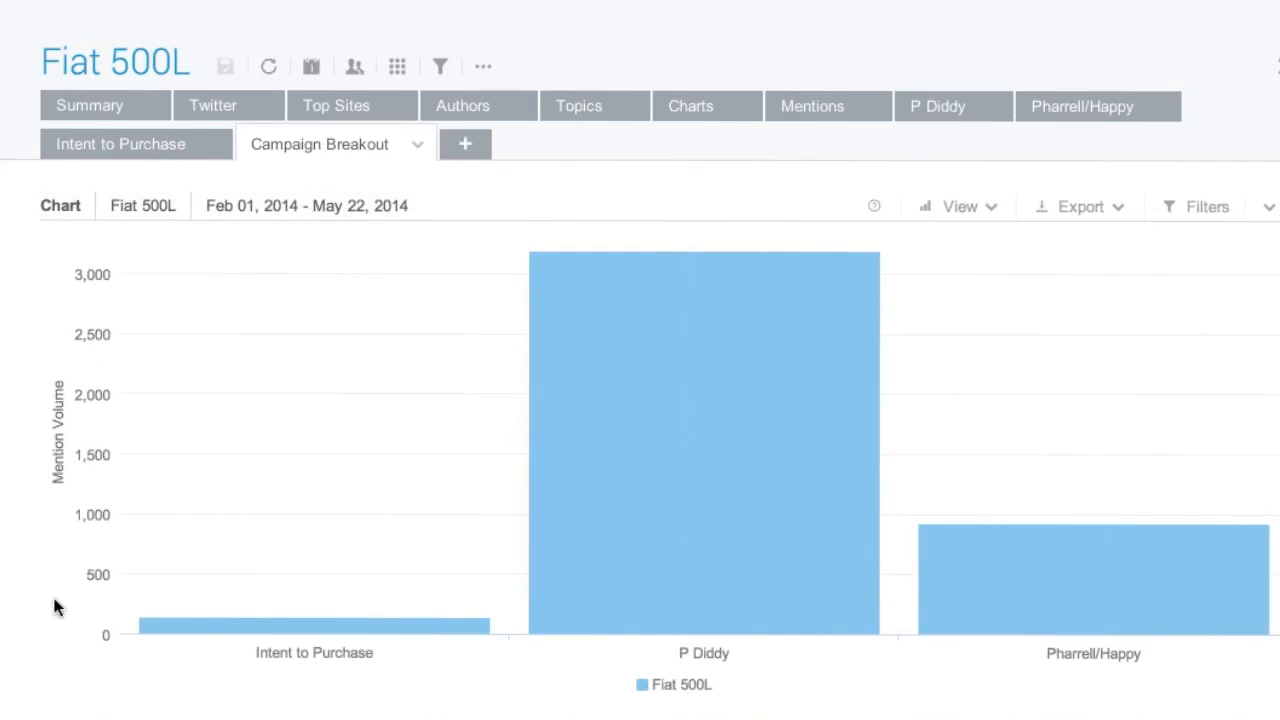
{"action": "left_click", "coordinate": [704, 440]}
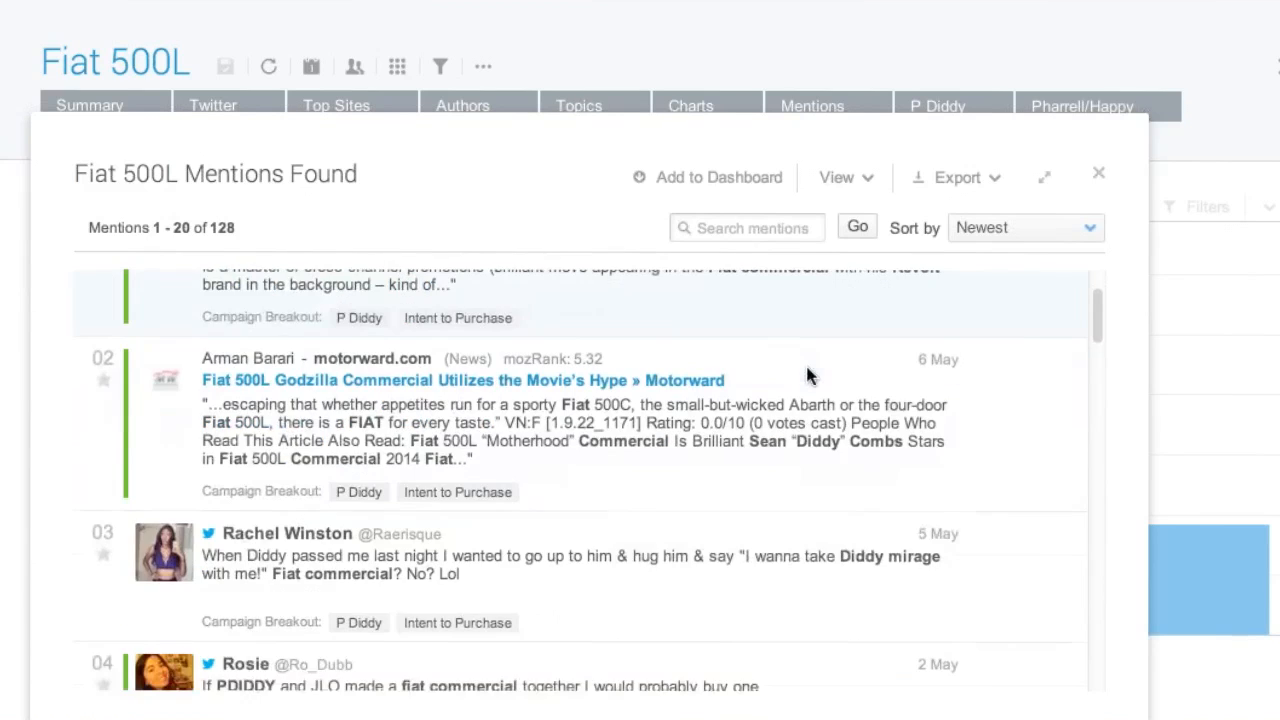
{"action": "scroll", "scroll_direction": "down", "scroll_amount": 3}
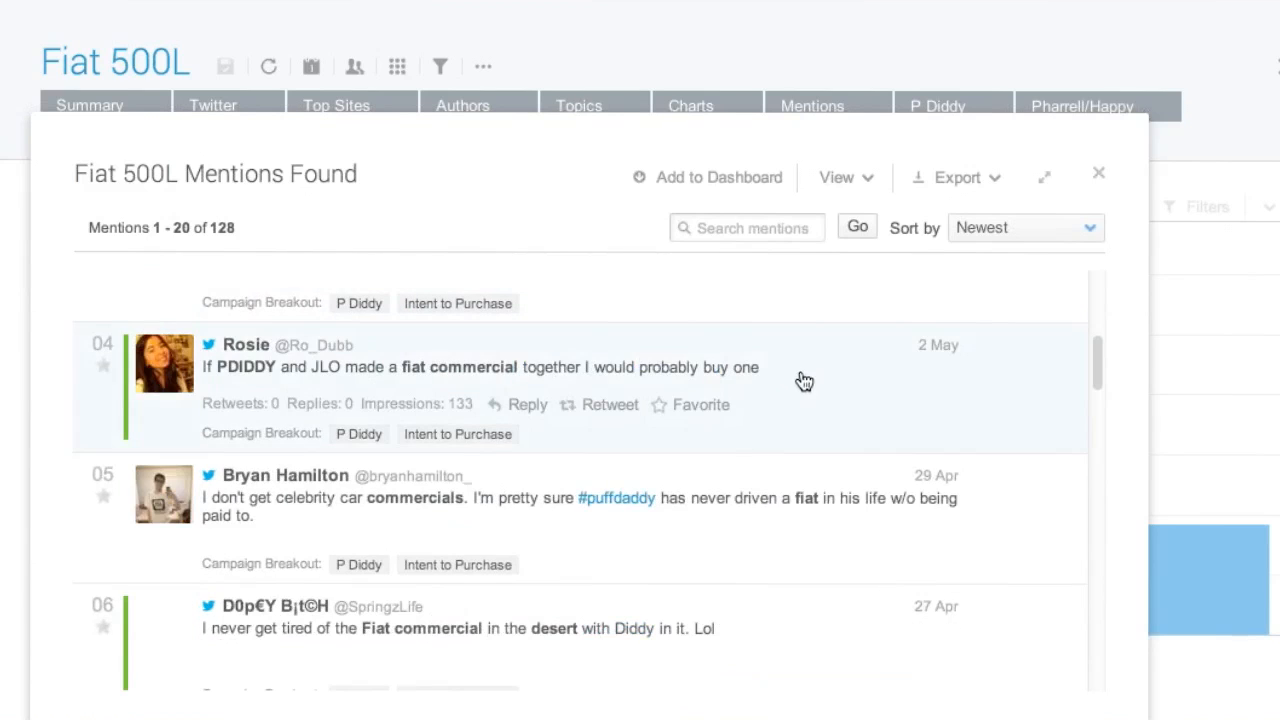
{"action": "mouse_move", "coordinate": [820, 380]}
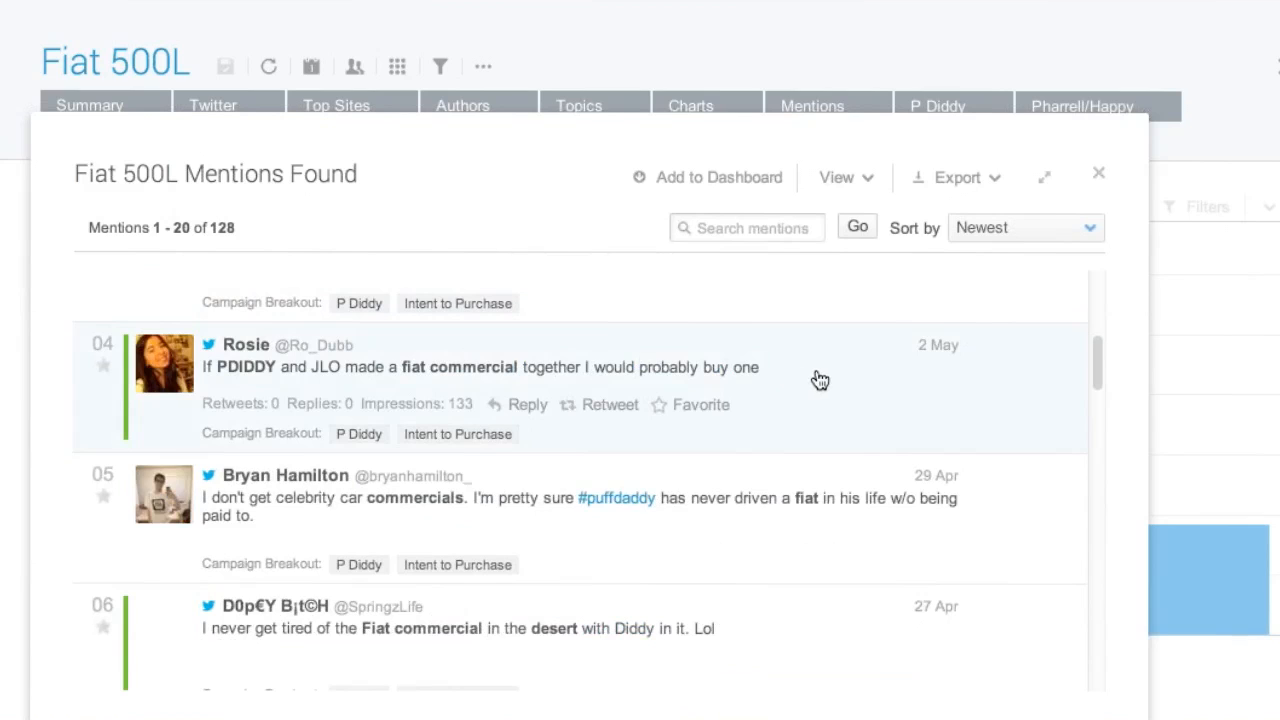
{"action": "mouse_move", "coordinate": [842, 382]}
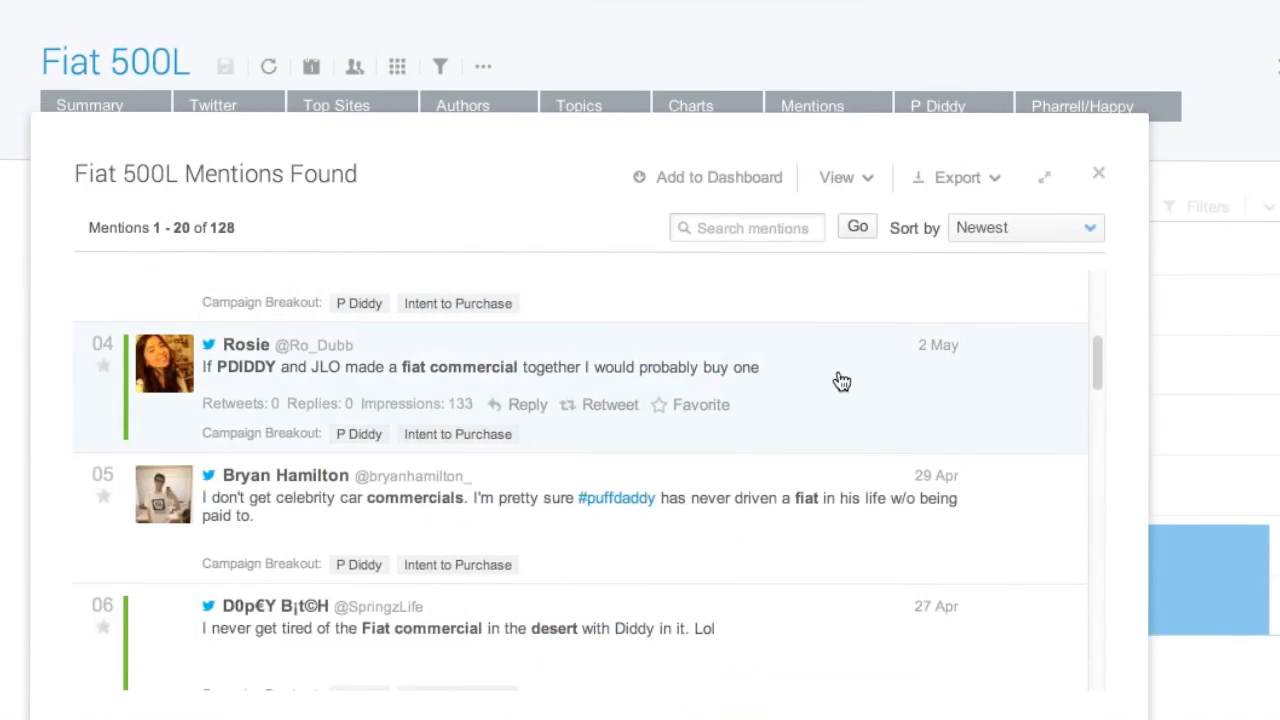
{"action": "left_click", "coordinate": [1098, 172]}
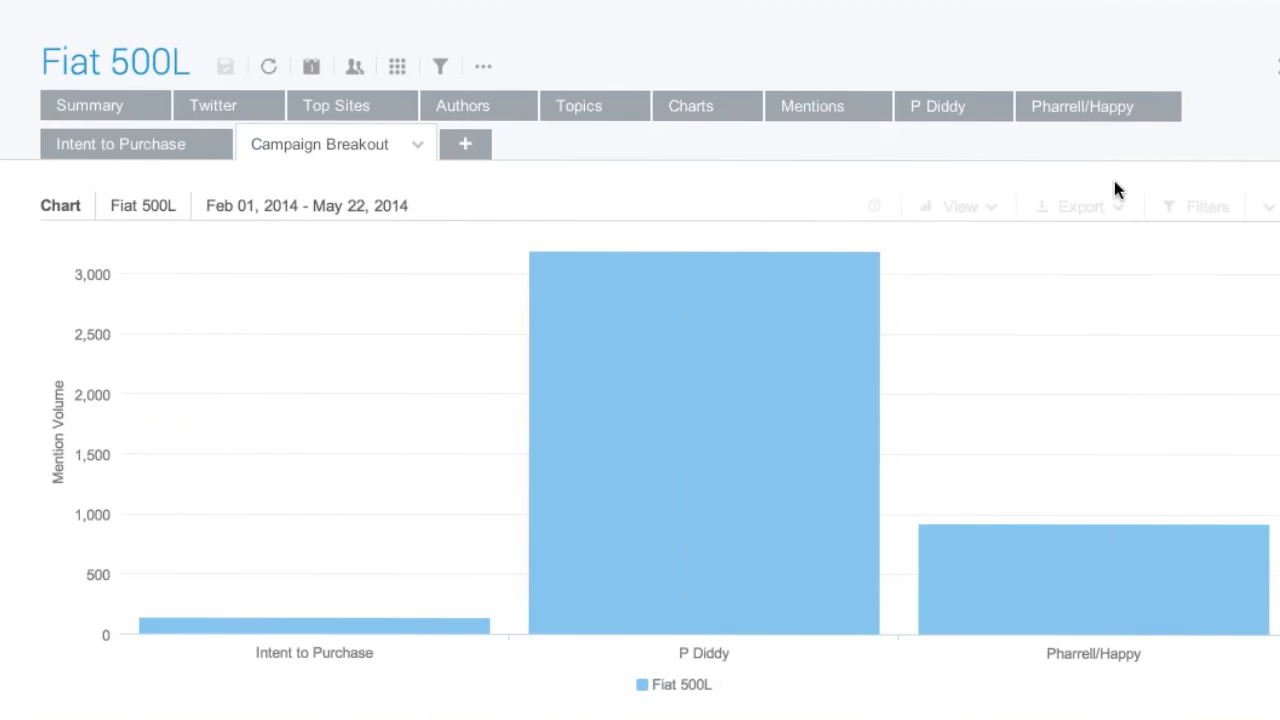